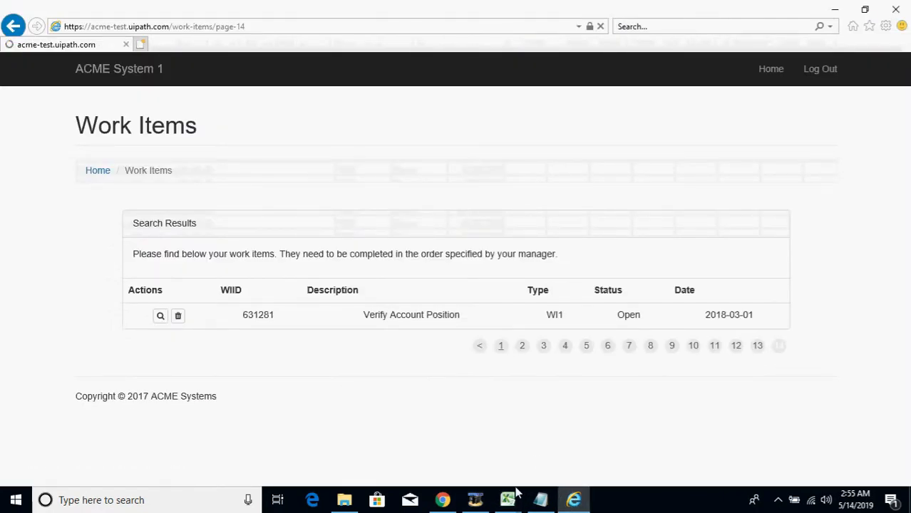
Check the WI5 rows in Excel, then show page 2 of ACME's work items listing item 201005.
{"action": "left_click", "coordinate": [507, 500]}
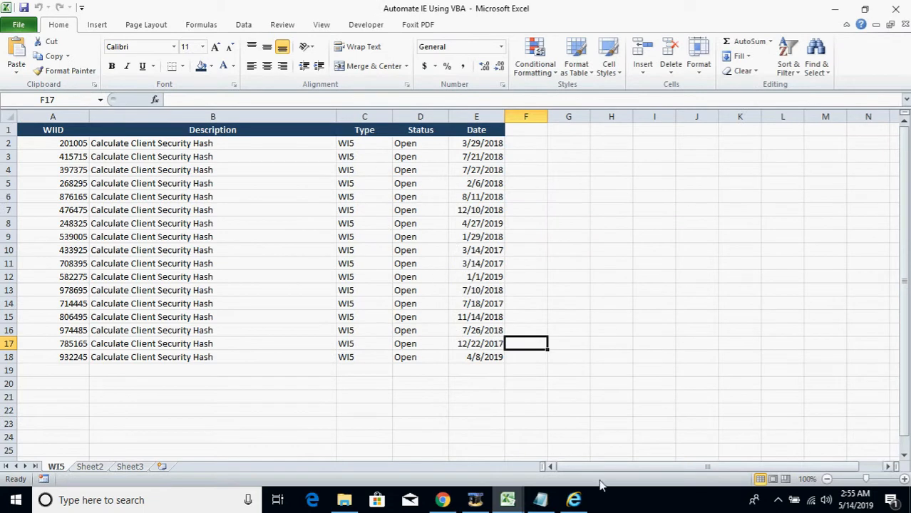
{"action": "left_click", "coordinate": [574, 500]}
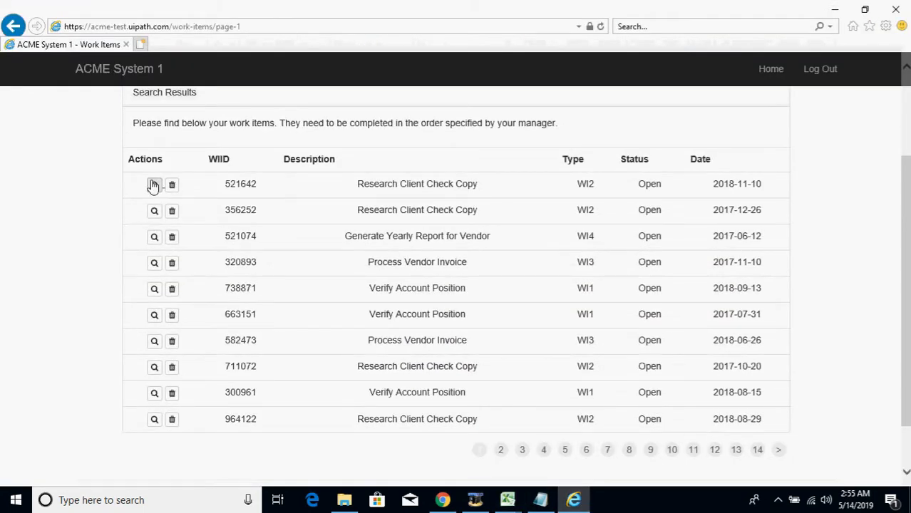
{"action": "mouse_move", "coordinate": [526, 448]}
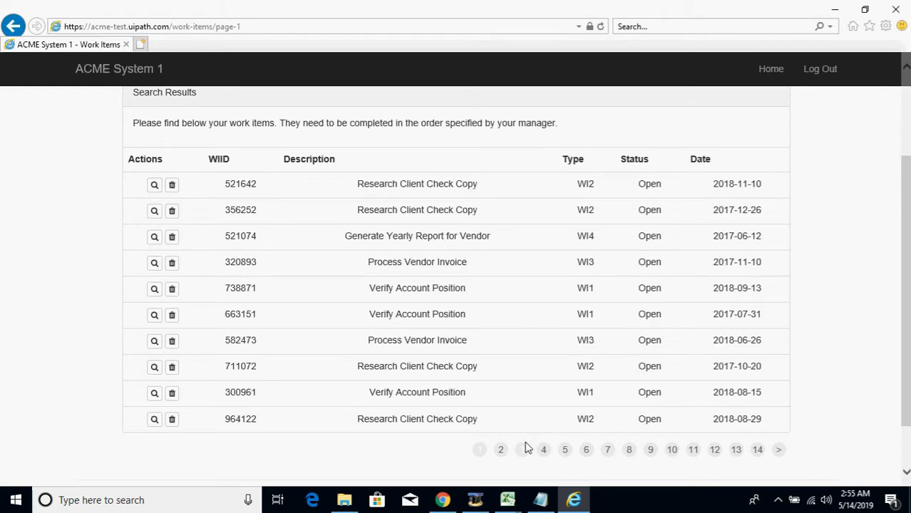
{"action": "left_click", "coordinate": [501, 449]}
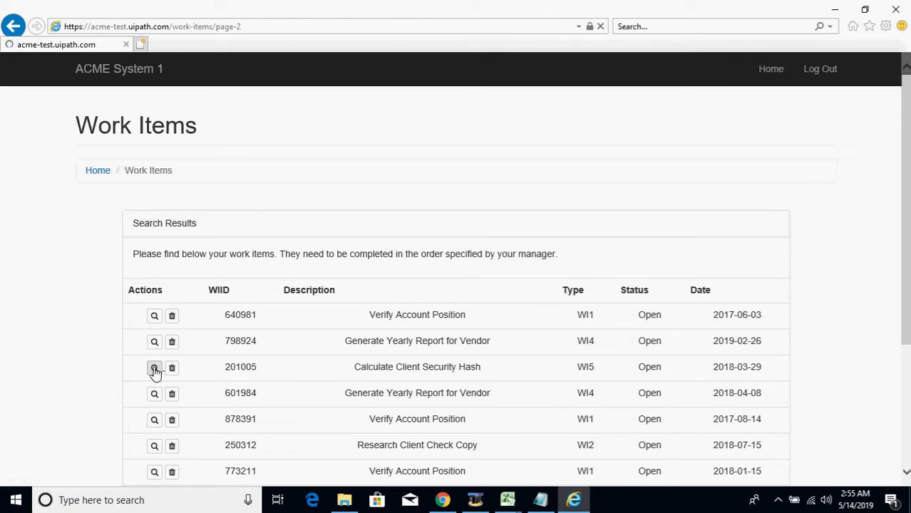
{"action": "left_click", "coordinate": [155, 367]}
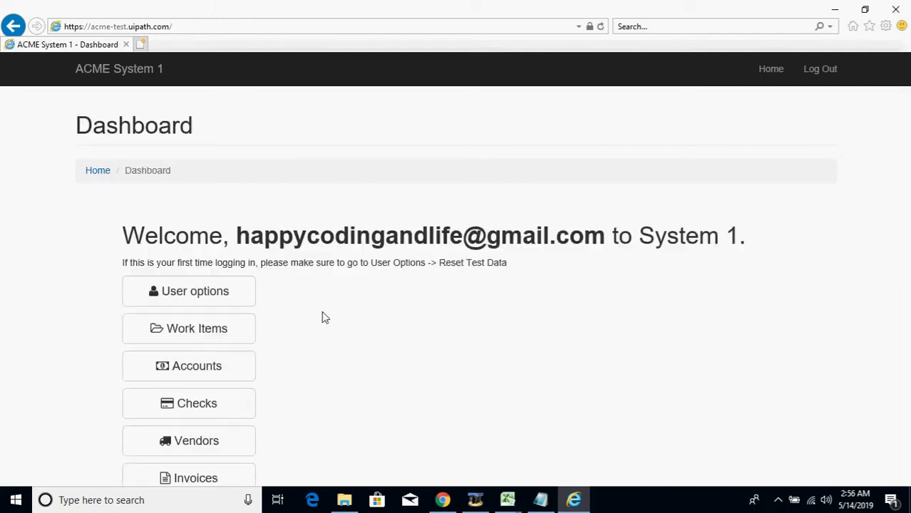
{"action": "left_click", "coordinate": [188, 329]}
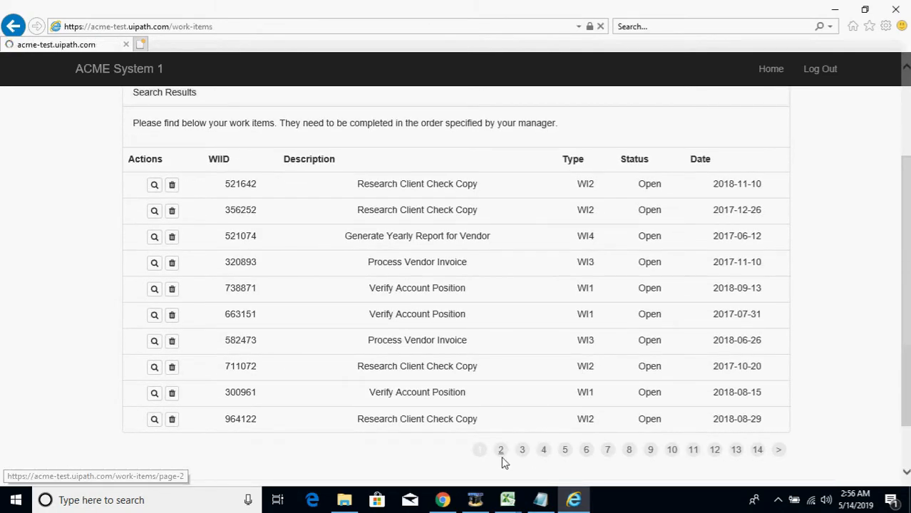
{"action": "left_click", "coordinate": [501, 450]}
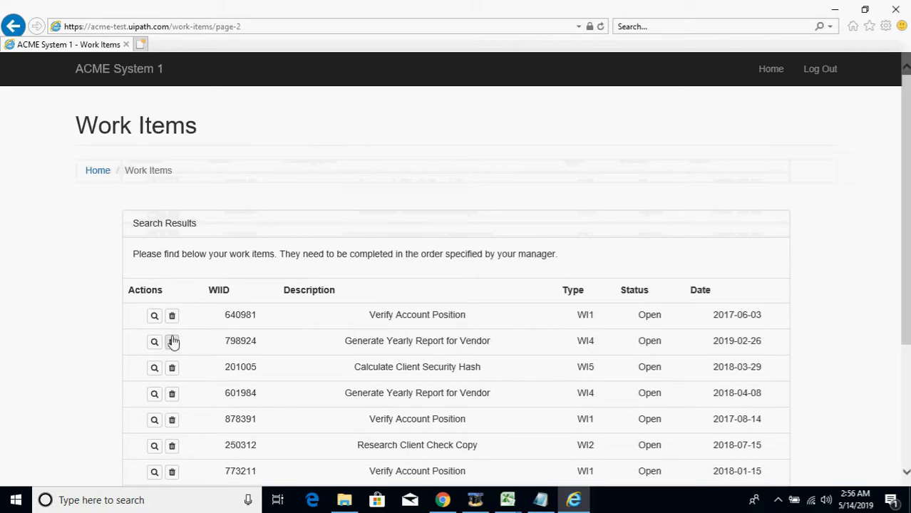
{"action": "mouse_move", "coordinate": [154, 367]}
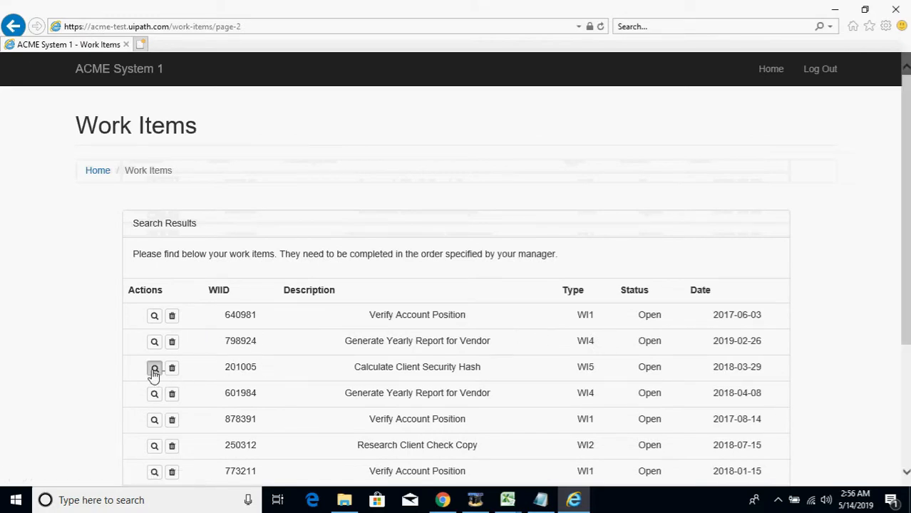
Open work item 201005's details and select its page URL in the address bar.
{"action": "left_click", "coordinate": [154, 366]}
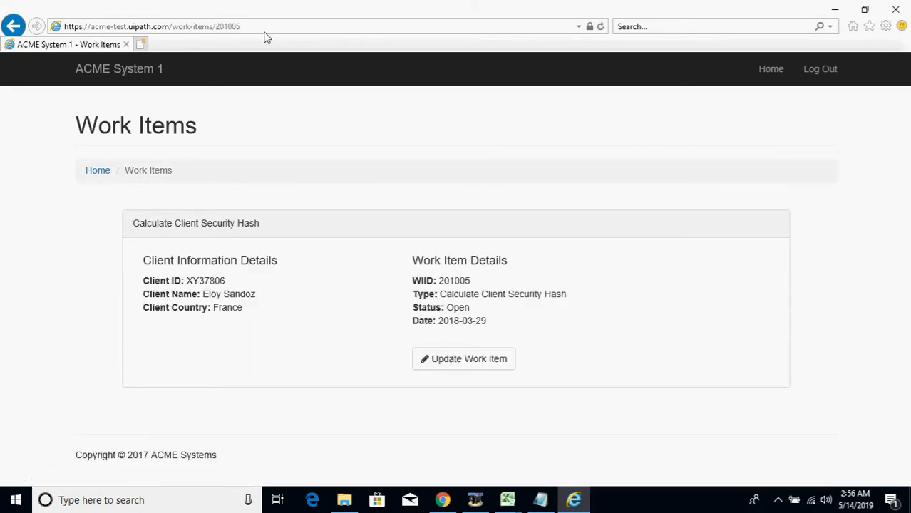
{"action": "left_click", "coordinate": [150, 27]}
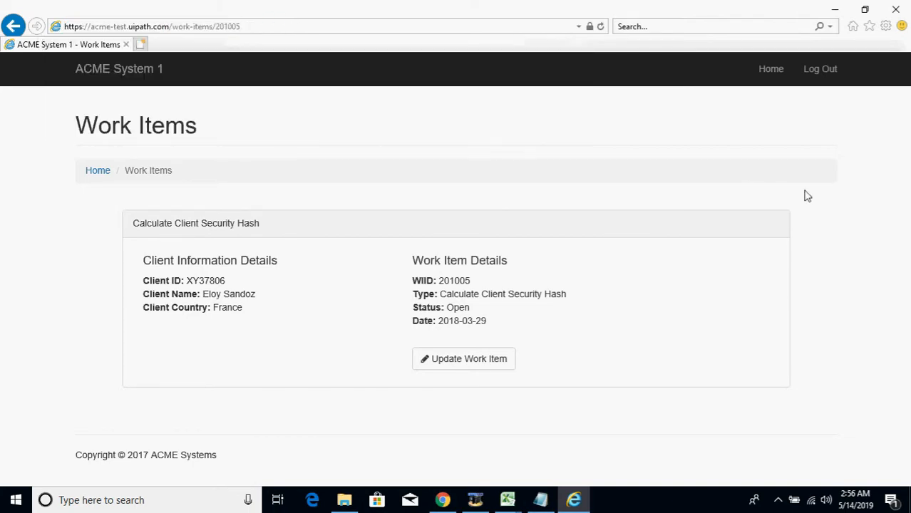
{"action": "left_click", "coordinate": [150, 27]}
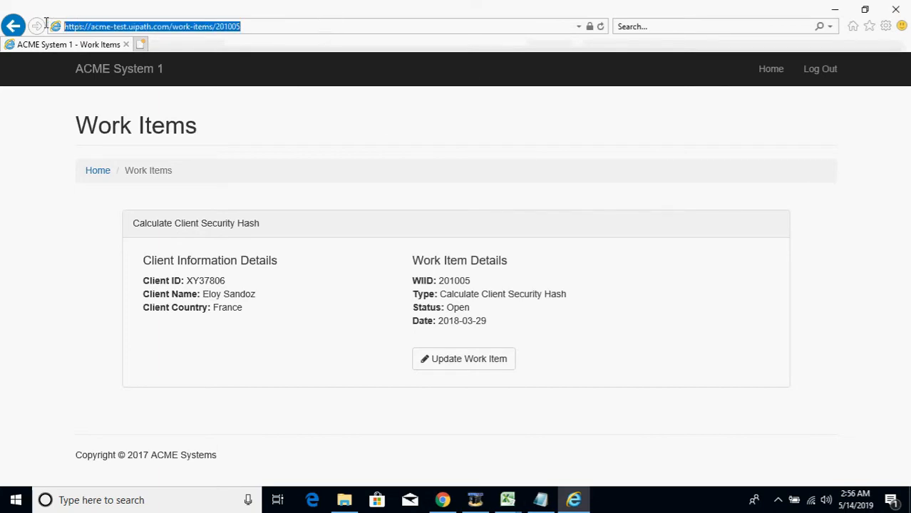
{"action": "mouse_move", "coordinate": [507, 499]}
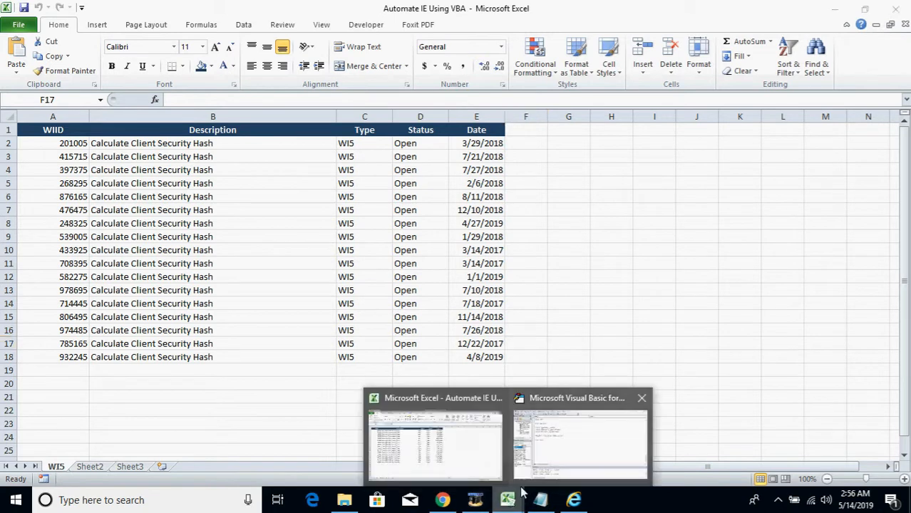
Start Sub extract_clientinformation with a comment holding the 201005 work-item URL.
{"action": "left_click", "coordinate": [580, 442]}
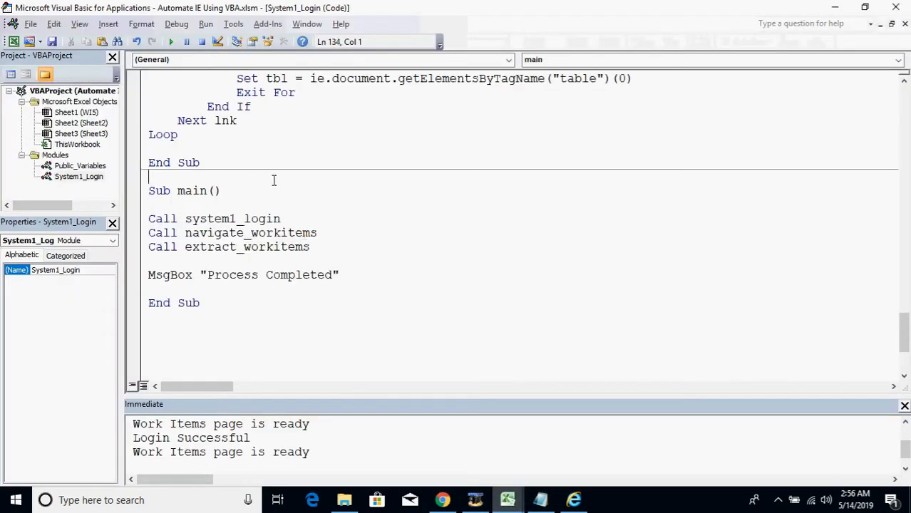
{"action": "type", "text": "su"}
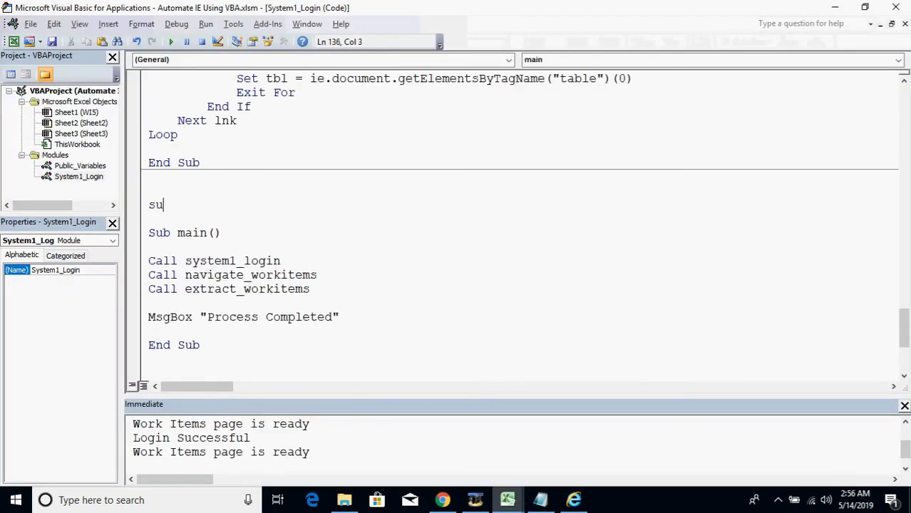
{"action": "type", "text": "b"}
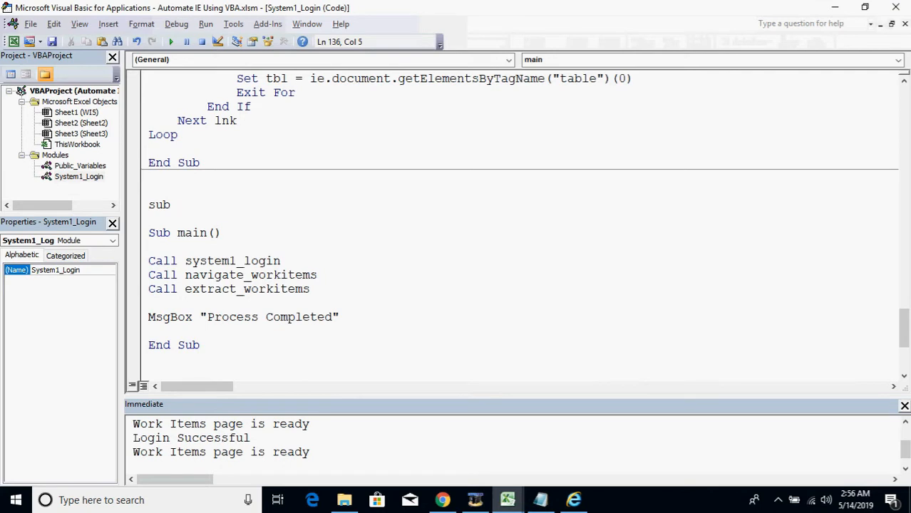
{"action": "type", "text": "extra"}
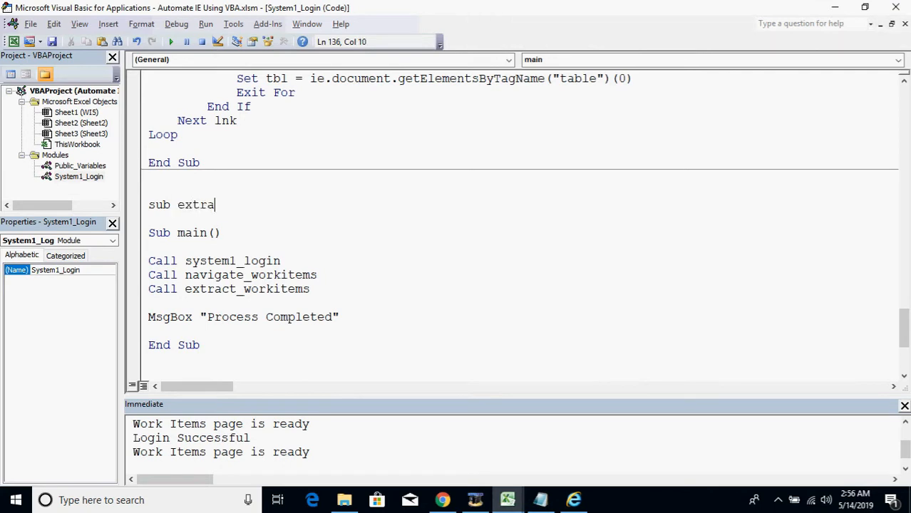
{"action": "type", "text": "ct_clientinformation("}
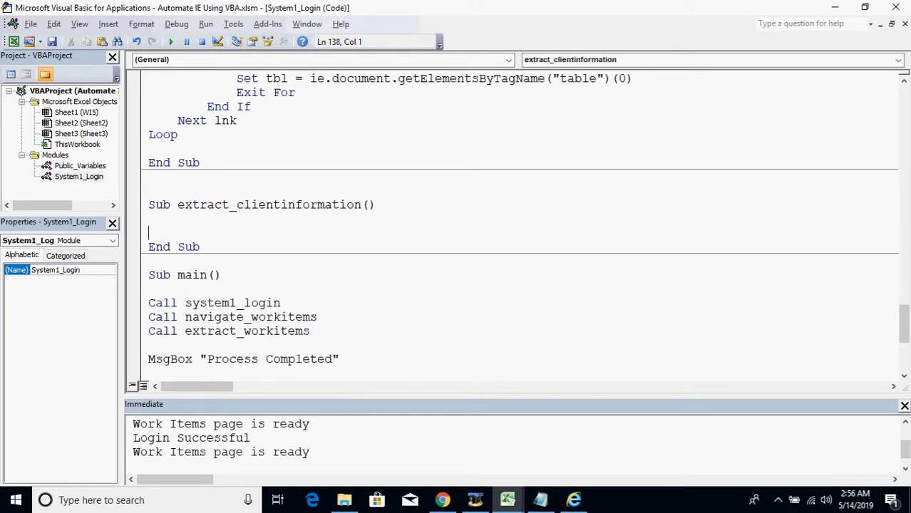
{"action": "type", "text": "'https://acme-test.uipath.com/work-items/201005"}
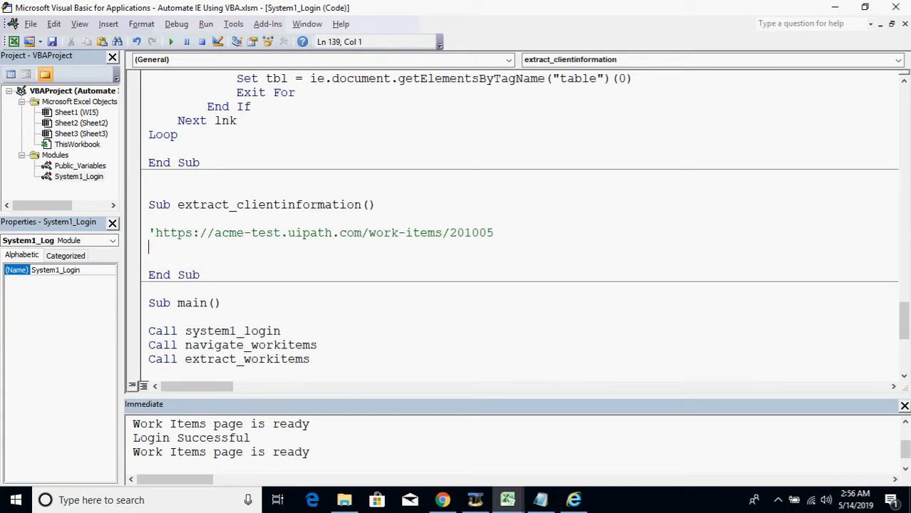
Declare url As String and copy the work-items base address from the comment for it.
{"action": "type", "text": "dim"}
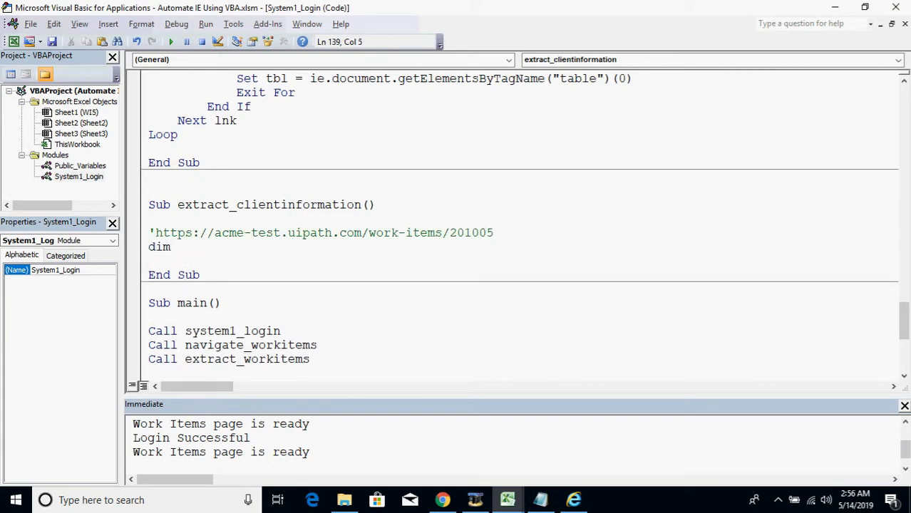
{"action": "type", "text": "sy"}
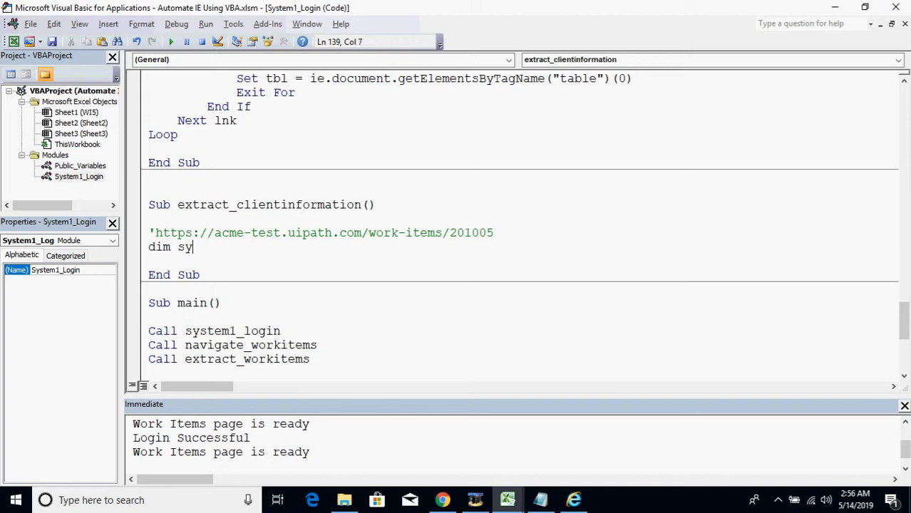
{"action": "type", "text": "st"}
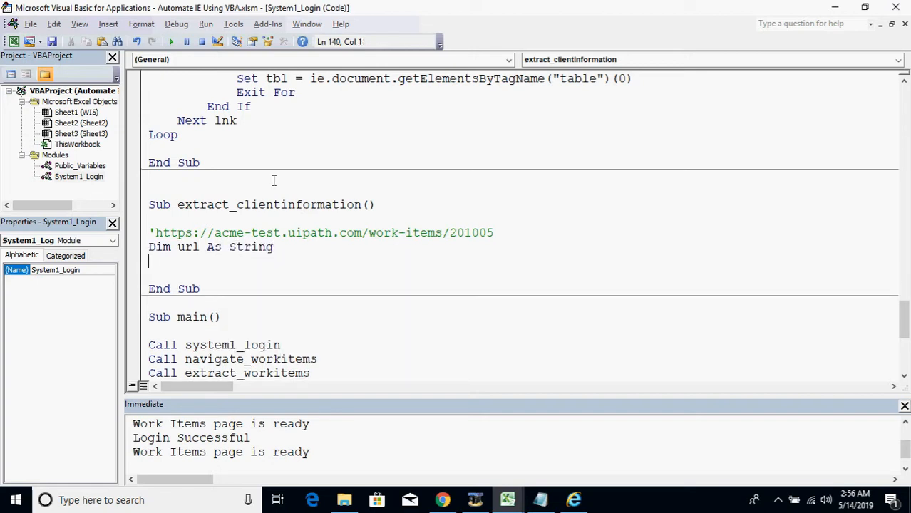
{"action": "type", "text": "url = \"\""}
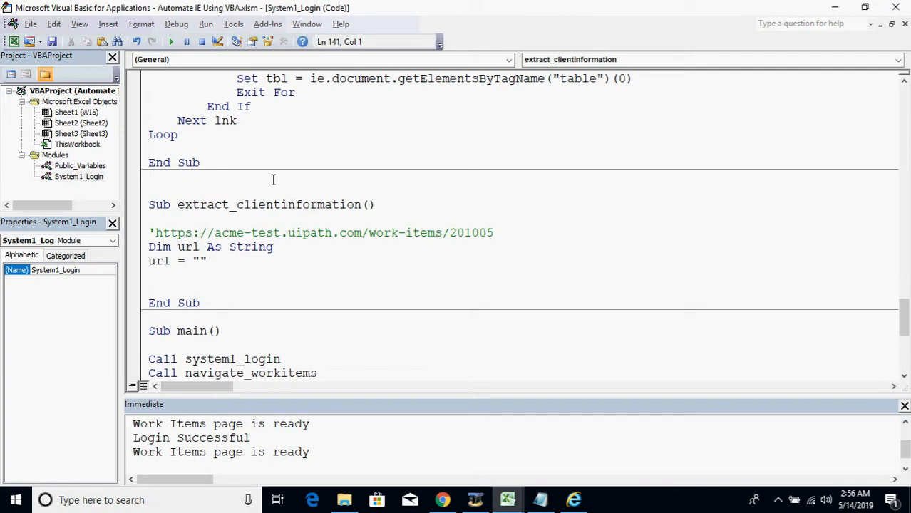
{"action": "left_click_drag", "start_coordinate": [163, 232], "coordinate": [449, 233]}
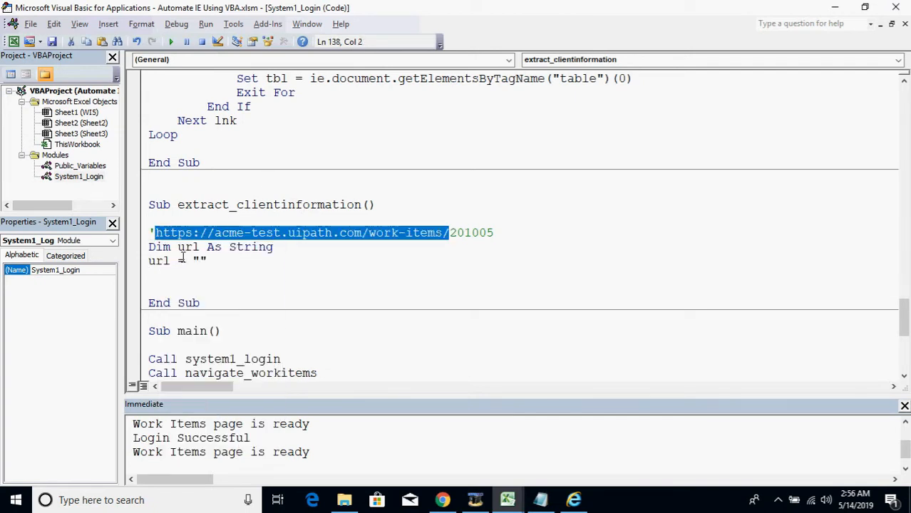
{"action": "right_click", "coordinate": [206, 263]}
{"action": "type", "text": "dim"}
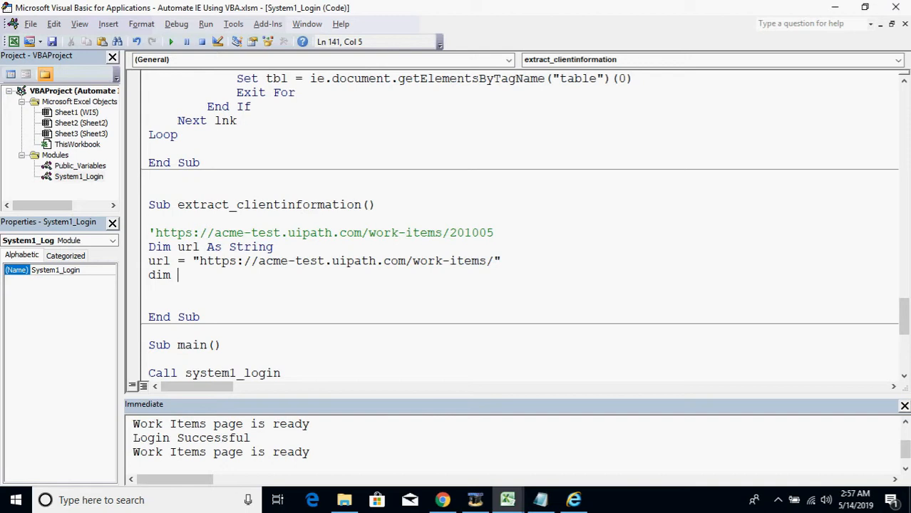
Declare workID As String and mySH As Worksheet, and set mySH to ThisWorkbook.Sheets("WI5").
{"action": "type", "text": "workI"}
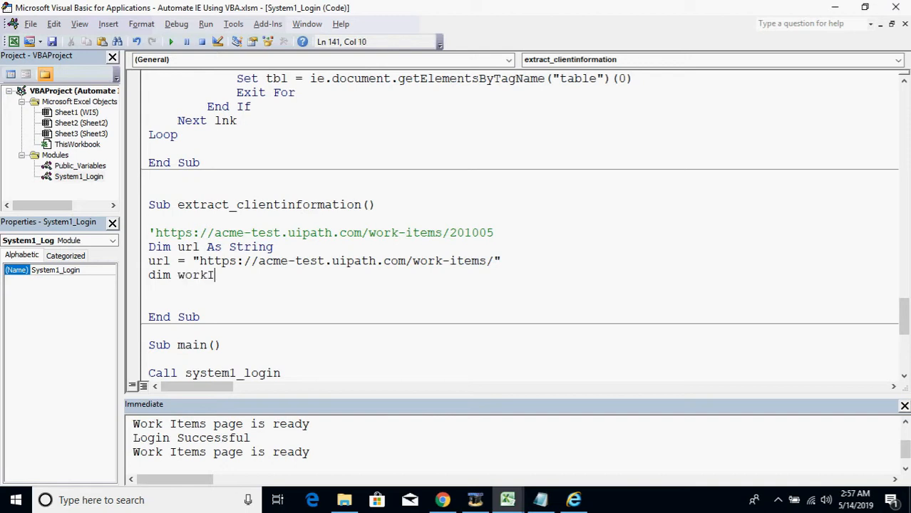
{"action": "type", "text": "D As String"}
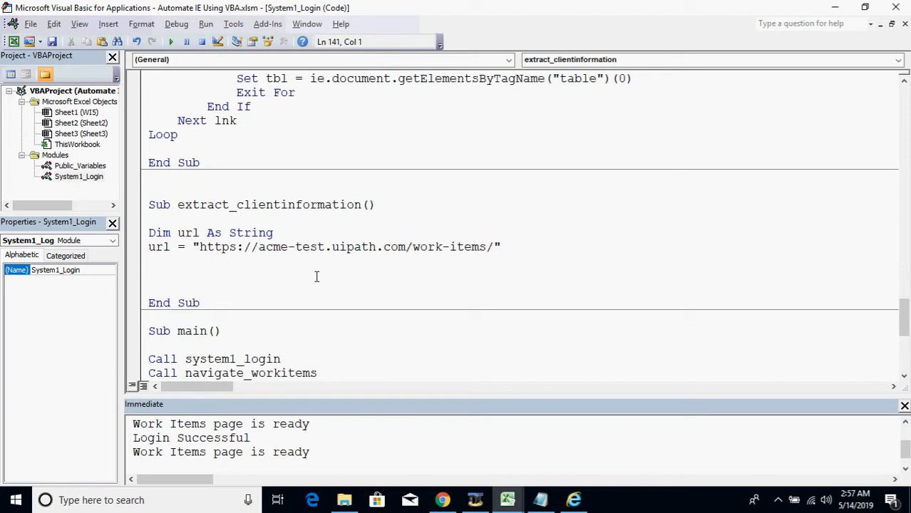
{"action": "type", "text": "dim myS"}
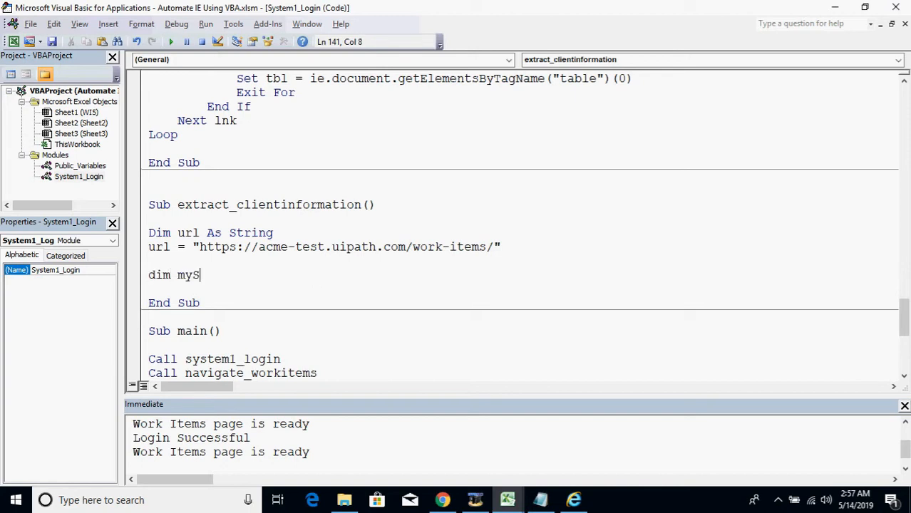
{"action": "type", "text": "H as Worksheet"}
{"action": "type", "text": "set m"}
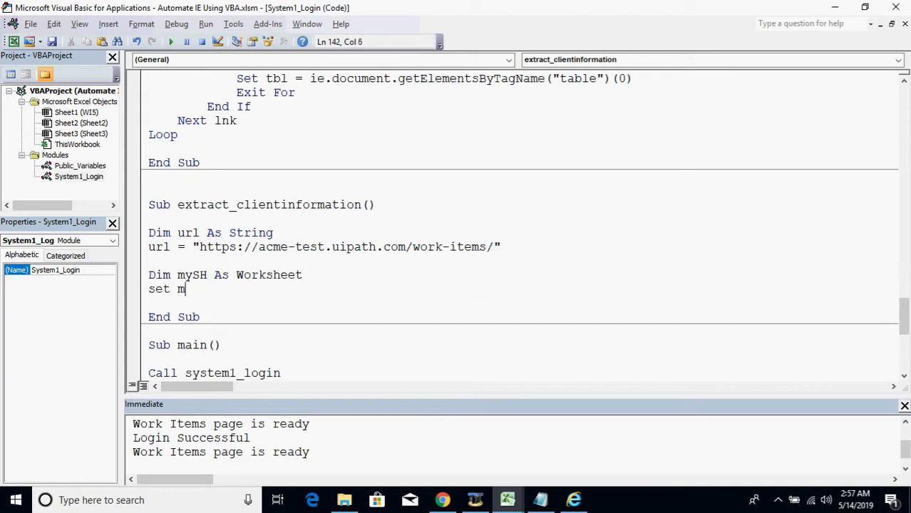
{"action": "type", "text": "ysh ="}
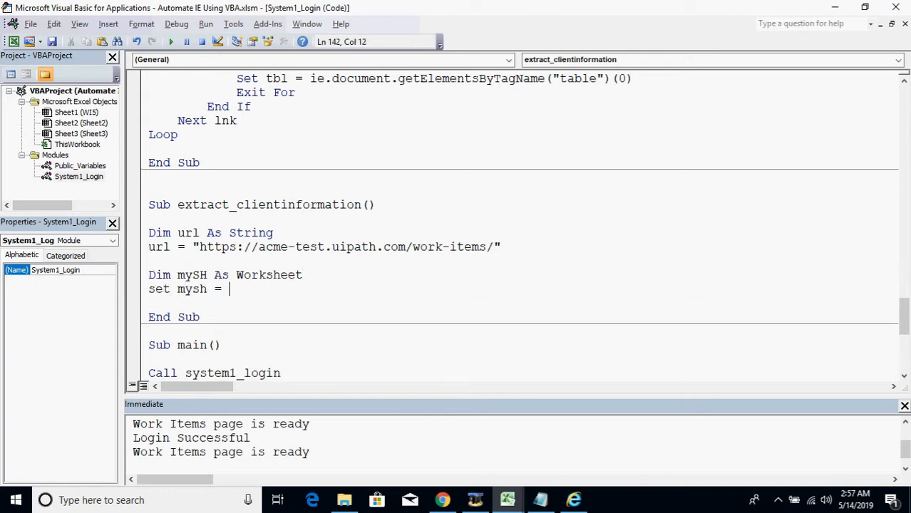
{"action": "type", "text": "thisworkbook.sh"}
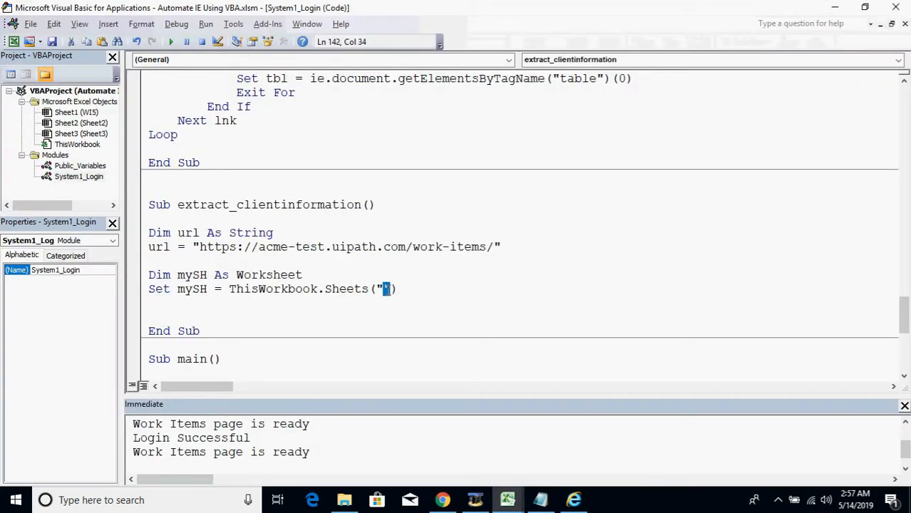
{"action": "type", "text": "WI"}
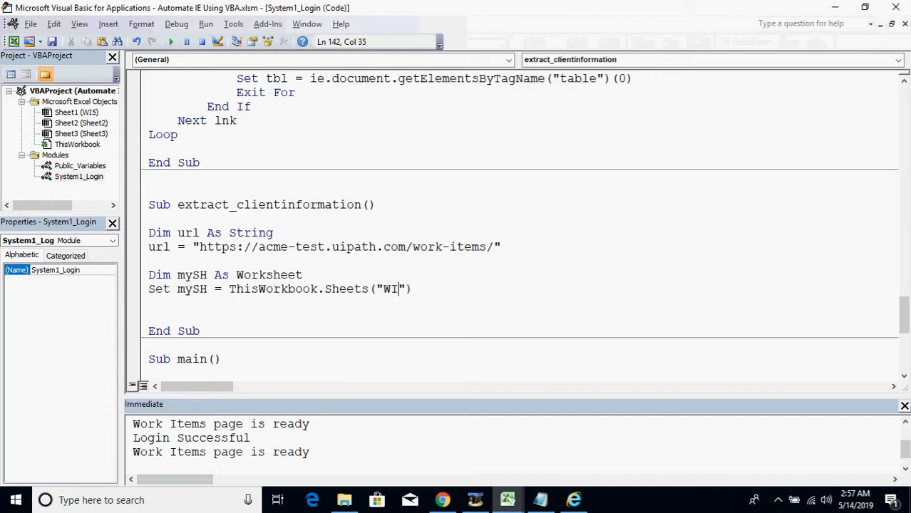
{"action": "type", "text": "5"}
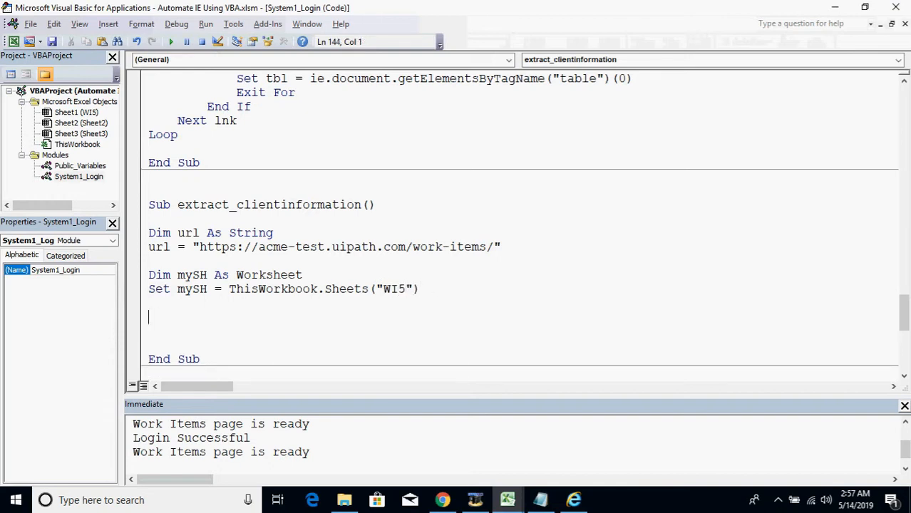
{"action": "type", "text": "'"}
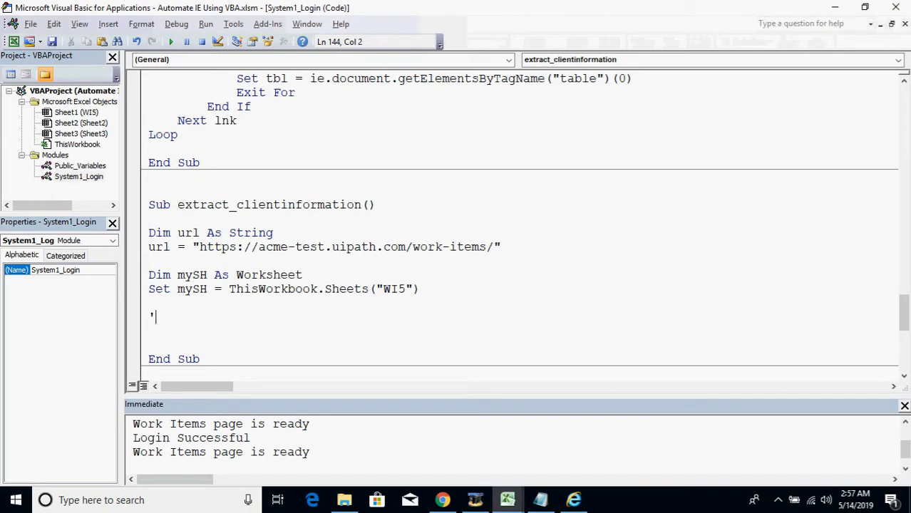
Add a 'Loop through the worksheet workitems' comment and declare the loop counter a.
{"action": "type", "text": "Loop"}
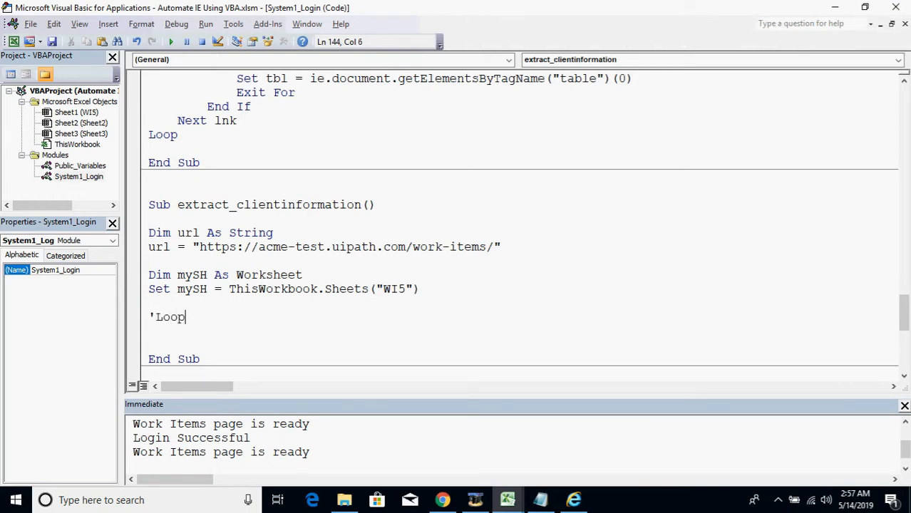
{"action": "type", "text": "through the"}
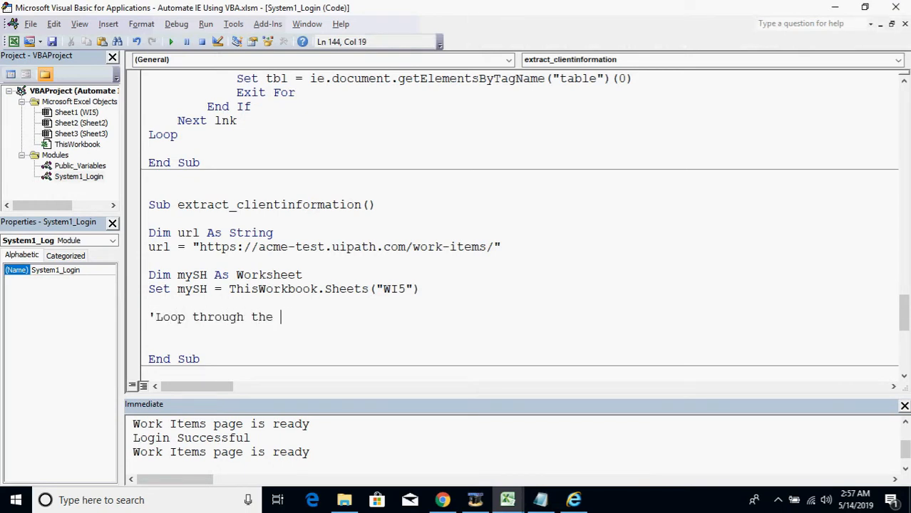
{"action": "type", "text": "worksheet"}
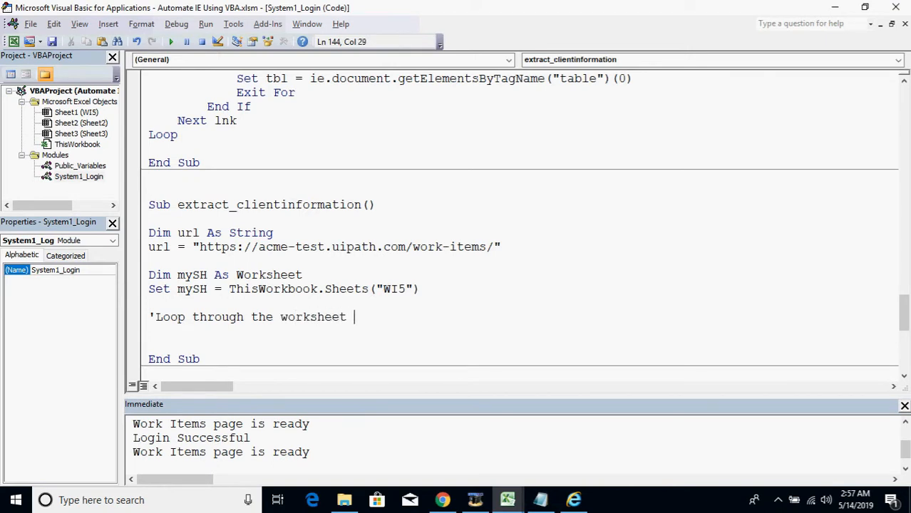
{"action": "type", "text": "workitems"}
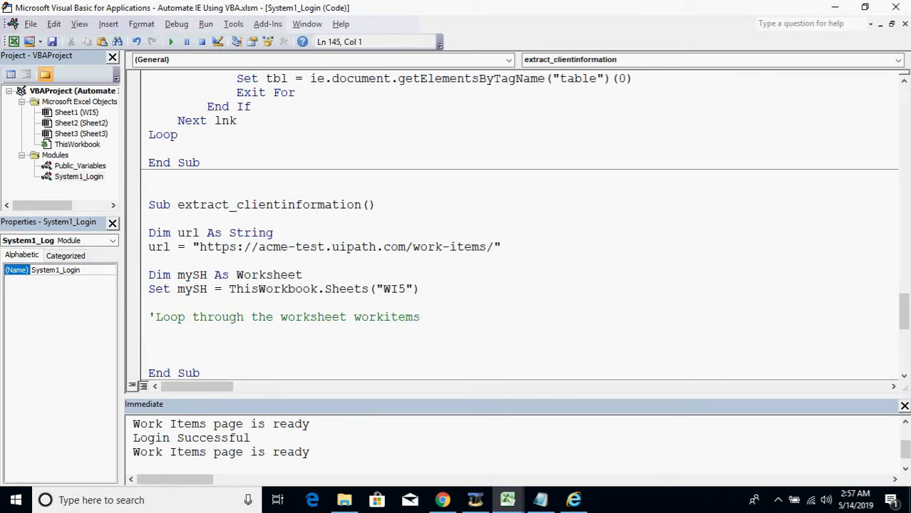
{"action": "type", "text": "di"}
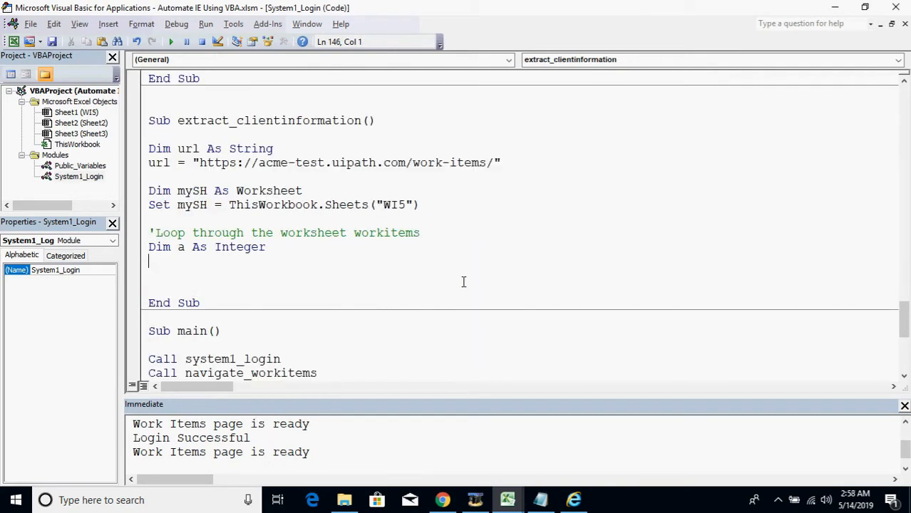
Write For a = 2 To mySH.Range("A" & Rows.Count).End(xlUp).Row, after checking the WI5 sheet.
{"action": "type", "text": "for a = 2 to"}
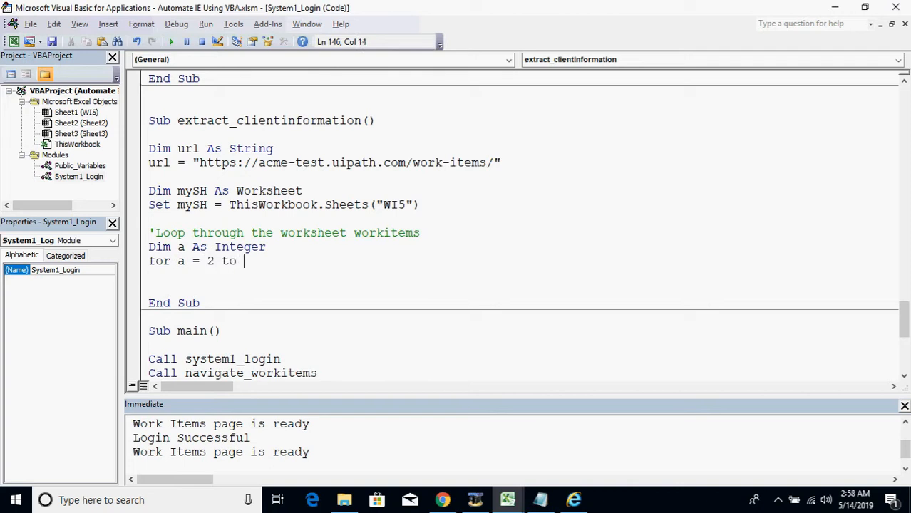
{"action": "left_click", "coordinate": [507, 500]}
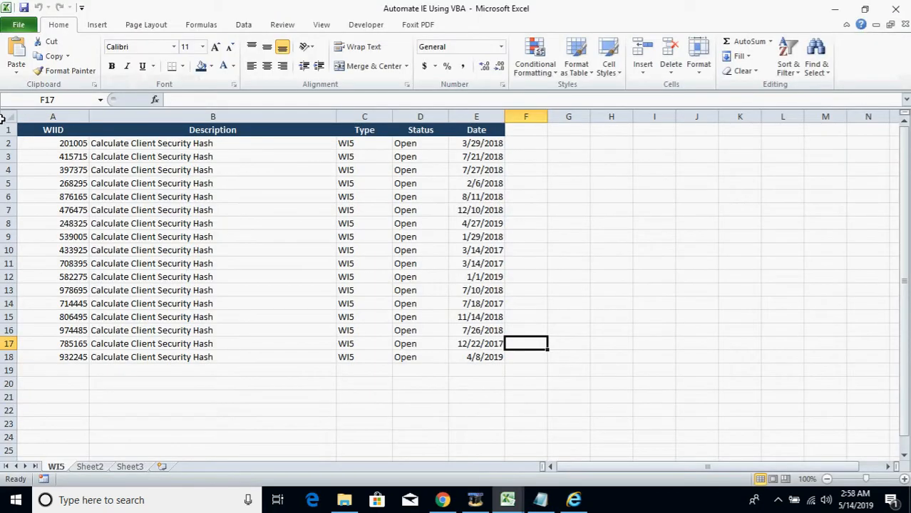
{"action": "left_click", "coordinate": [53, 357]}
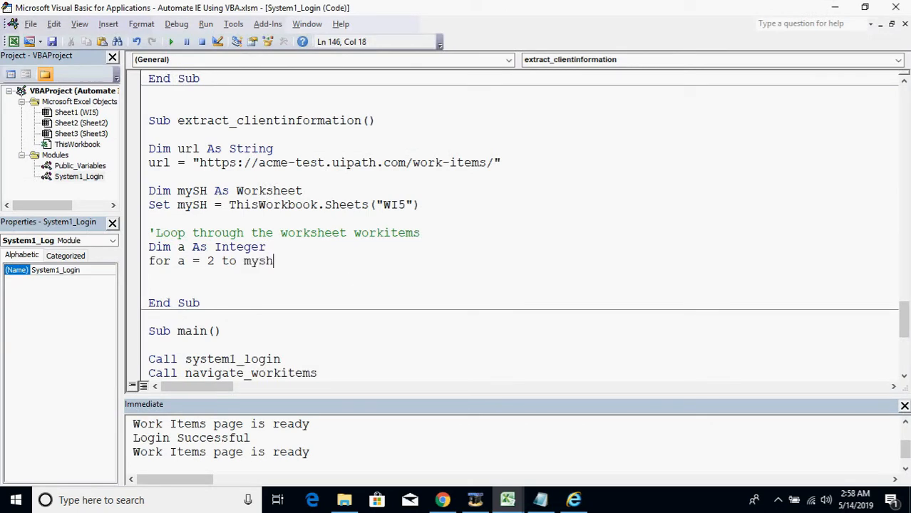
{"action": "type", "text": ".rane"}
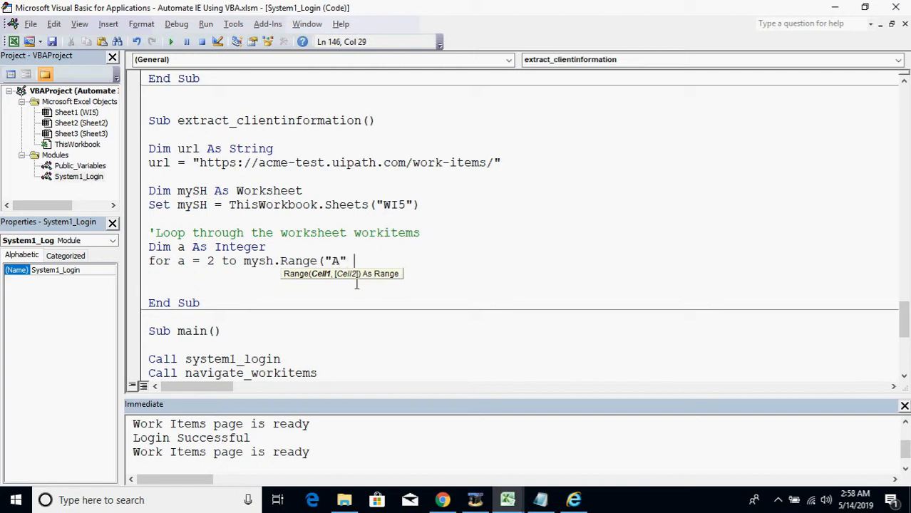
{"action": "type", "text": "& rows.Count"}
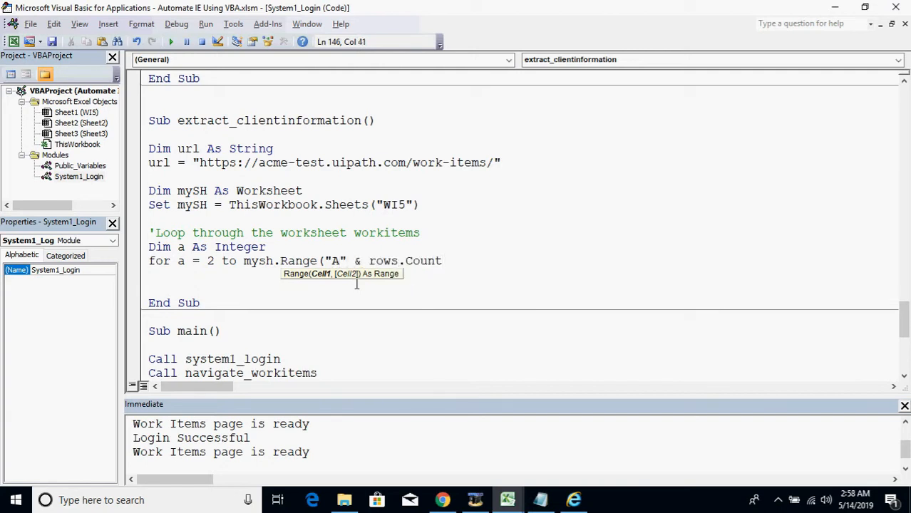
{"action": "type", "text": ".End(xlUp).Row"}
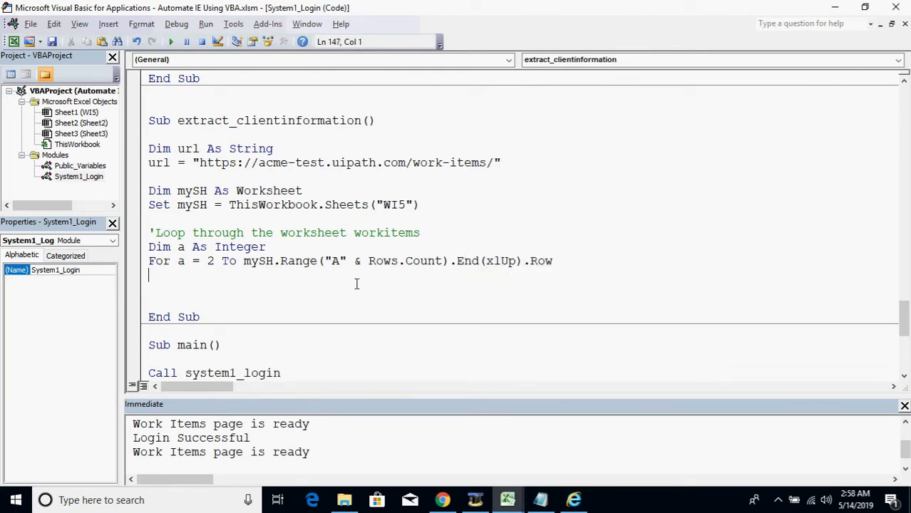
Close the loop with Next a, declare navigate_url, and set it to url & mySH.Range("A" & a).Value.
{"action": "type", "text": "nex ta"}
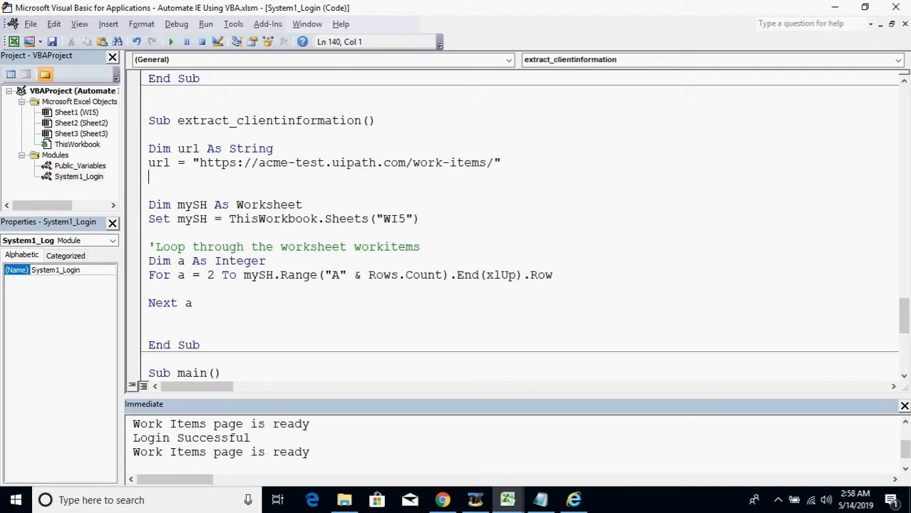
{"action": "type", "text": "dim navigate"}
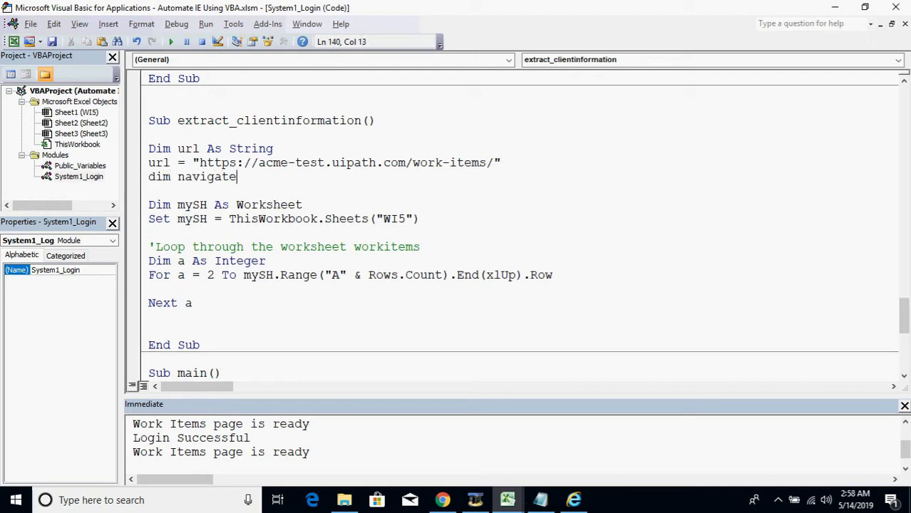
{"action": "type", "text": "_U"}
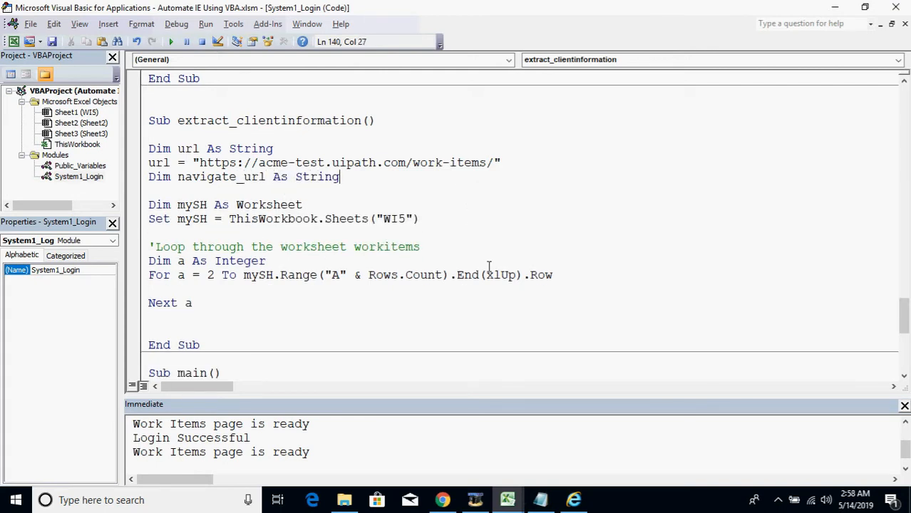
{"action": "type", "text": "navigate_url ="}
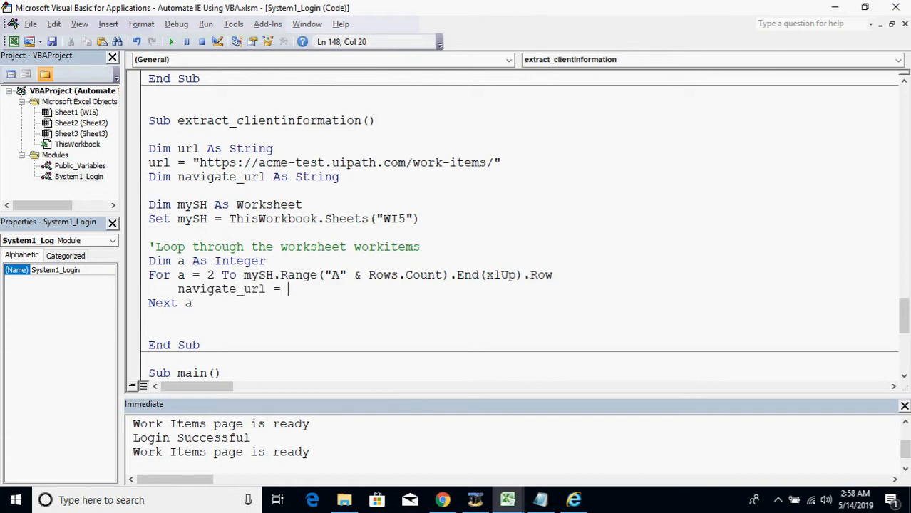
{"action": "type", "text": "url"}
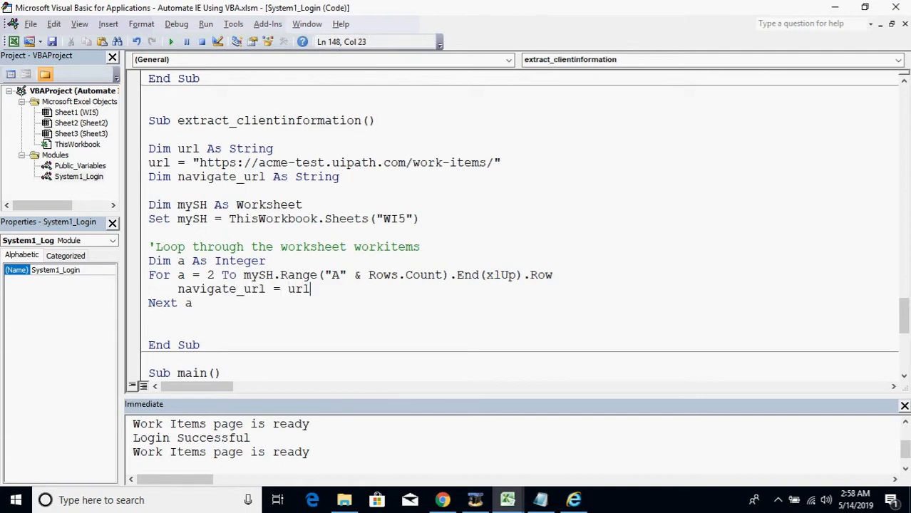
{"action": "type", "text": "&"}
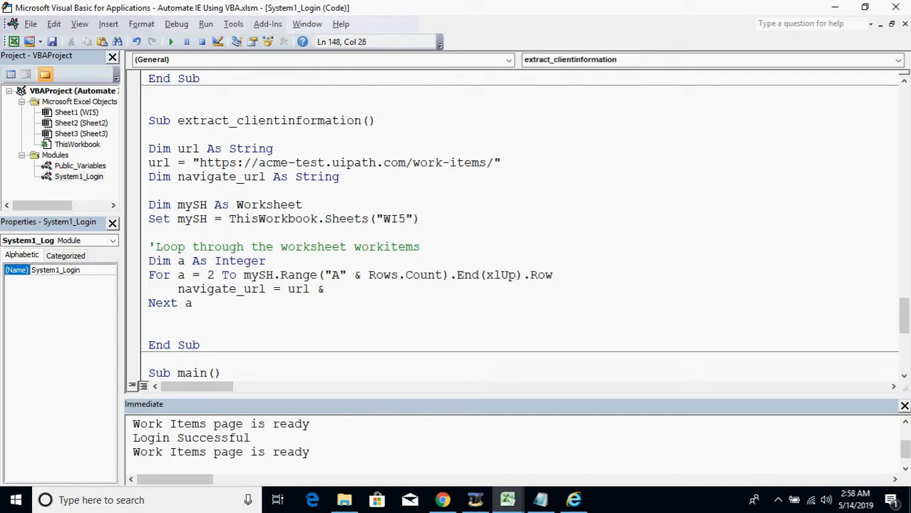
{"action": "type", "text": "mysh.Range(\"A\" & a).Value"}
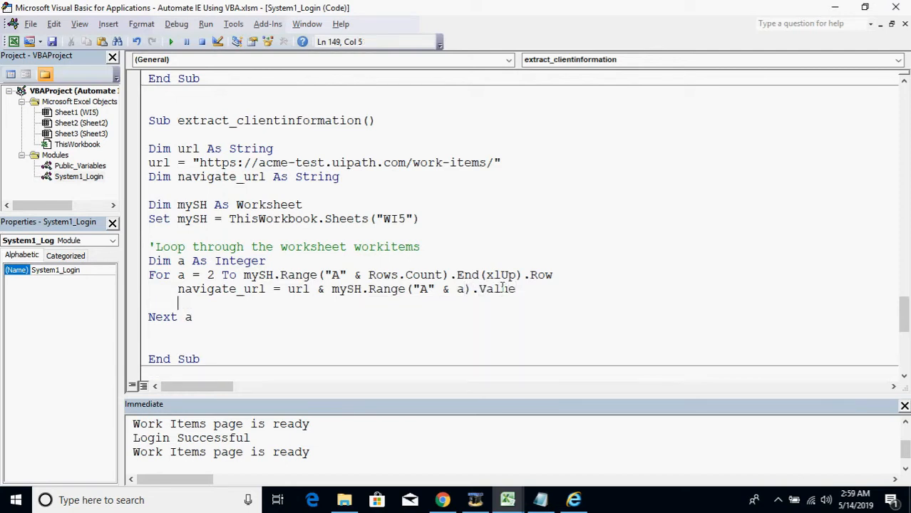
Add a temporary Debug.Print navigate_url line inside the loop.
{"action": "type", "text": "debug.pri"}
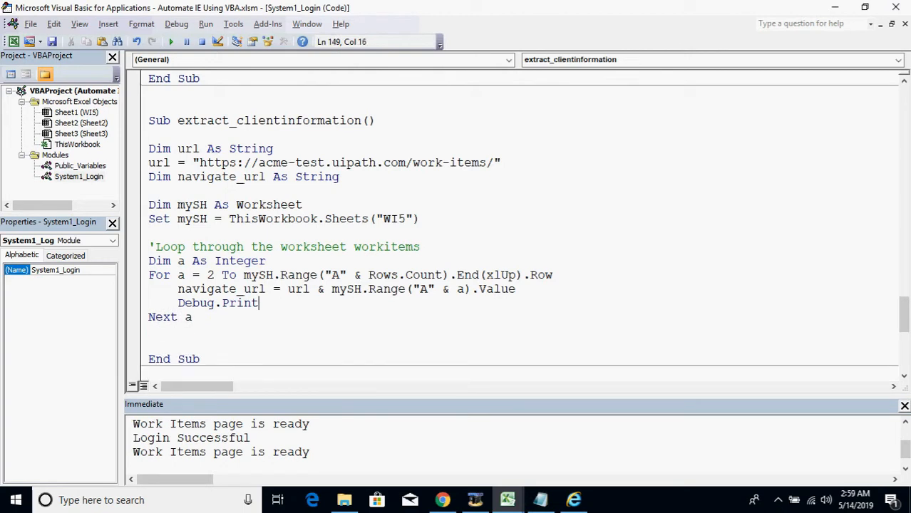
{"action": "left_click_drag", "start_coordinate": [134, 424], "coordinate": [310, 442]}
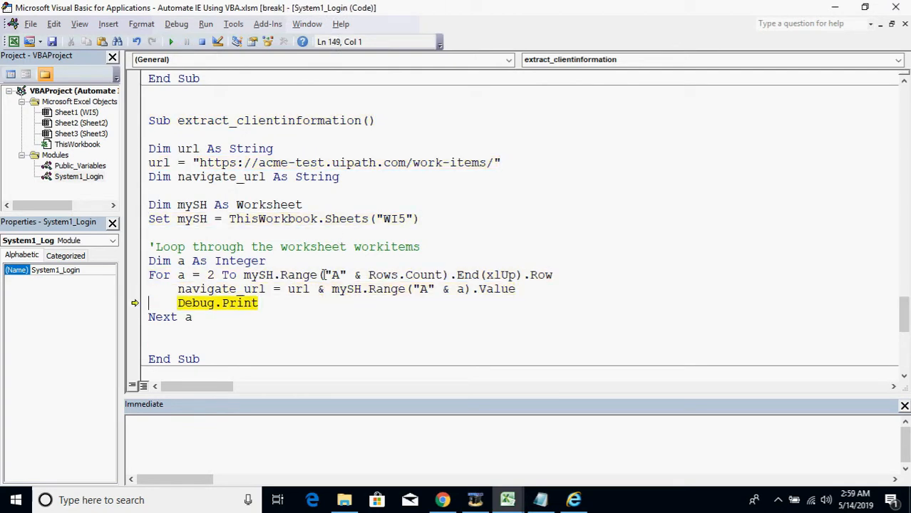
{"action": "type", "text": "navigate_url"}
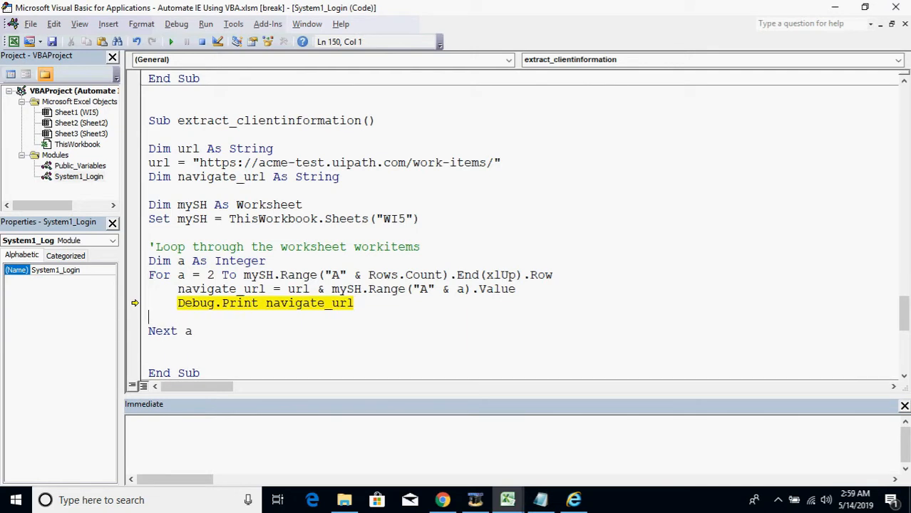
Step through with F8 to check the printed URLs, then reset and delete the print line.
{"action": "key", "text": "F8"}
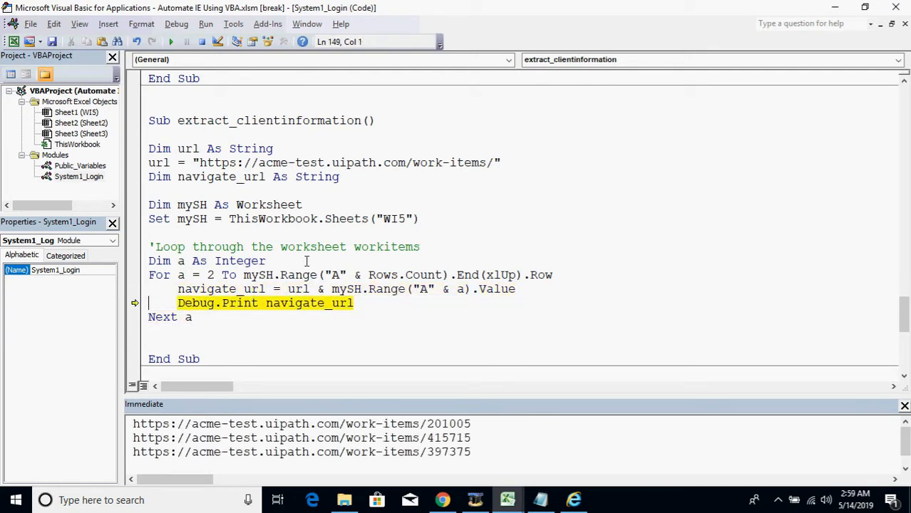
{"action": "key", "text": "F8"}
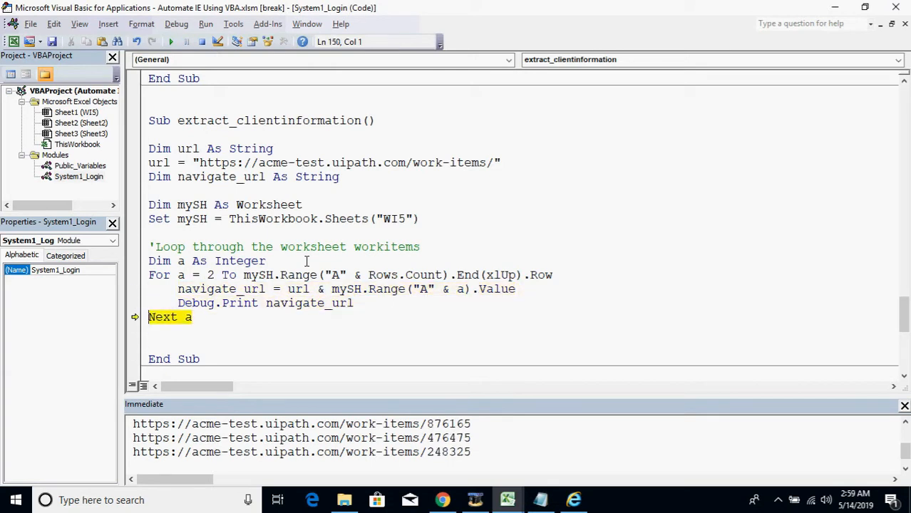
{"action": "key", "text": "F8"}
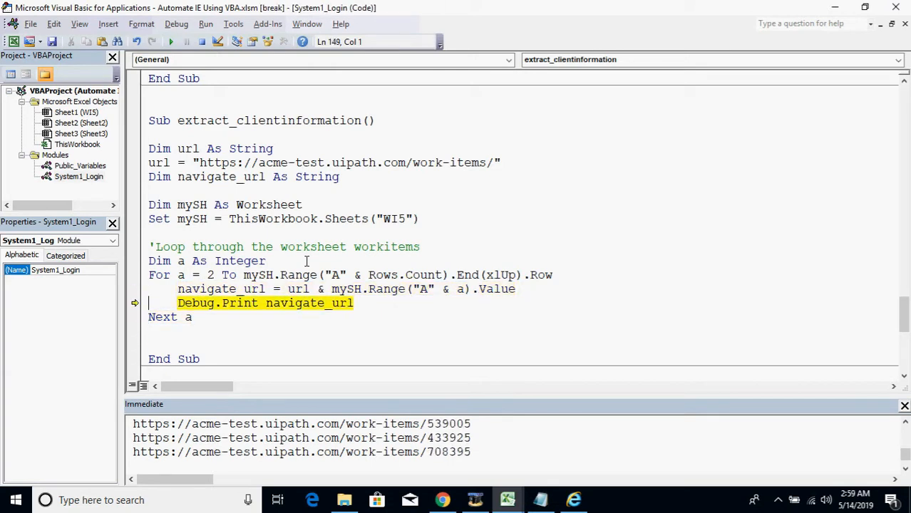
{"action": "left_click", "coordinate": [447, 289]}
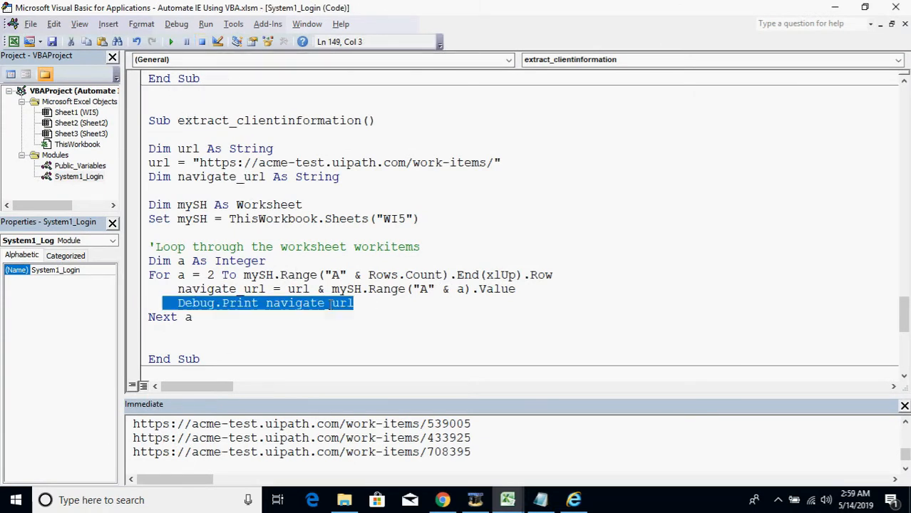
{"action": "key", "text": "Delete"}
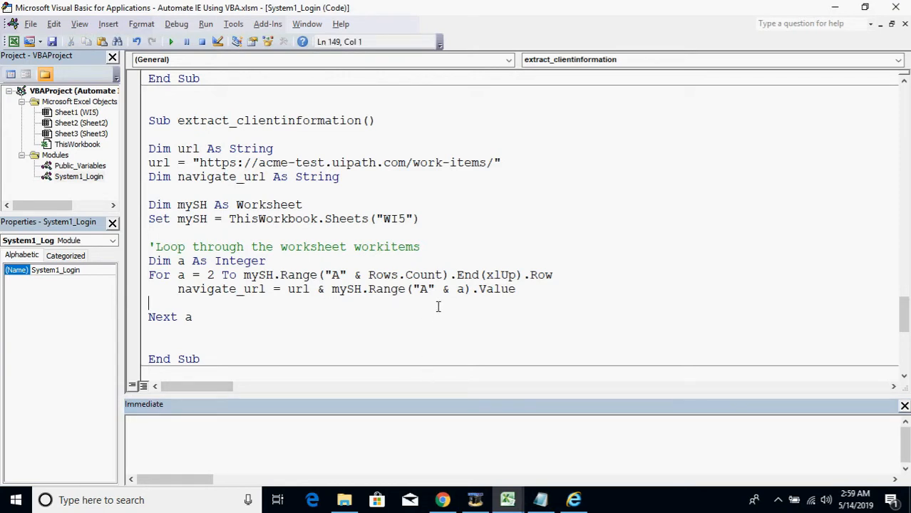
Add ie.navigate navigate_url, a two-second Application.Wait, and a Do Until ie.readyState = 4 DoEvents loop.
{"action": "type", "text": "ie."}
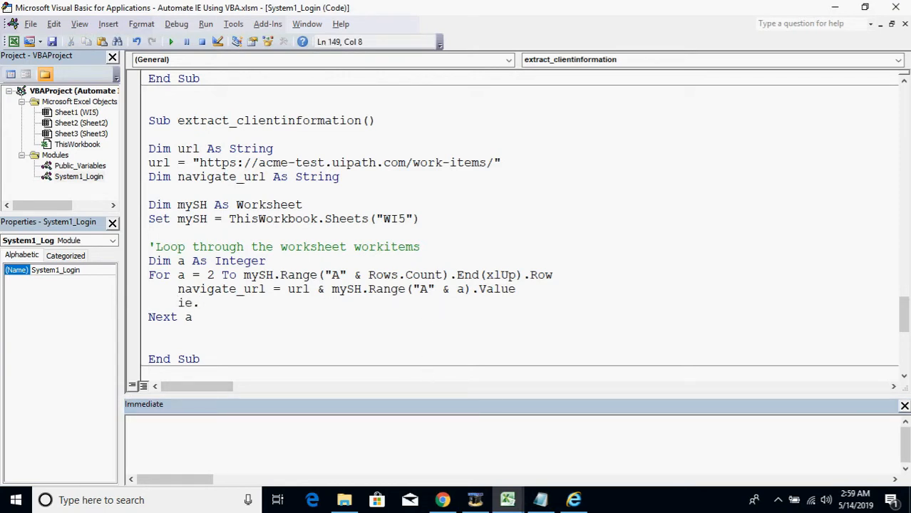
{"action": "type", "text": "navigate"}
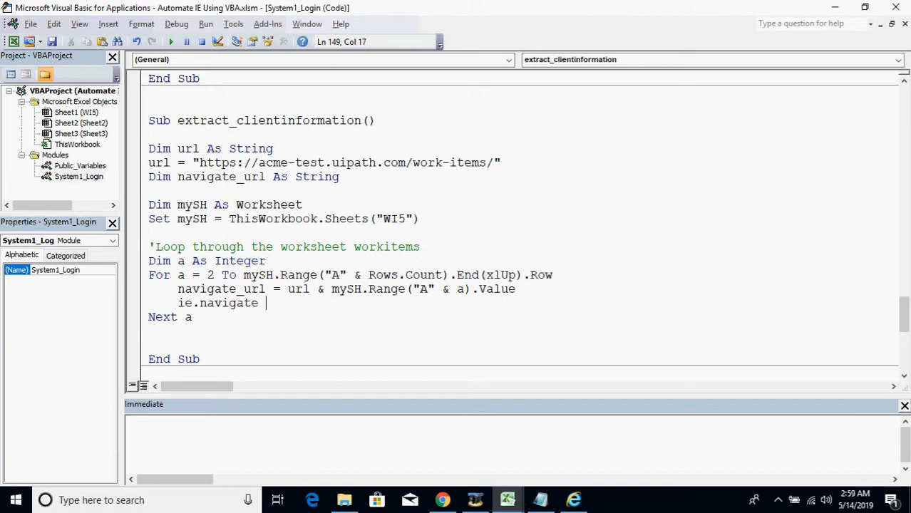
{"action": "type", "text": "navigate_url"}
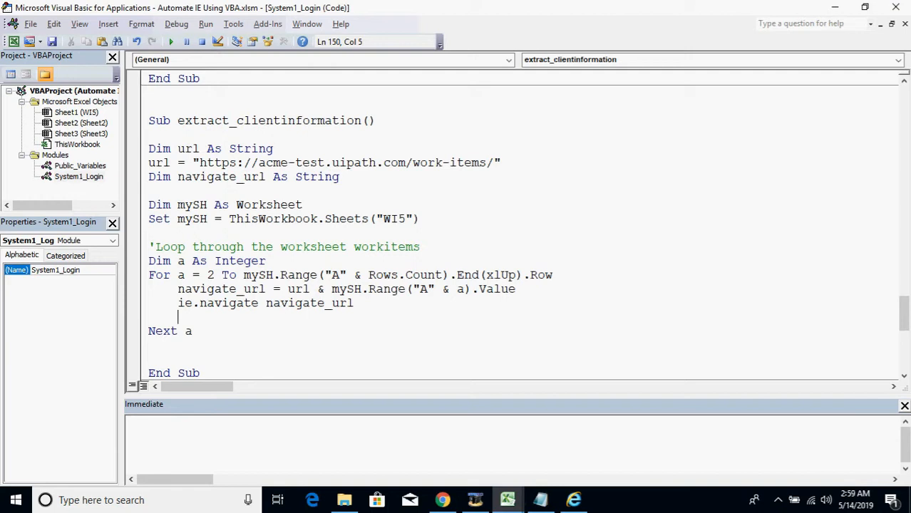
{"action": "type", "text": "application"}
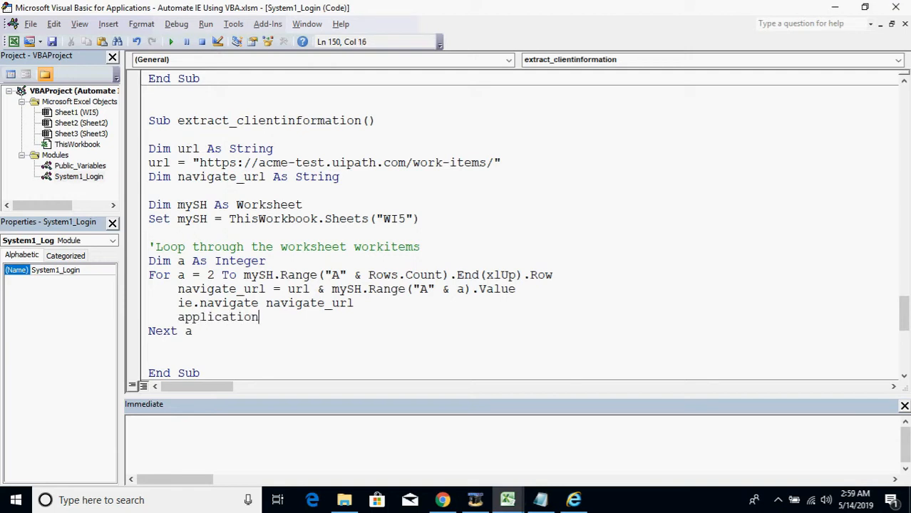
{"action": "type", "text": ".Wait(now"}
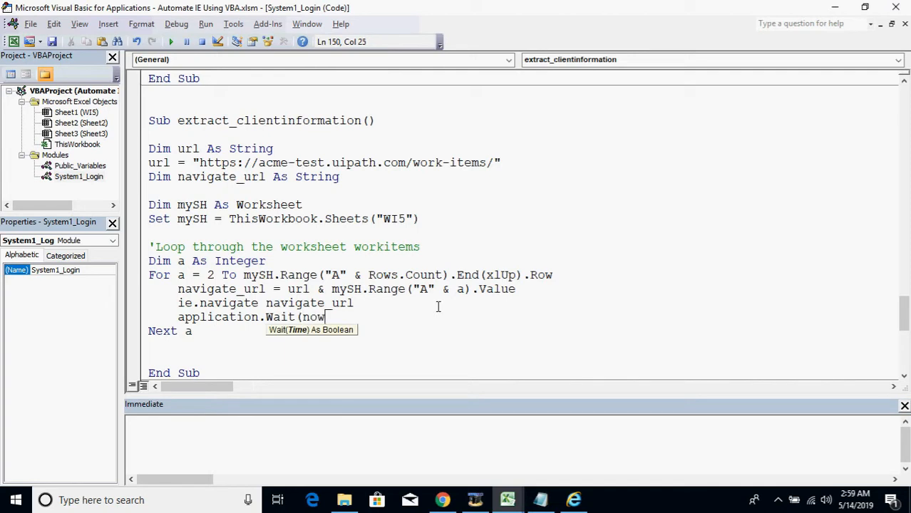
{"action": "type", "text": "+ timeval"}
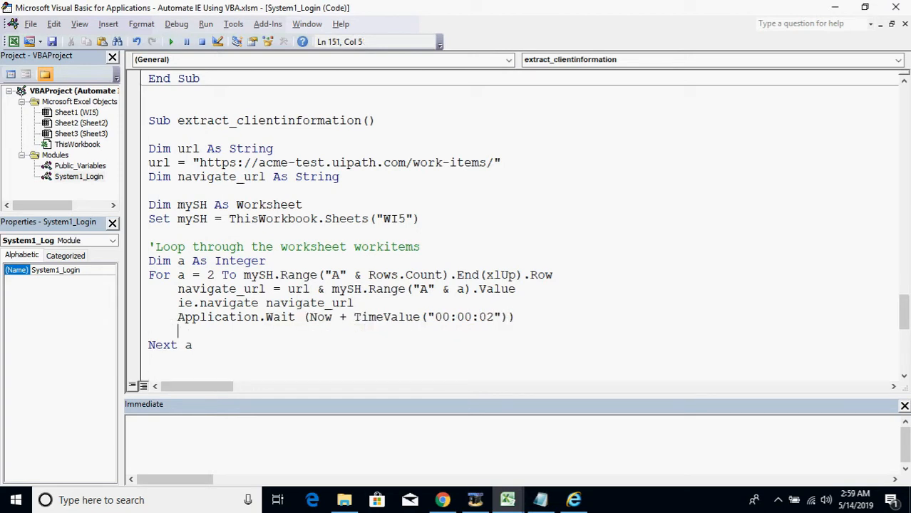
{"action": "type", "text": "do until"}
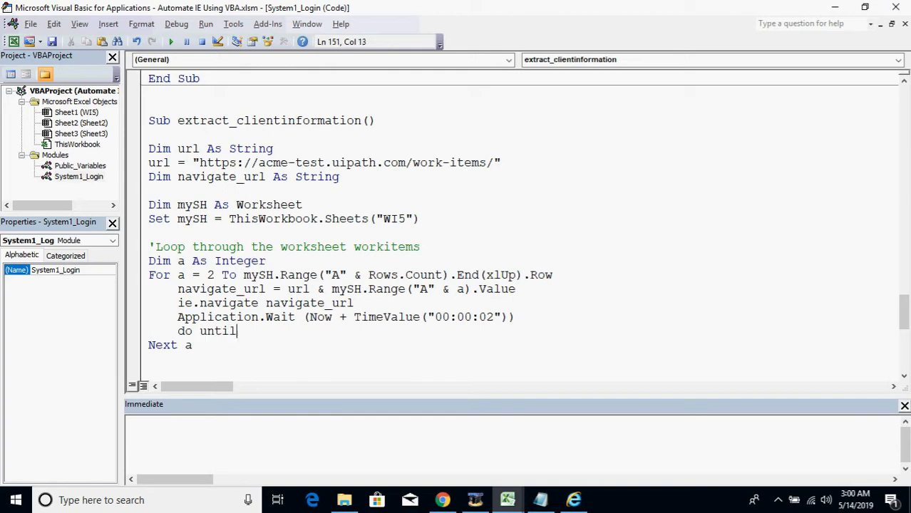
{"action": "type", "text": "ie.readystate = 4: doe"}
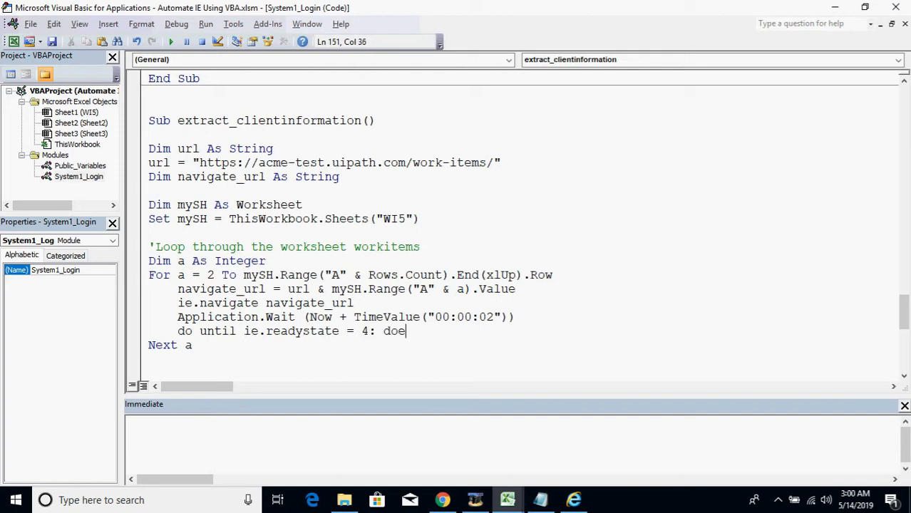
{"action": "type", "text": "vents : loop"}
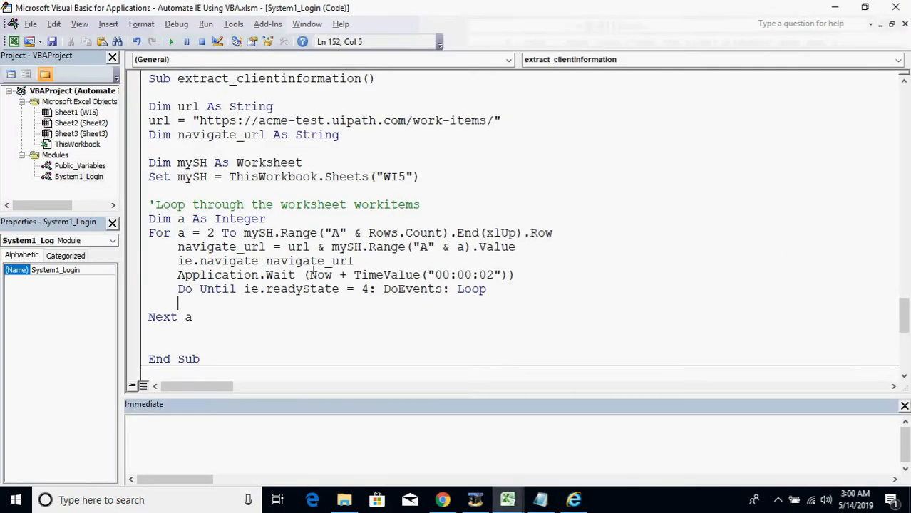
Add an 'Extract Client Information comment and declare clientID, clientName and clientCountry As String.
{"action": "type", "text": "'Extract Client"}
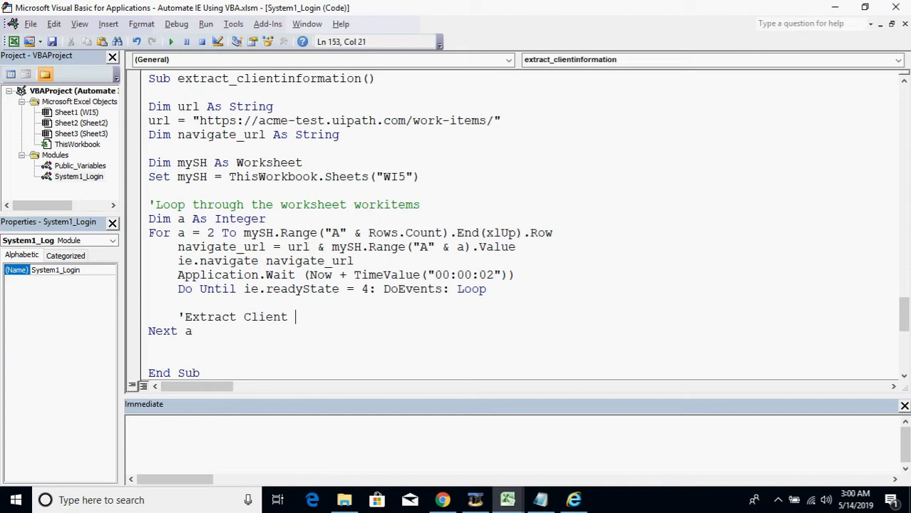
{"action": "type", "text": "Information"}
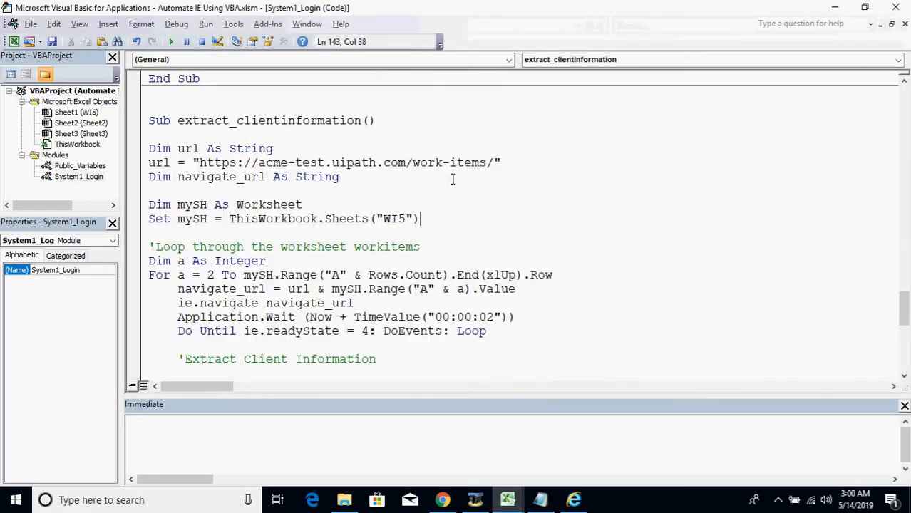
{"action": "type", "text": "dim cli"}
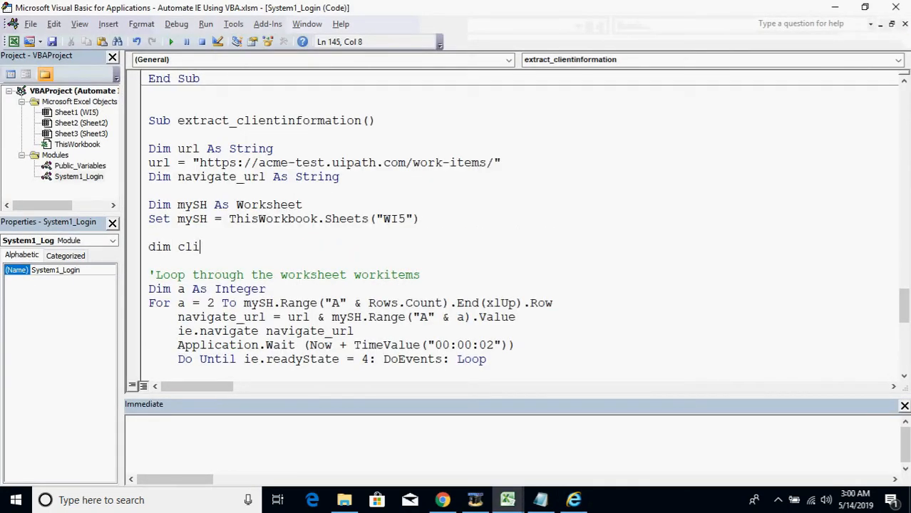
{"action": "type", "text": "entID as string"}
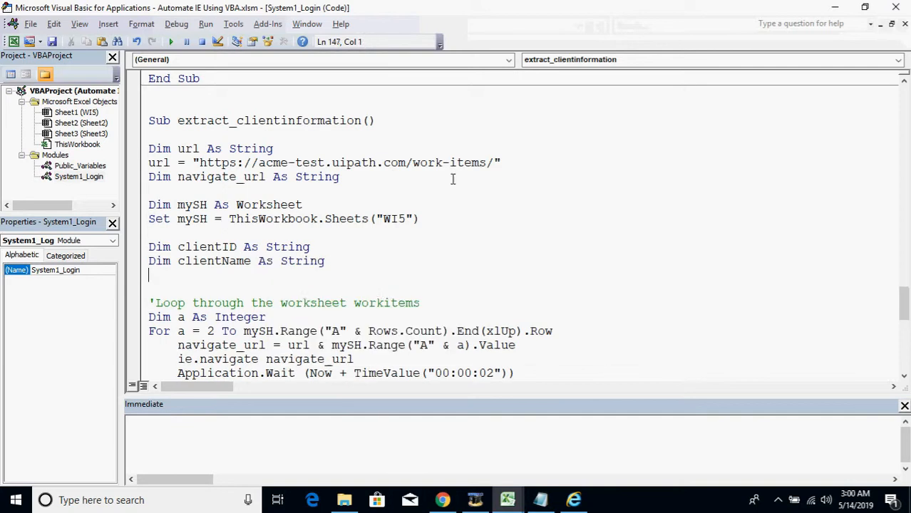
{"action": "type", "text": "dim clientCountry As String"}
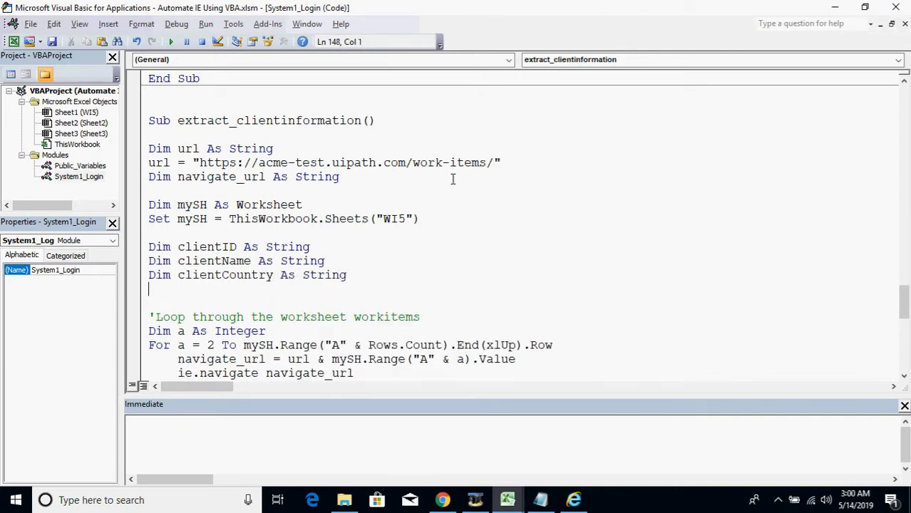
{"action": "scroll", "scroll_direction": "down", "scroll_amount": 3}
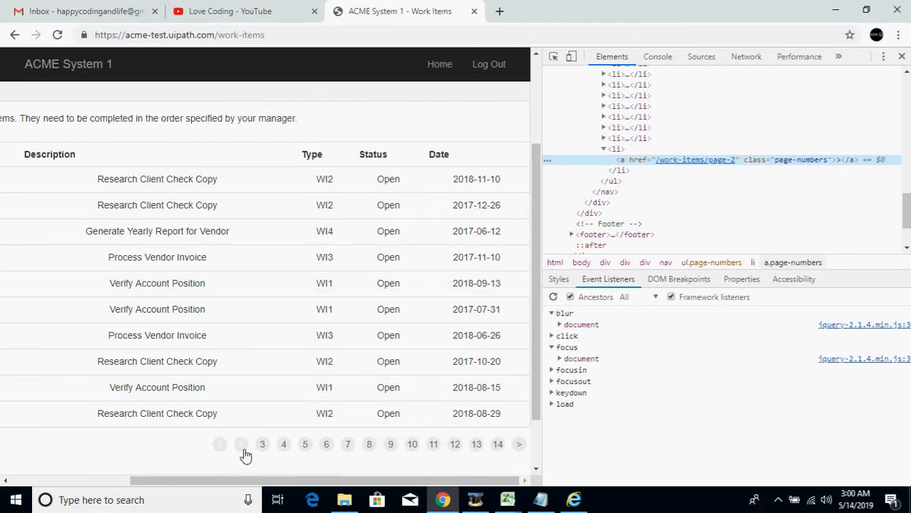
Reopen work item 201005 from Work Items page 2 and inspect its Client Information paragraph.
{"action": "left_click", "coordinate": [240, 444]}
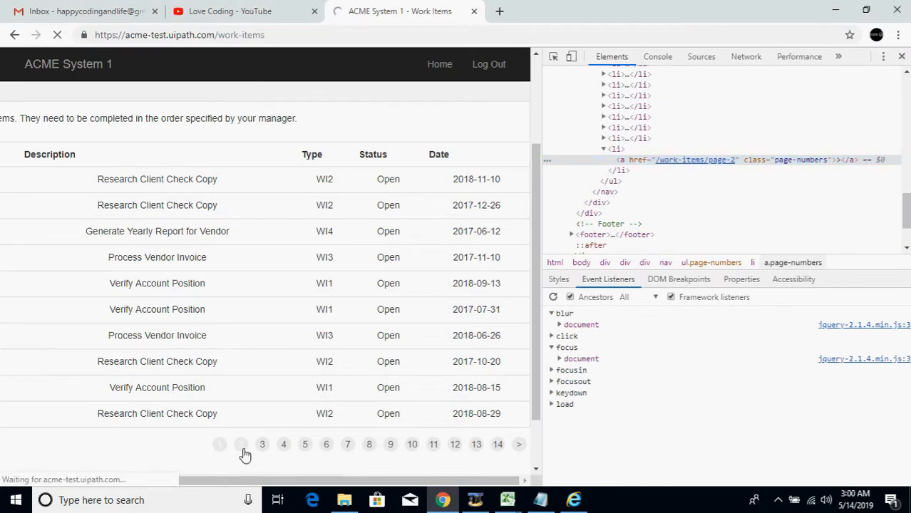
{"action": "left_click", "coordinate": [440, 63]}
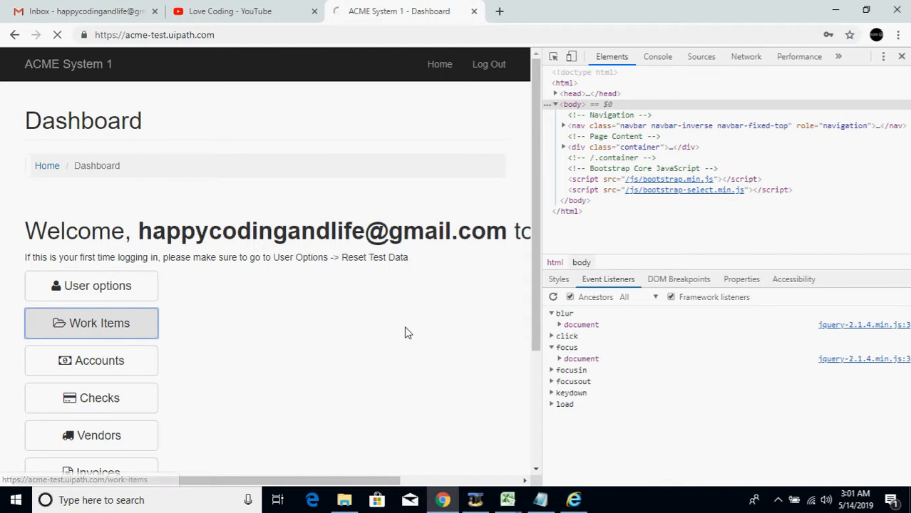
{"action": "left_click", "coordinate": [91, 323]}
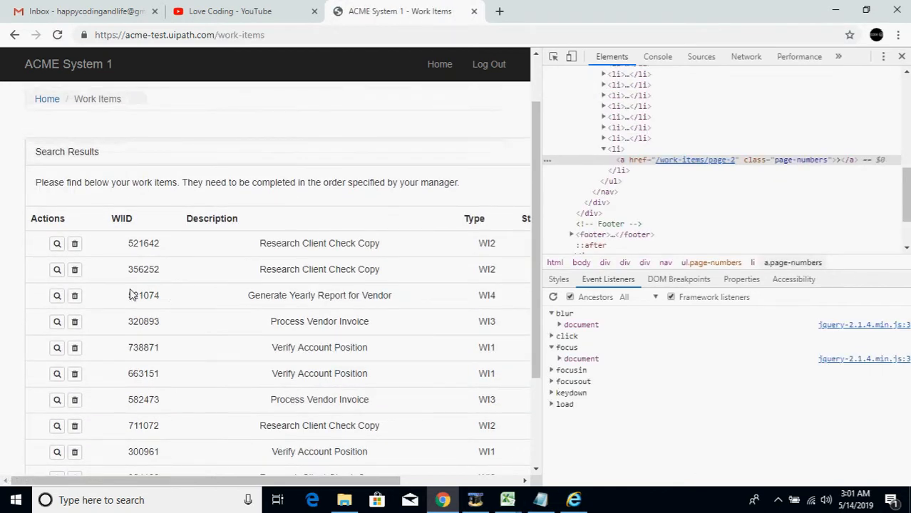
{"action": "left_click", "coordinate": [403, 378]}
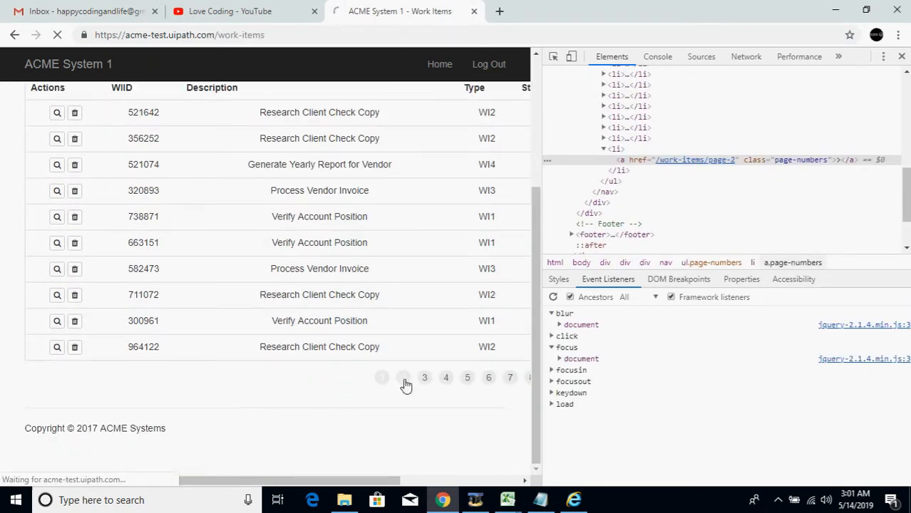
{"action": "left_click", "coordinate": [402, 377]}
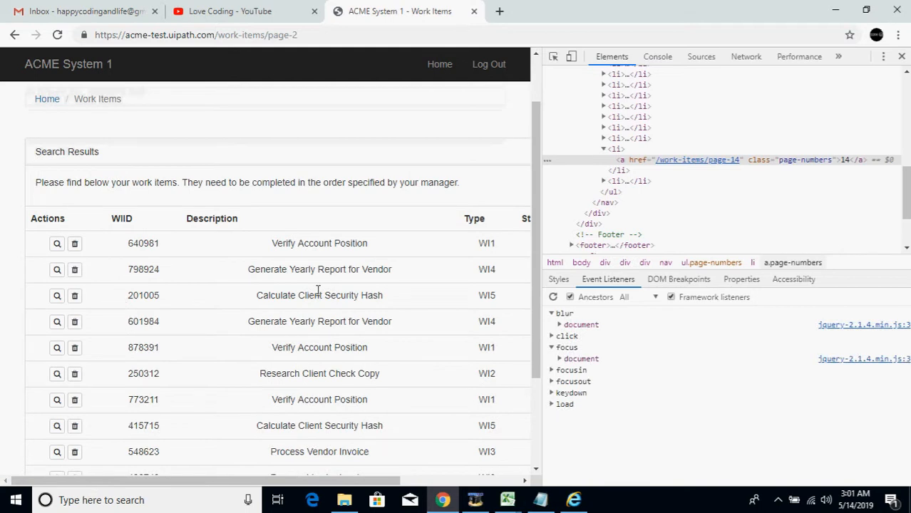
{"action": "left_click", "coordinate": [57, 295]}
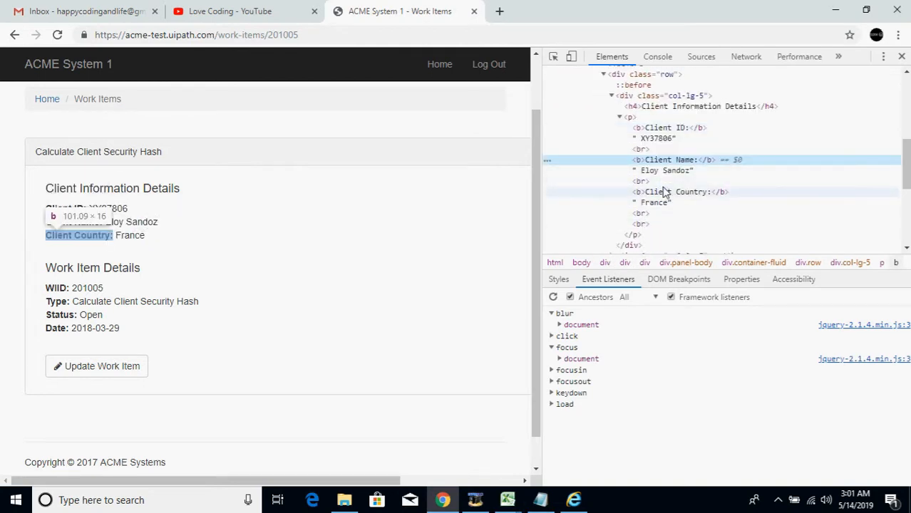
{"action": "mouse_move", "coordinate": [660, 184]}
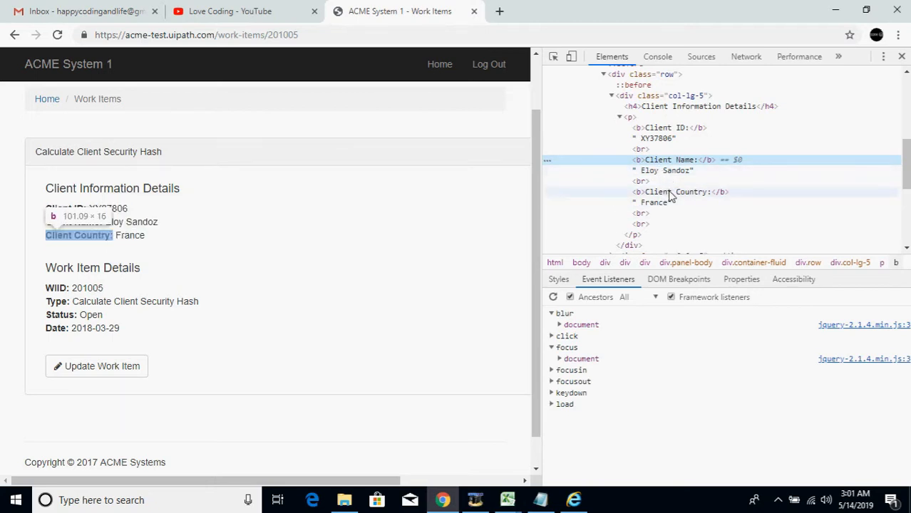
{"action": "mouse_move", "coordinate": [670, 159]}
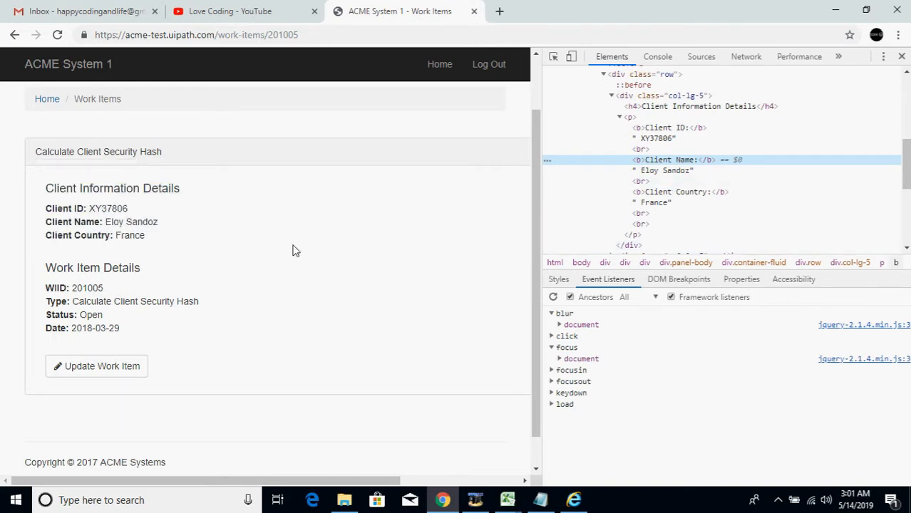
{"action": "mouse_move", "coordinate": [162, 270]}
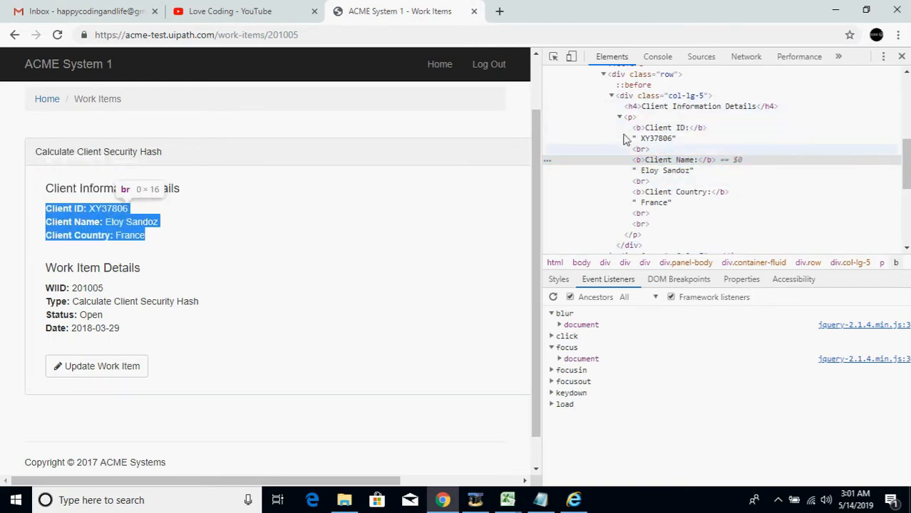
{"action": "left_click", "coordinate": [574, 500]}
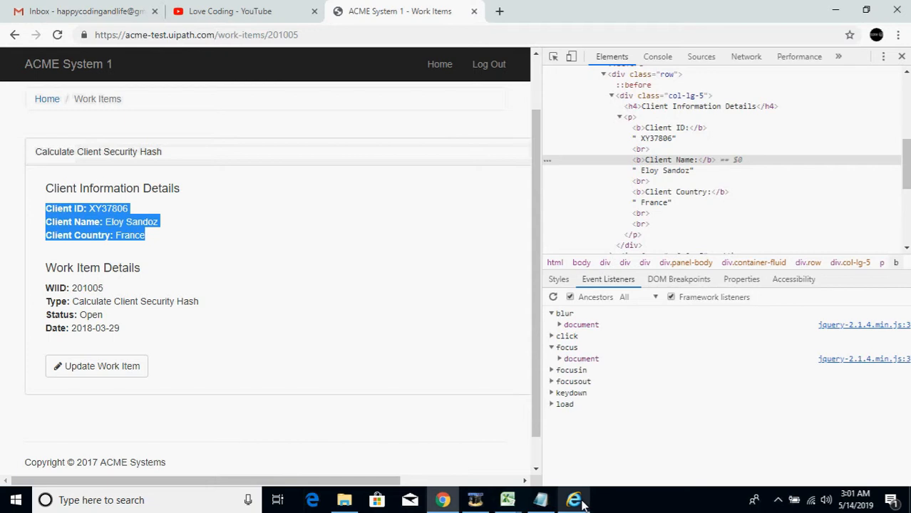
{"action": "mouse_move", "coordinate": [742, 125]}
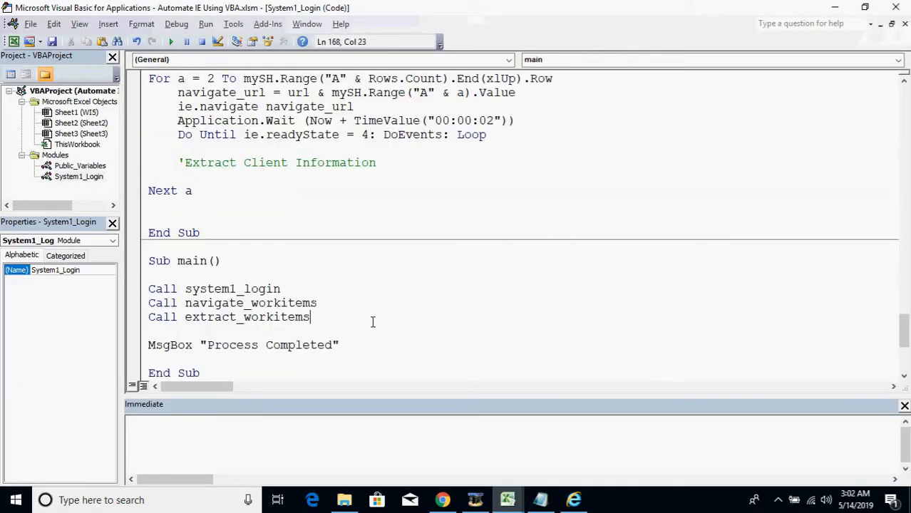
{"action": "left_click", "coordinate": [319, 302]}
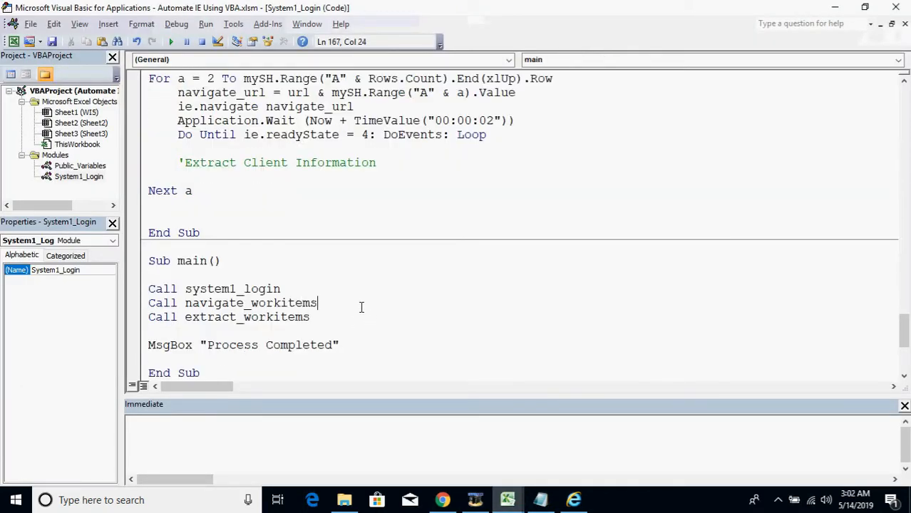
{"action": "mouse_move", "coordinate": [355, 321]}
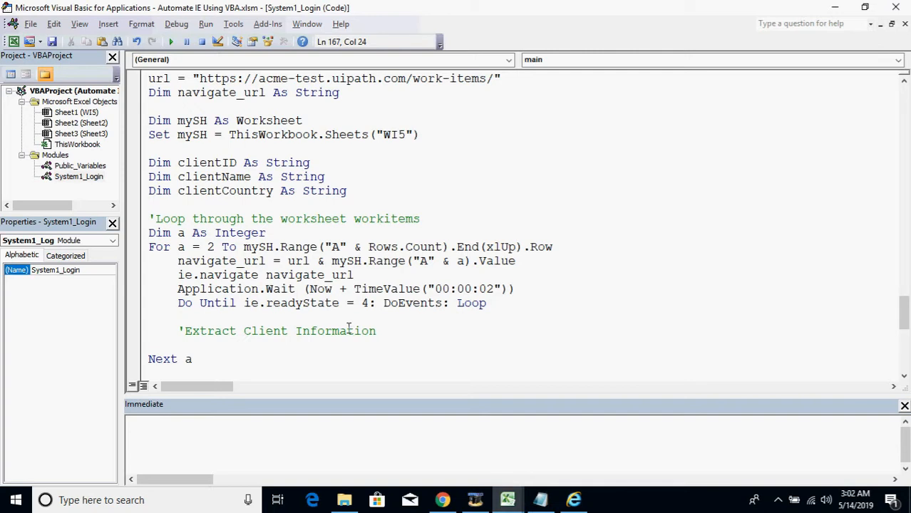
{"action": "scroll", "scroll_direction": "down", "scroll_amount": 3}
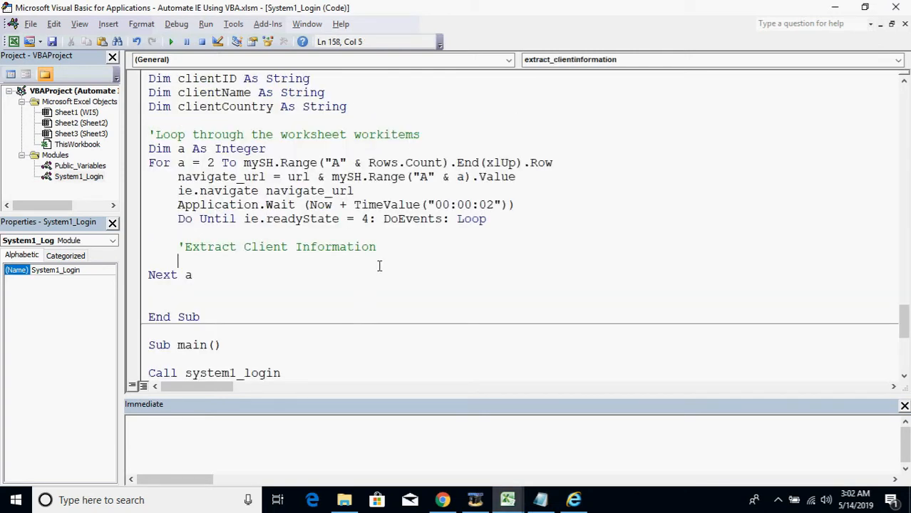
{"action": "left_click", "coordinate": [574, 500]}
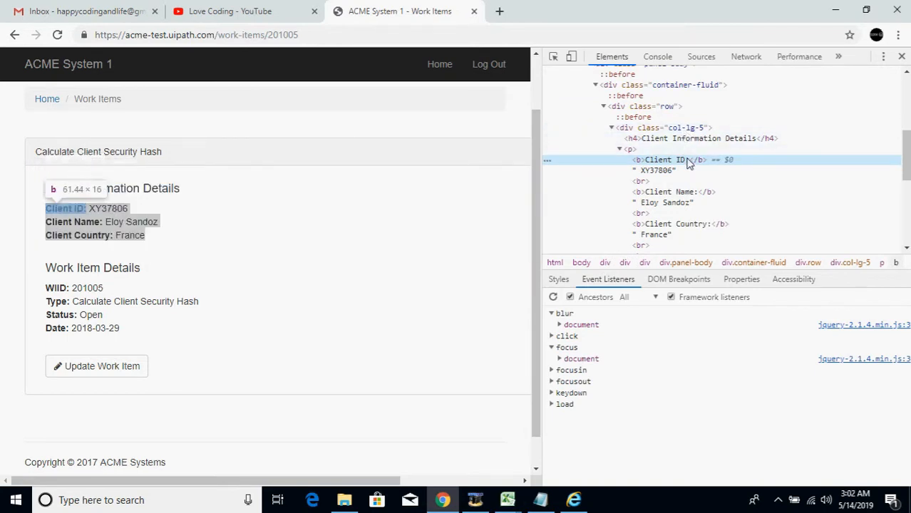
Scroll through work item 201005's client details, then return to the VBA editor.
{"action": "scroll", "scroll_direction": "down", "scroll_amount": 3}
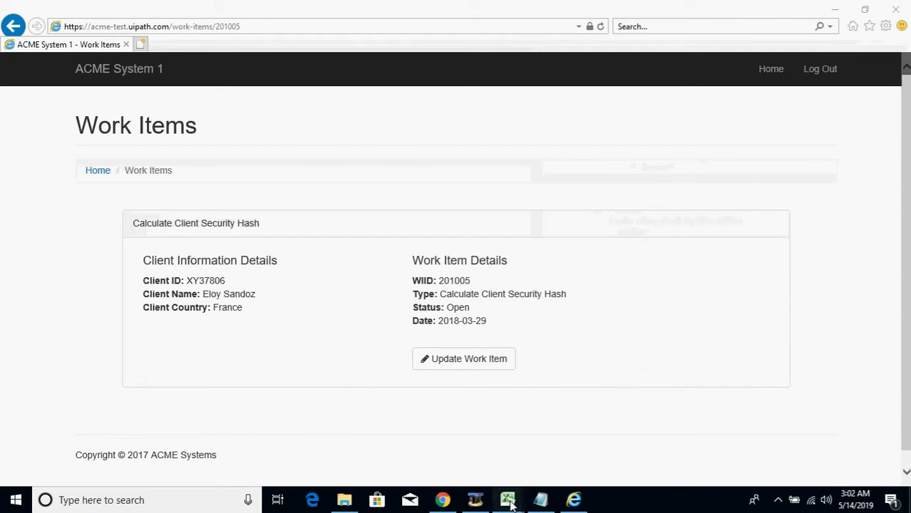
{"action": "left_click", "coordinate": [508, 500]}
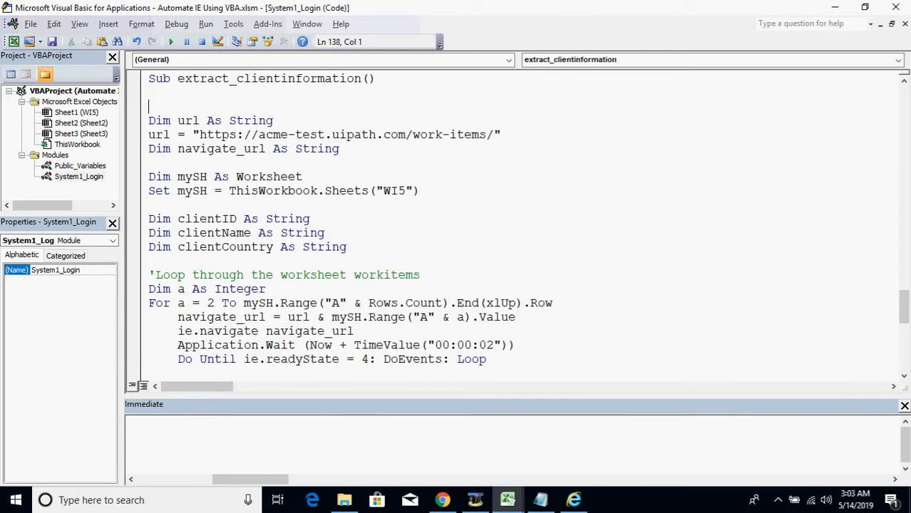
Insert Call system1_login at the top of extract_clientinformation, then move to the page-wait loop.
{"action": "type", "text": "call Log"}
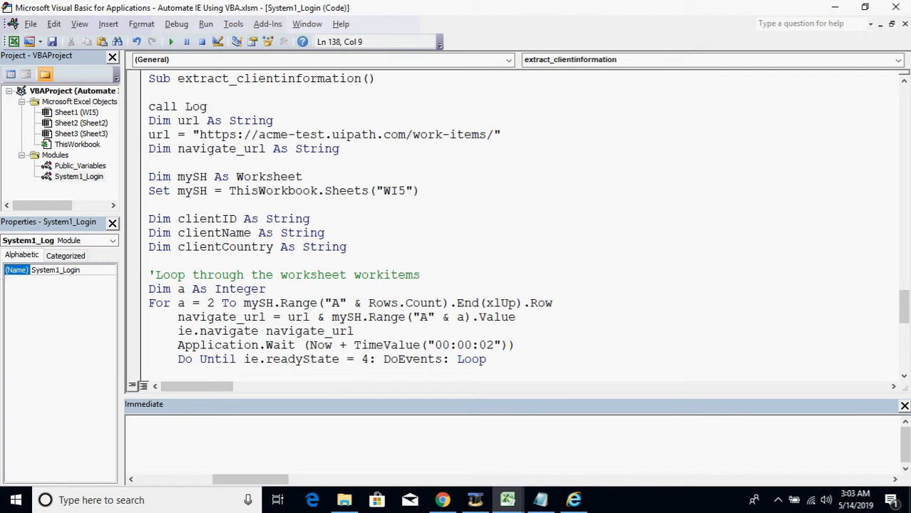
{"action": "type", "text": "system1_login"}
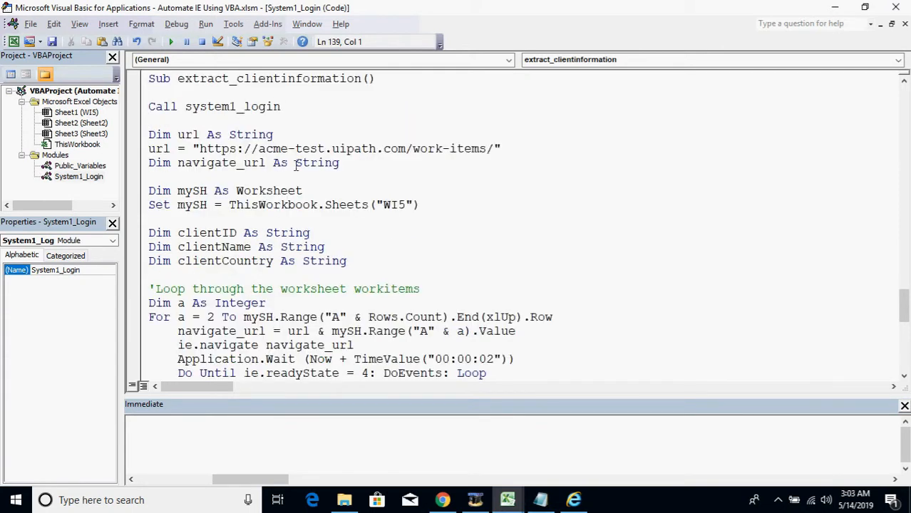
{"action": "scroll", "scroll_direction": "down", "scroll_amount": 3}
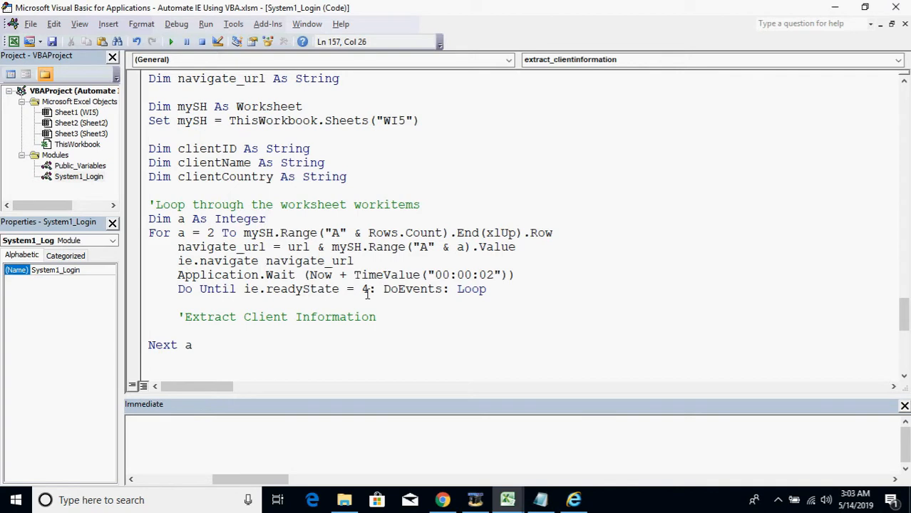
{"action": "left_click", "coordinate": [132, 289]}
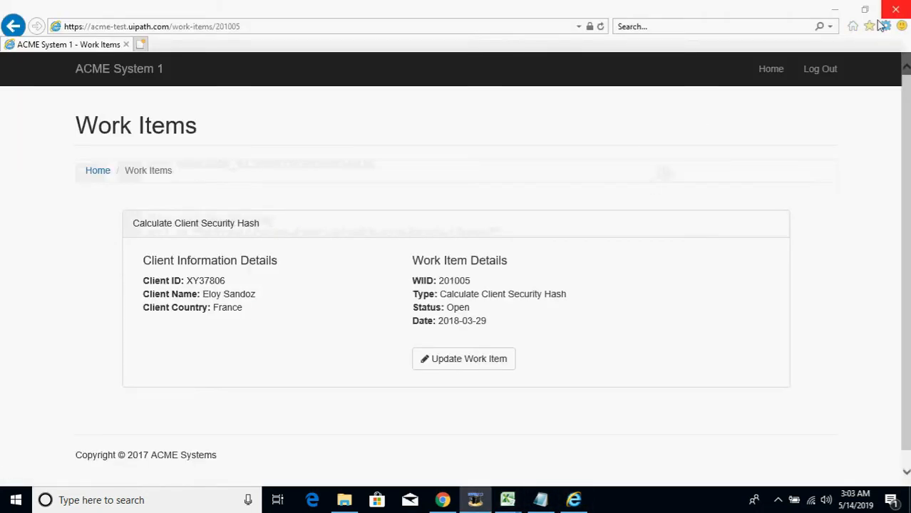
Close the old browser and run the macro, logging into the ACME System 1 Dashboard.
{"action": "left_click", "coordinate": [508, 499]}
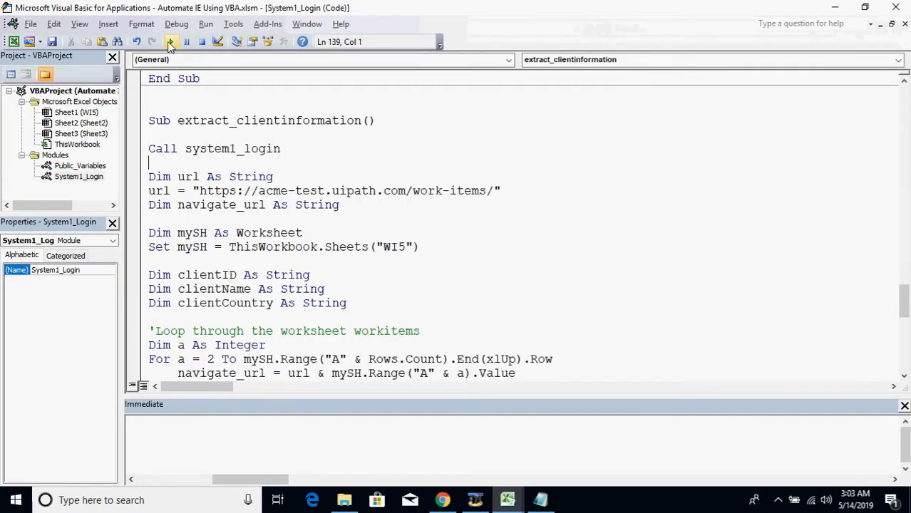
{"action": "left_click", "coordinate": [171, 41]}
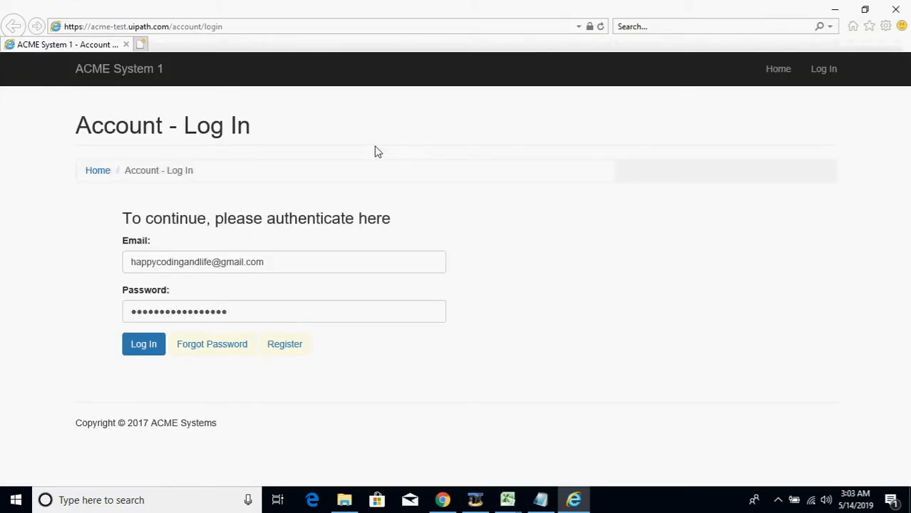
{"action": "left_click", "coordinate": [143, 343]}
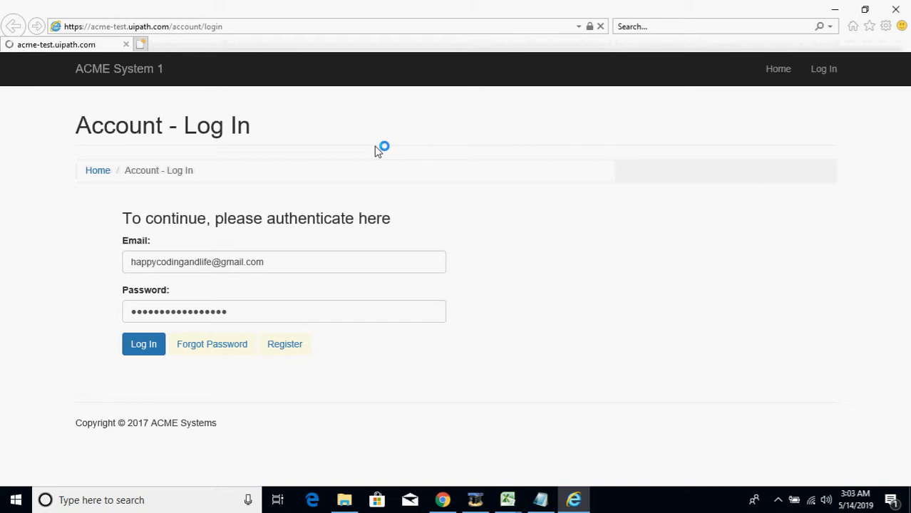
{"action": "left_click", "coordinate": [144, 343]}
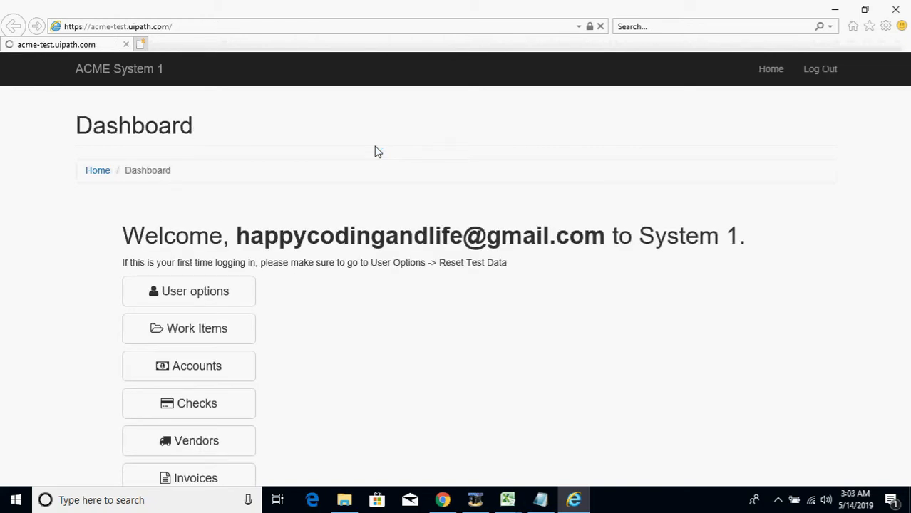
{"action": "left_click", "coordinate": [188, 329]}
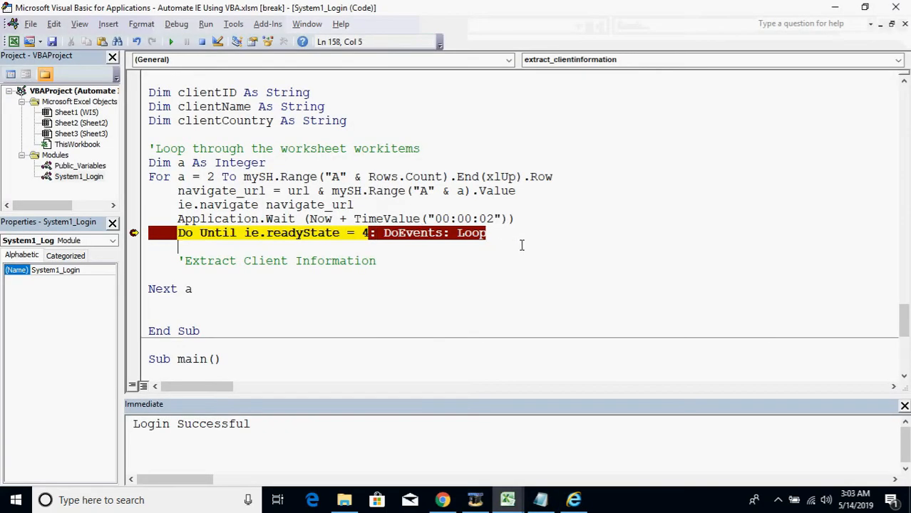
Add Debug.Print ie.document.getElementsByTagName("p").Length under the page-wait loop.
{"action": "type", "text": "debu"}
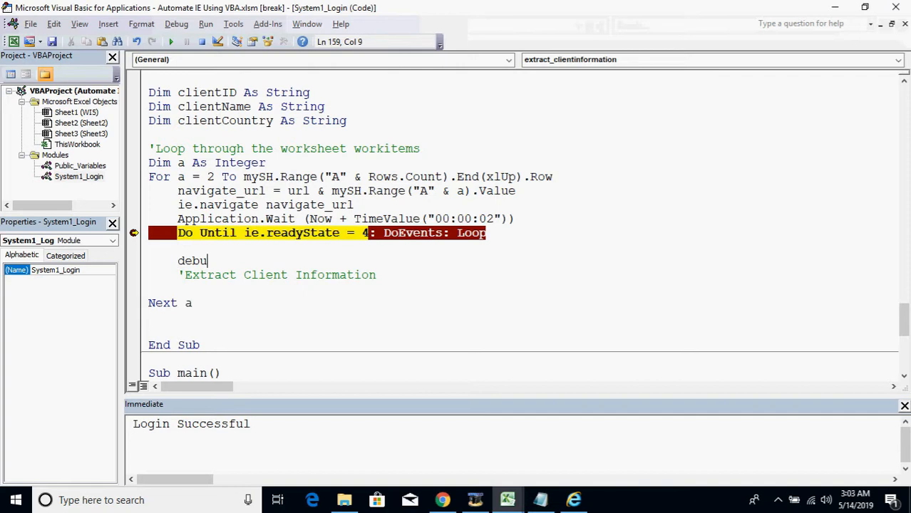
{"action": "type", "text": "g.Print"}
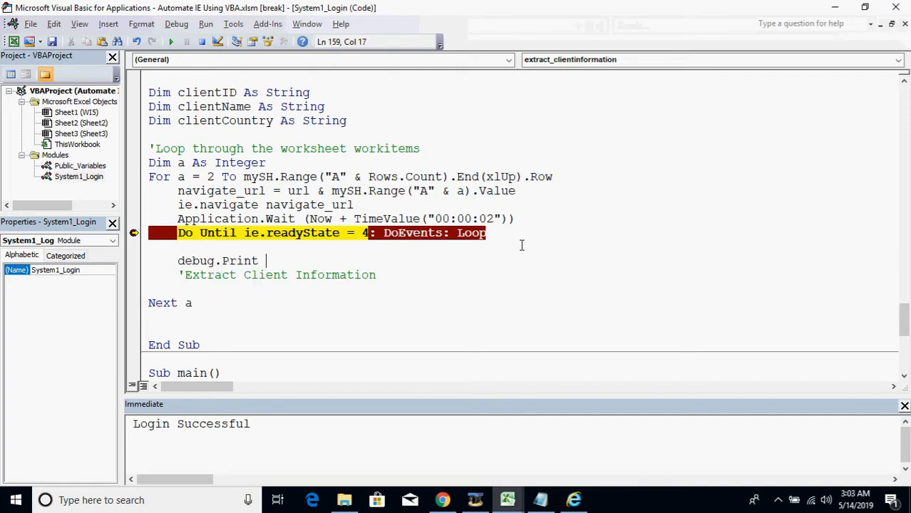
{"action": "type", "text": "ie.d"}
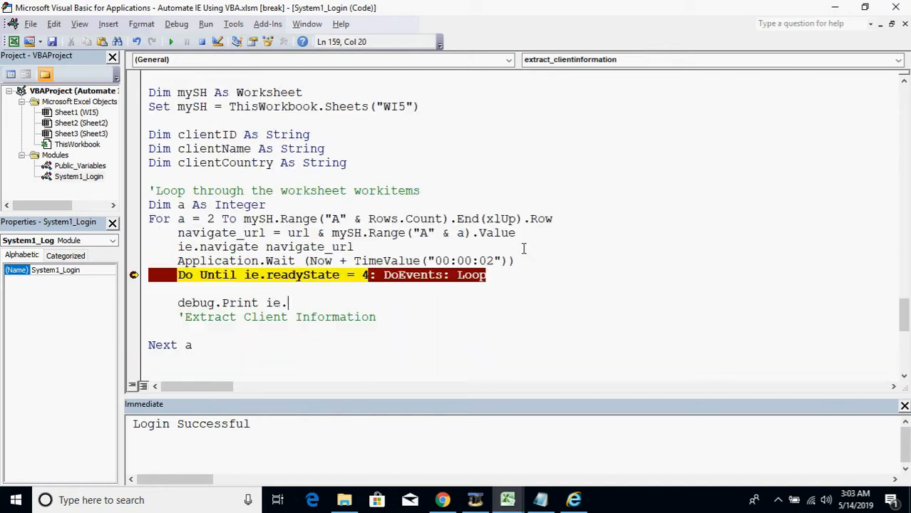
{"action": "type", "text": "doc"}
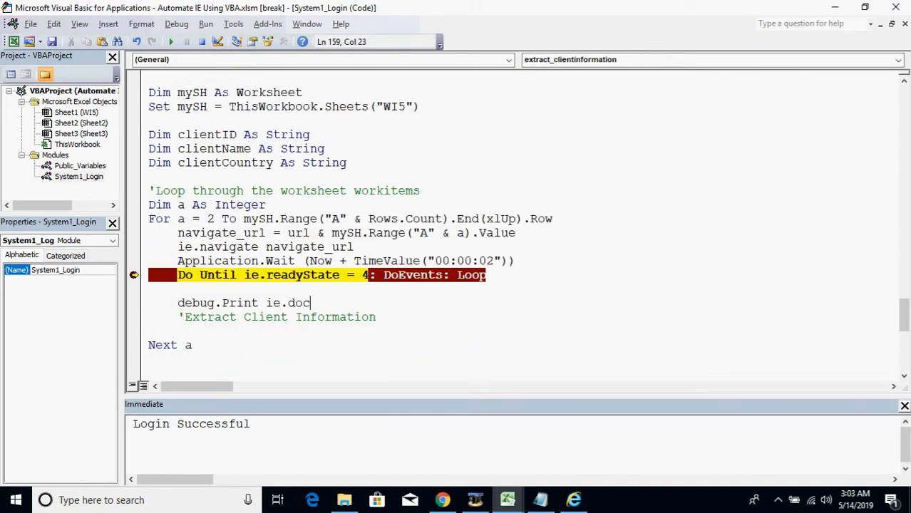
{"action": "type", "text": "ument.getelemen"}
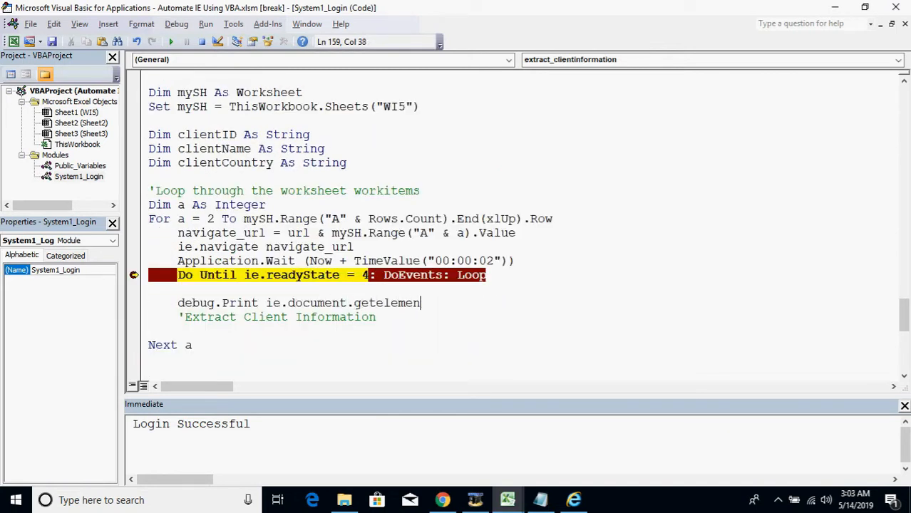
{"action": "type", "text": "tsb"}
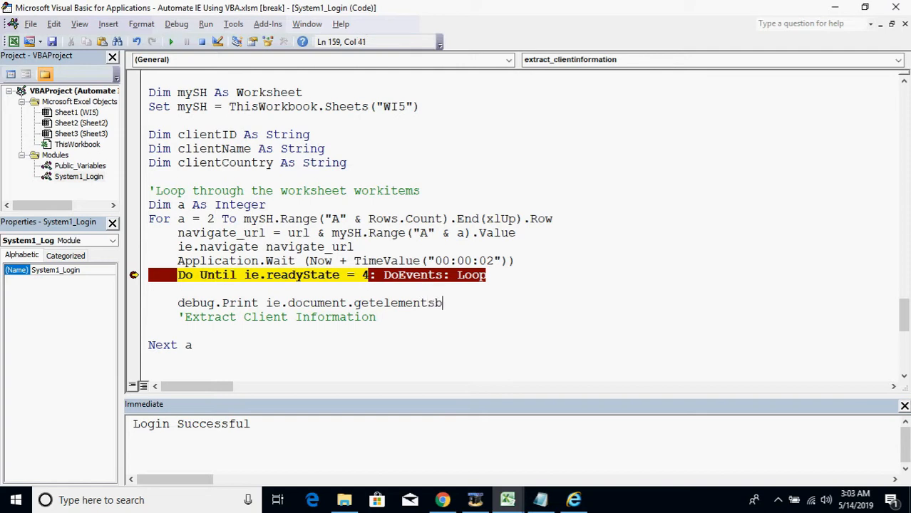
{"action": "type", "text": "ytagname(\"p\").Length"}
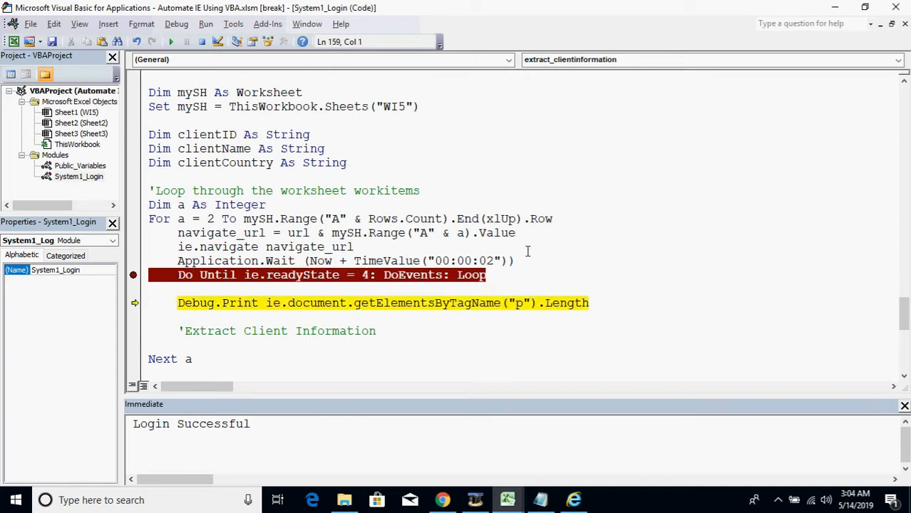
Set a breakpoint on Next a and step through, logging paragraph count 4 twice.
{"action": "key", "text": "F8"}
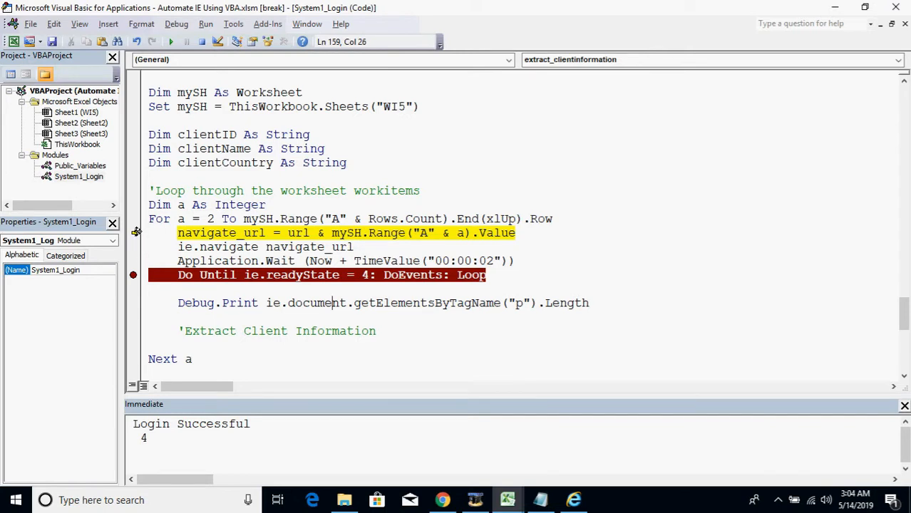
{"action": "left_click", "coordinate": [199, 359]}
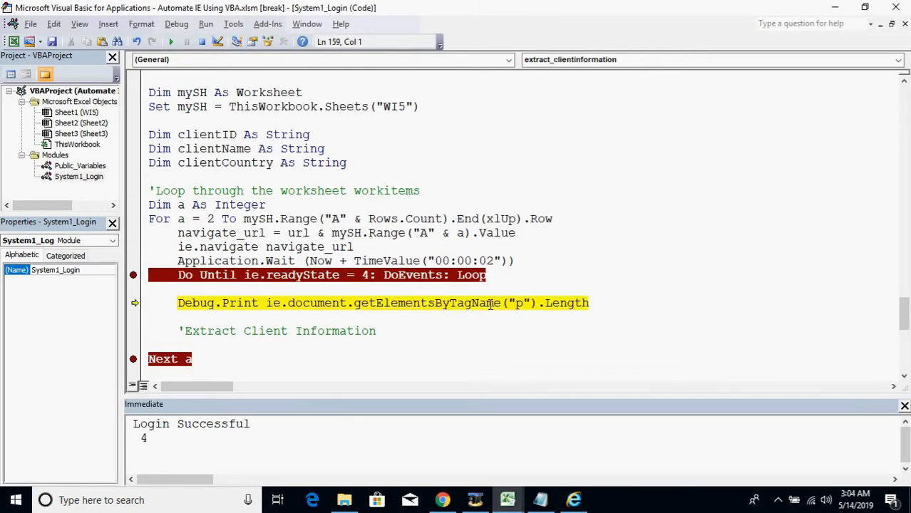
{"action": "key", "text": "F8"}
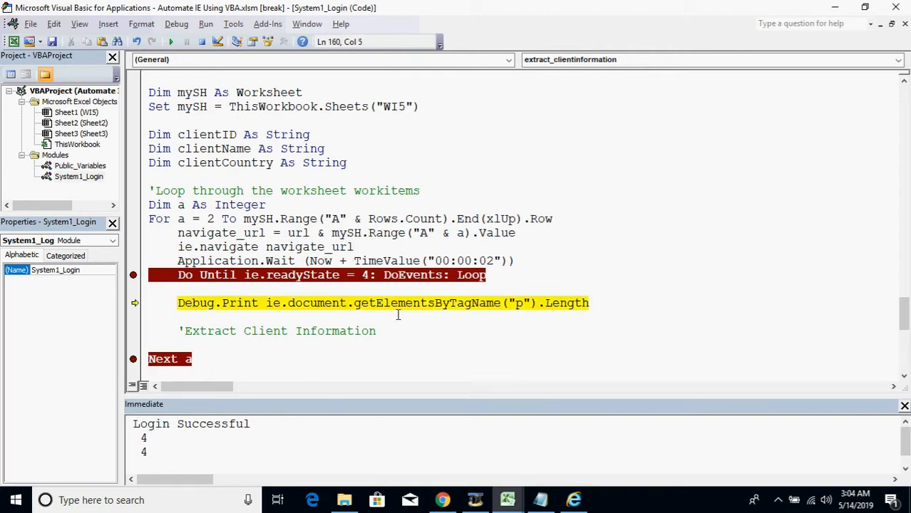
Declare p As HTMLParaElement for a paragraph loop.
{"action": "type", "text": "for each"}
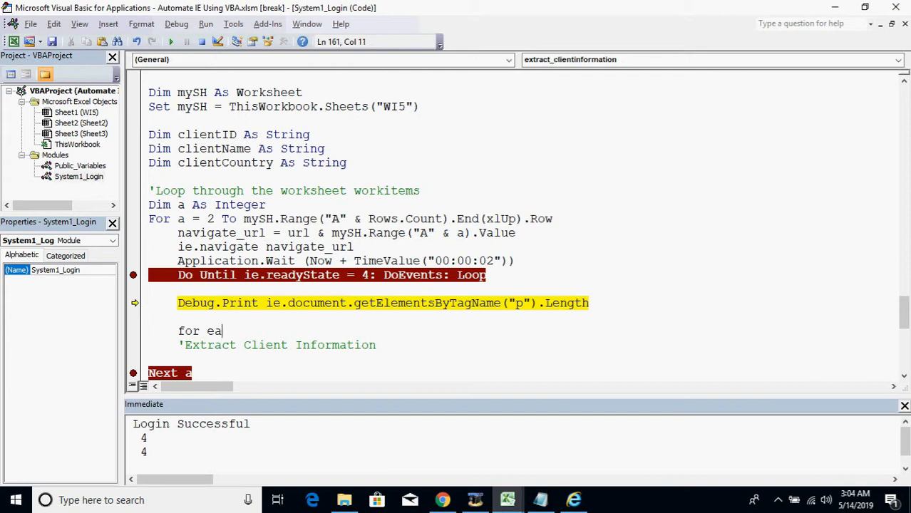
{"action": "type", "text": "dim"}
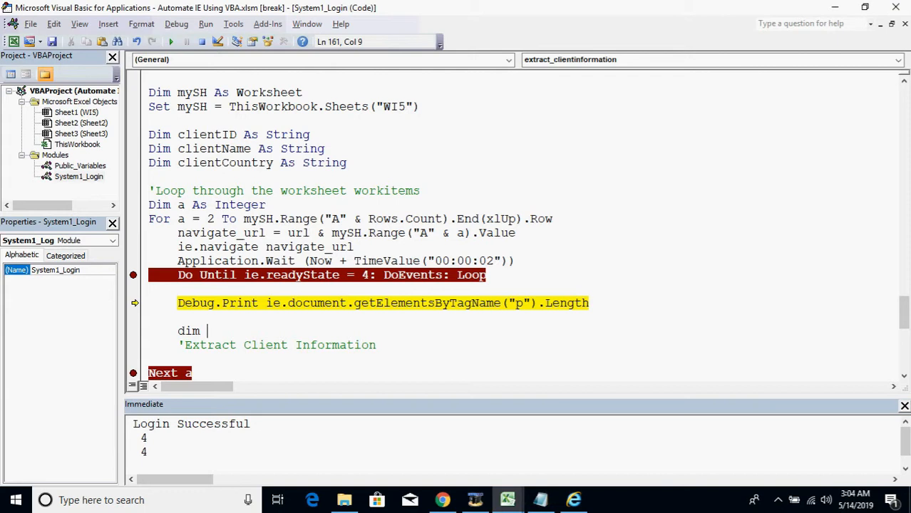
{"action": "type", "text": "p as ht"}
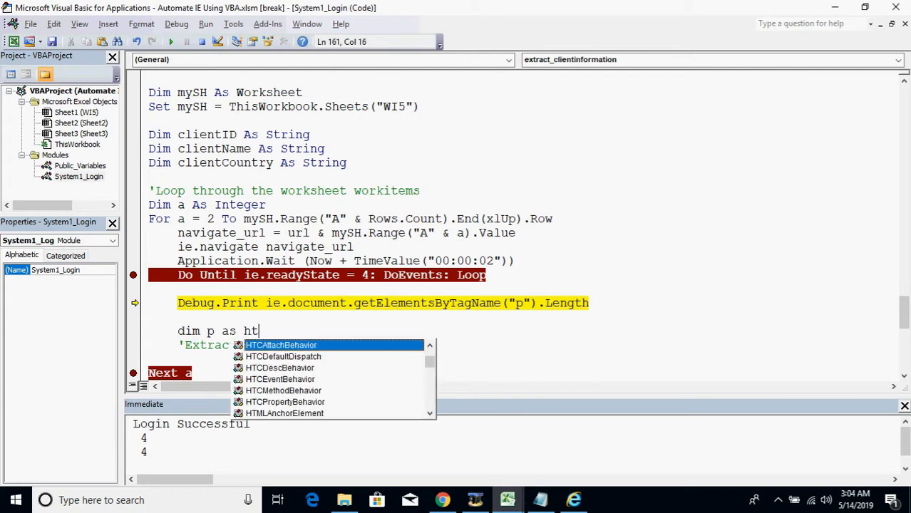
{"action": "type", "text": "mlpa"}
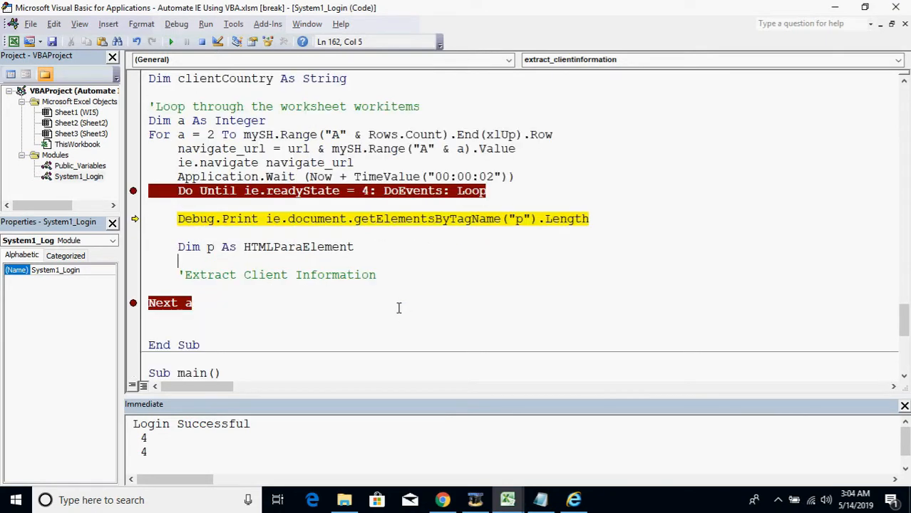
Add a For Each p loop over the page's paragraphs that prints p.innerText.
{"action": "type", "text": "for each p in i"}
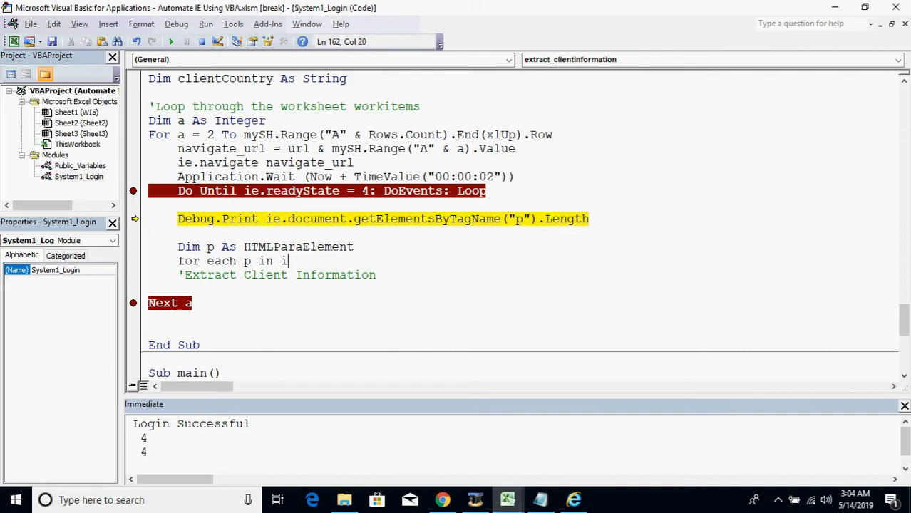
{"action": "type", "text": "ed"}
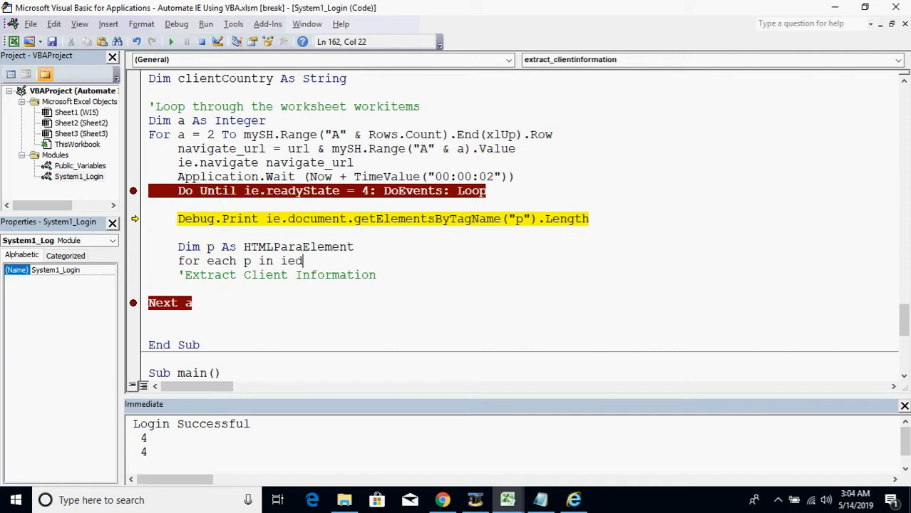
{"action": "type", "text": ".document.geteleme"}
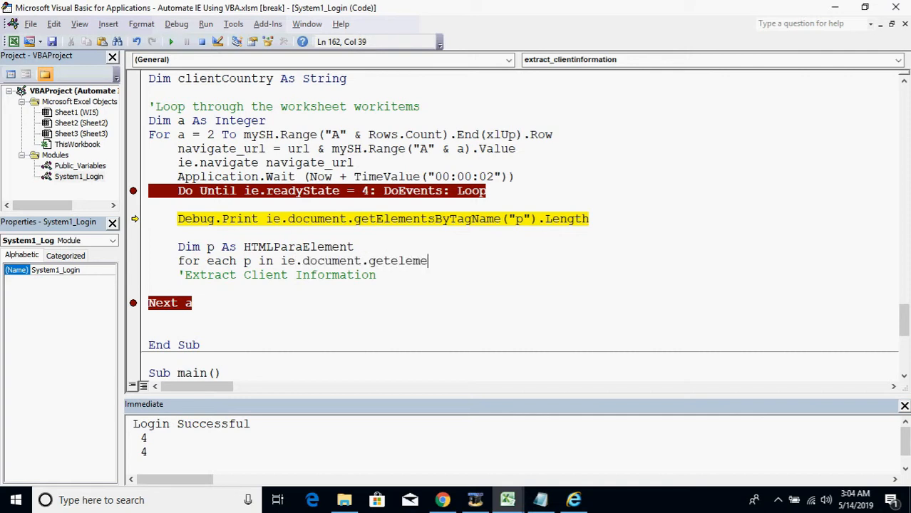
{"action": "type", "text": "ntsbytagname"}
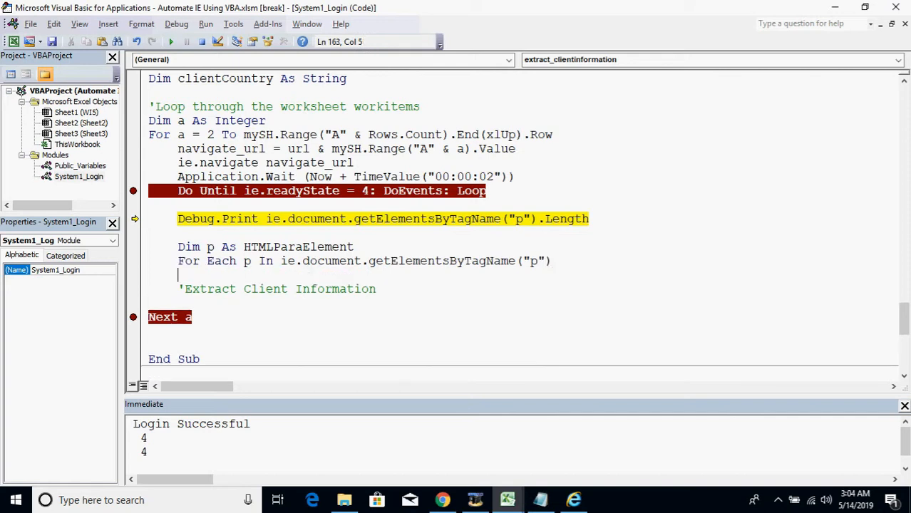
{"action": "type", "text": "Next p"}
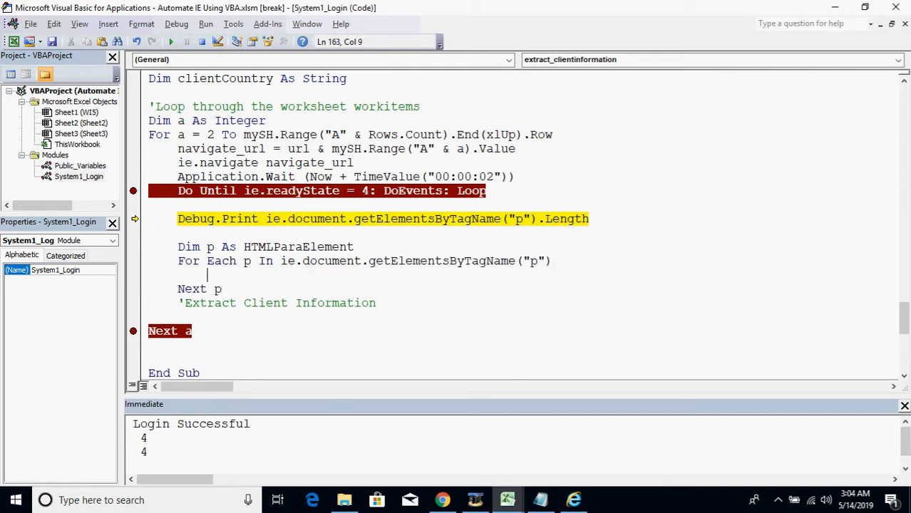
{"action": "type", "text": "debug.Print"}
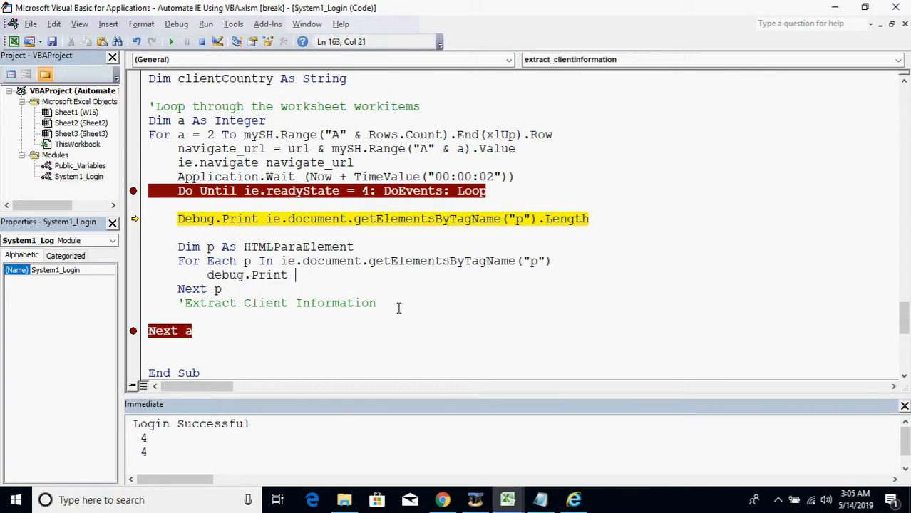
{"action": "type", "text": "p.innerText"}
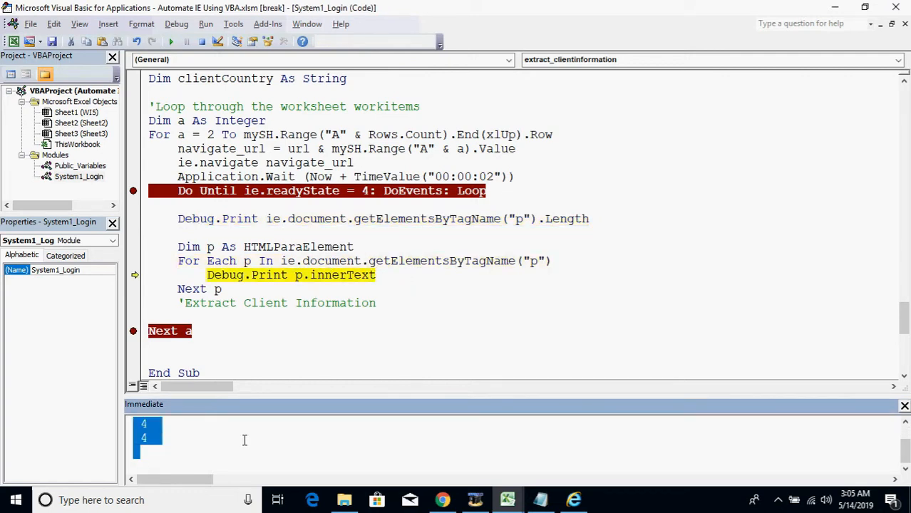
{"action": "left_click", "coordinate": [317, 275]}
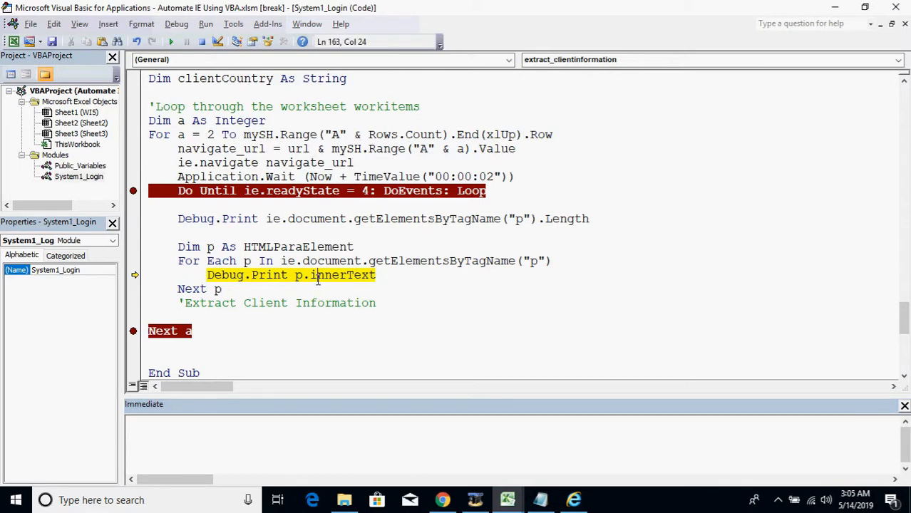
Step through the paragraph loop printing each text, then dismiss the reset warning.
{"action": "key", "text": "F8"}
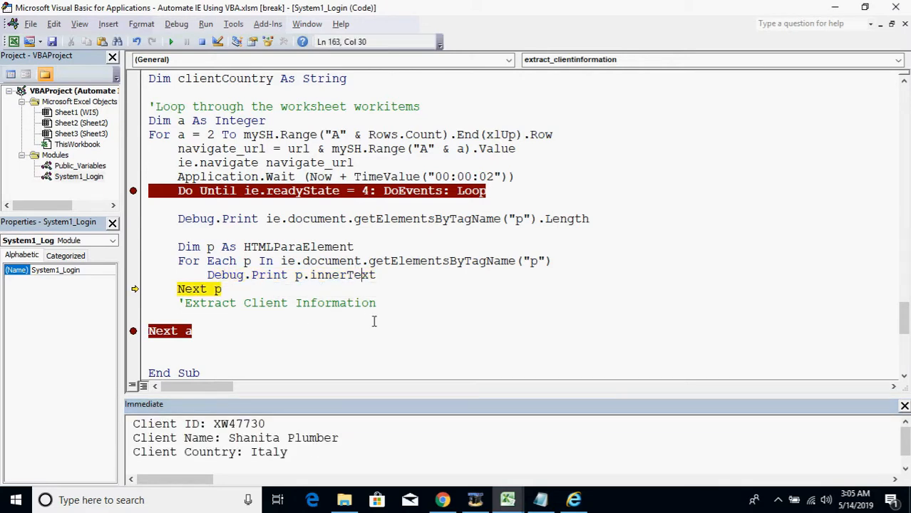
{"action": "key", "text": "F8"}
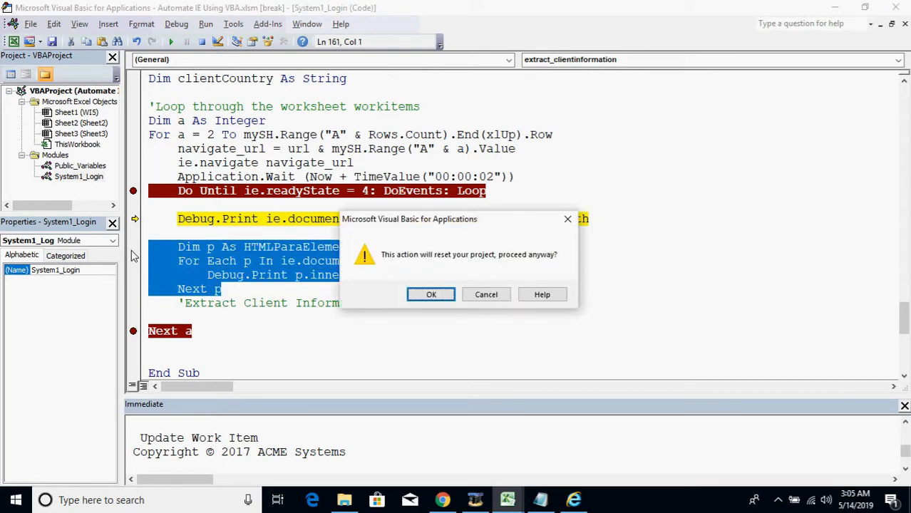
{"action": "left_click", "coordinate": [430, 294]}
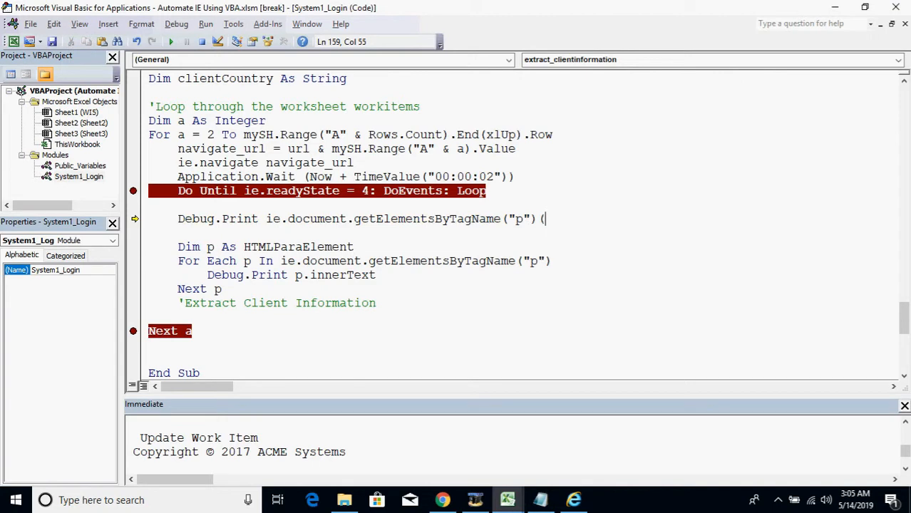
Change the count line to print getElementsByTagName("p")(0).innerText, outputting client FU72098 in Romania.
{"action": "type", "text": "(0)"}
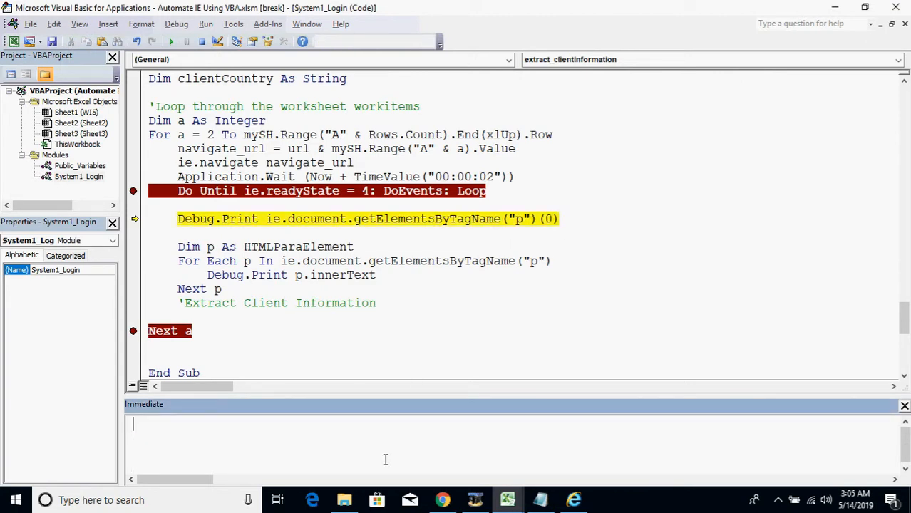
{"action": "key", "text": "F8"}
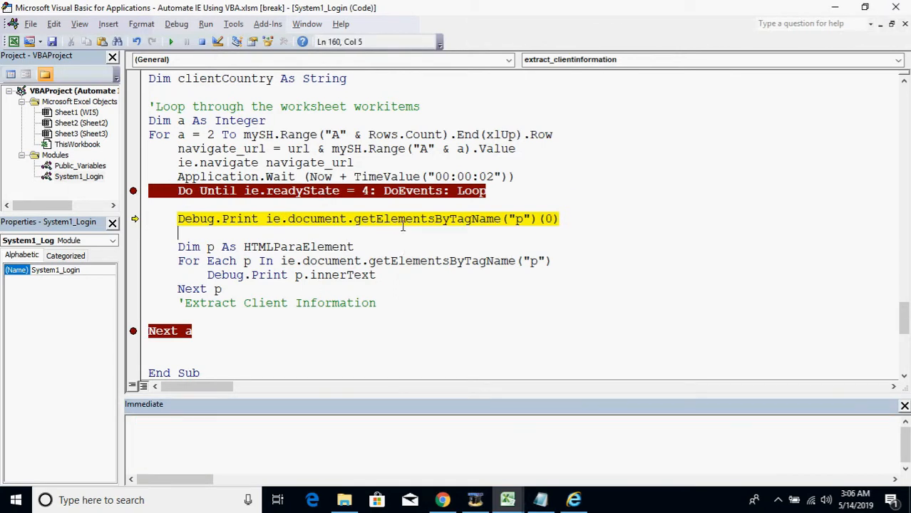
{"action": "left_click", "coordinate": [595, 218]}
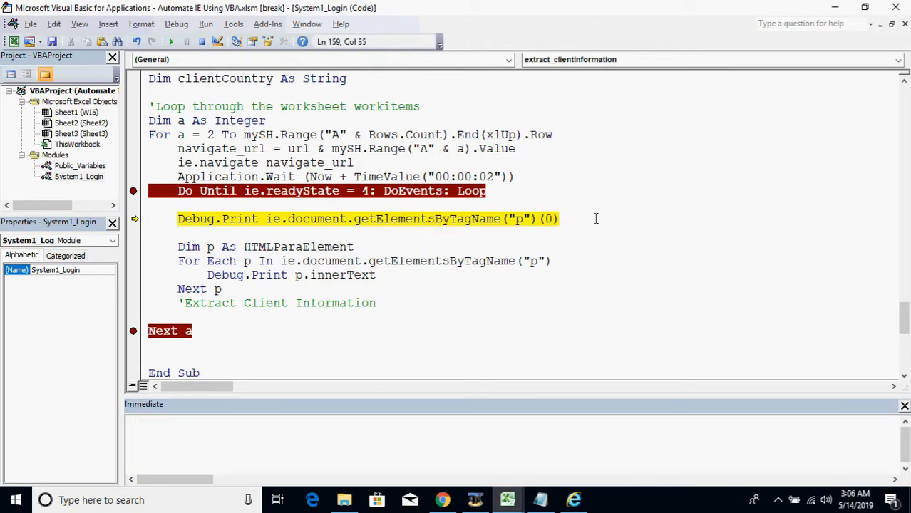
{"action": "type", "text": "."}
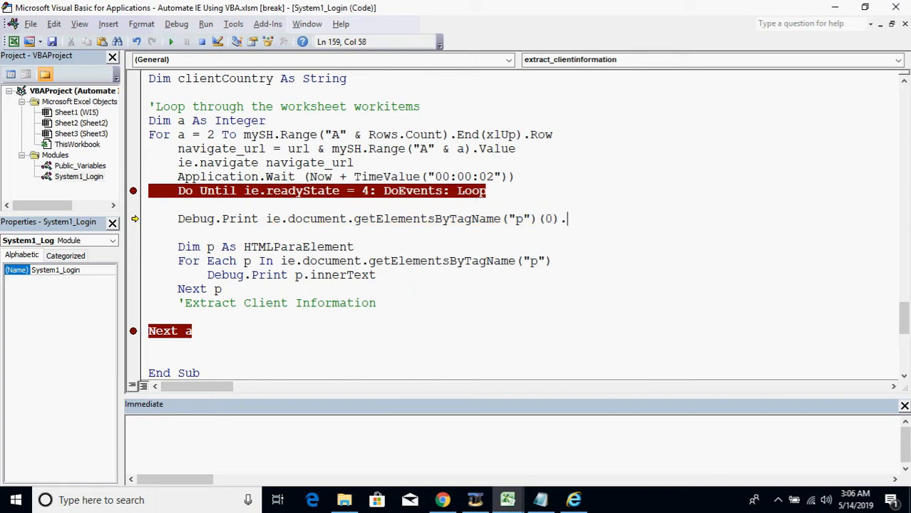
{"action": "type", "text": "inne"}
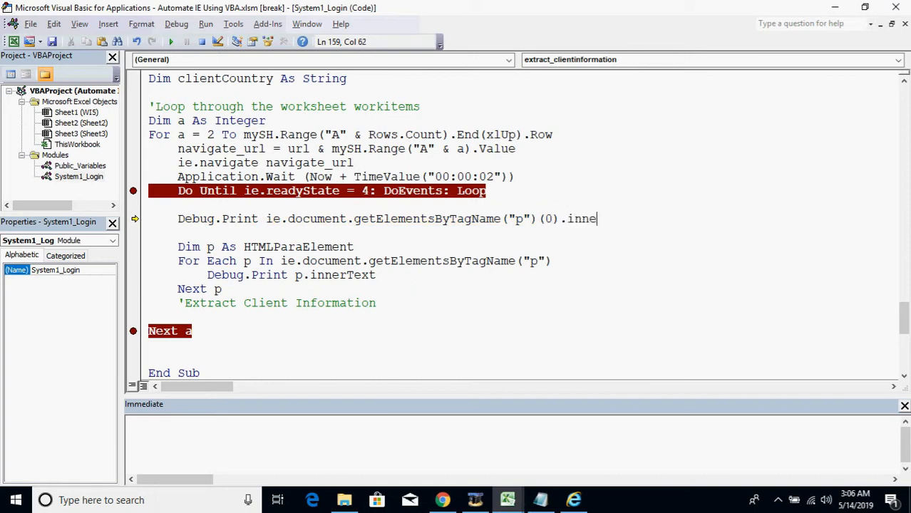
{"action": "type", "text": "rText"}
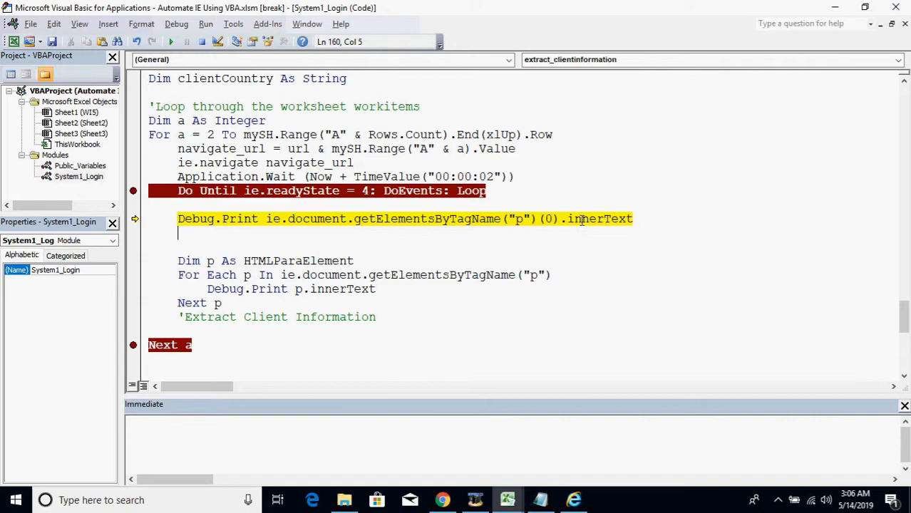
{"action": "key", "text": "F8"}
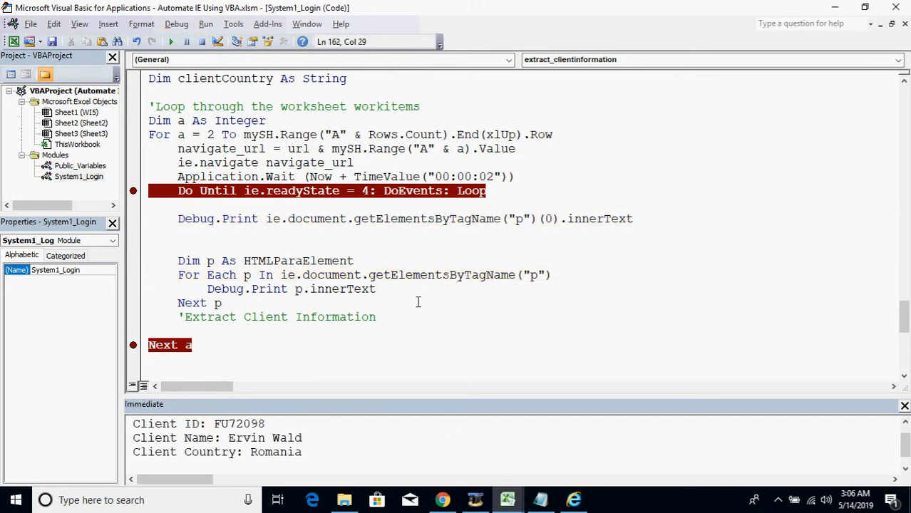
{"action": "left_click", "coordinate": [178, 232]}
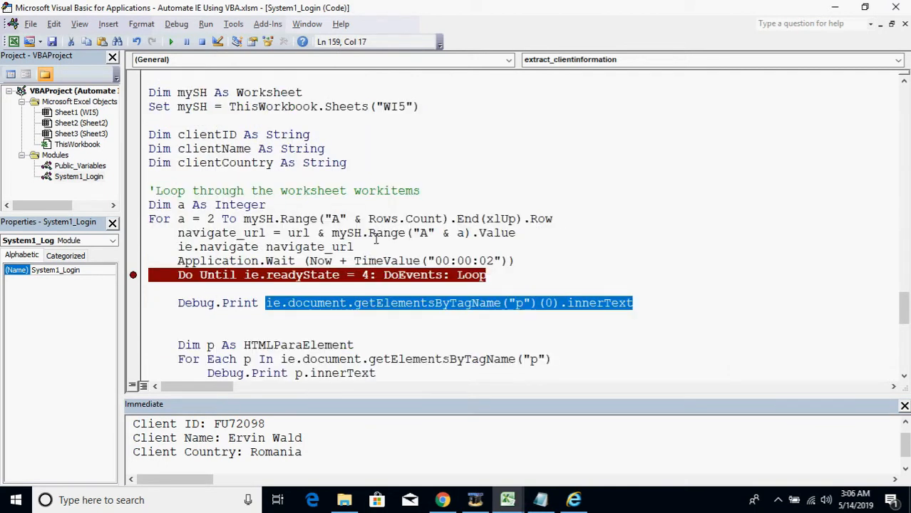
Declare clientInformation and move the Dim p As HTMLParaElement declaration.
{"action": "type", "text": "dim"}
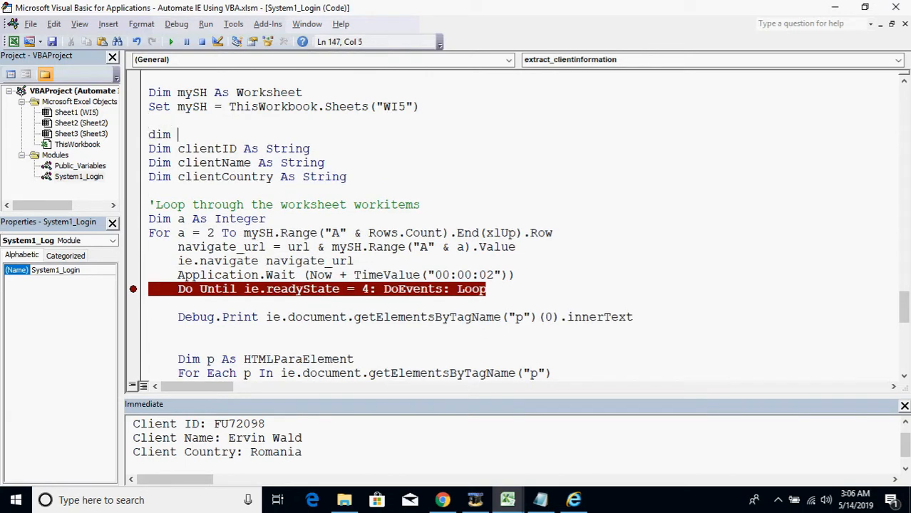
{"action": "type", "text": "clientInformation"}
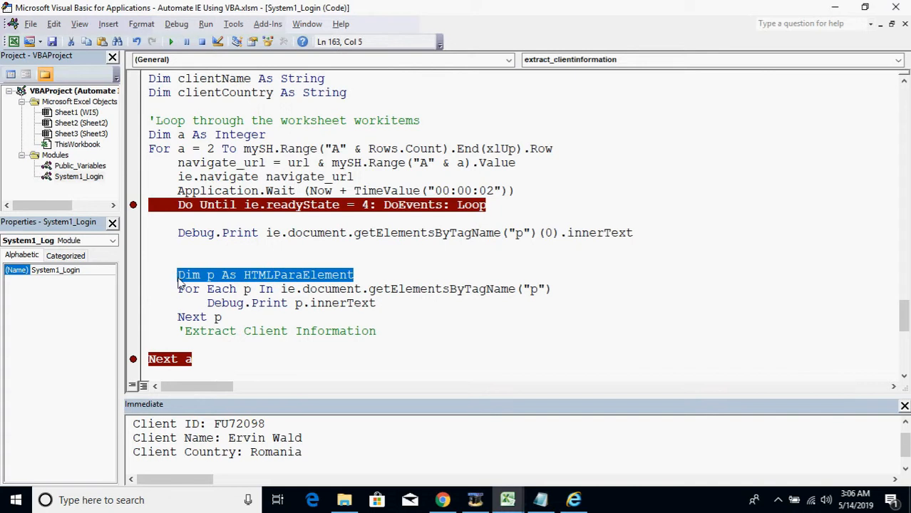
{"action": "key", "text": "Delete"}
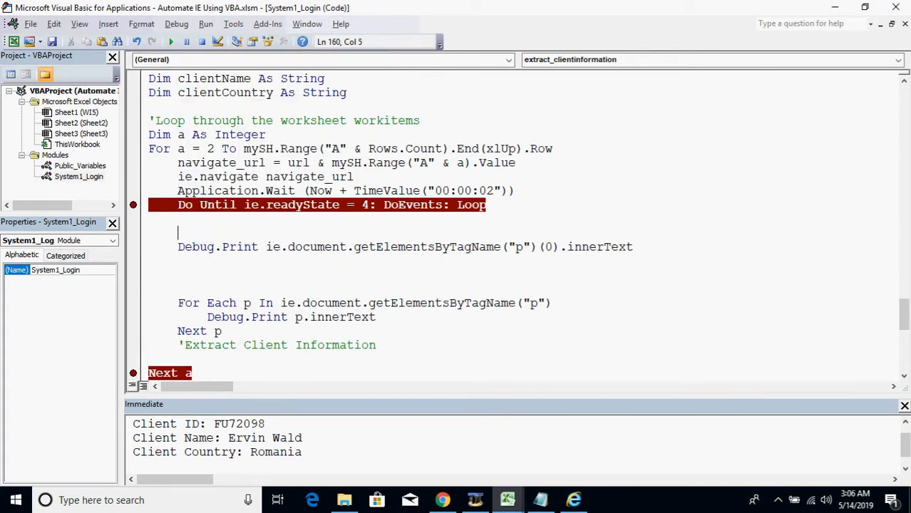
{"action": "type", "text": "Dim p As HTMLParaElement"}
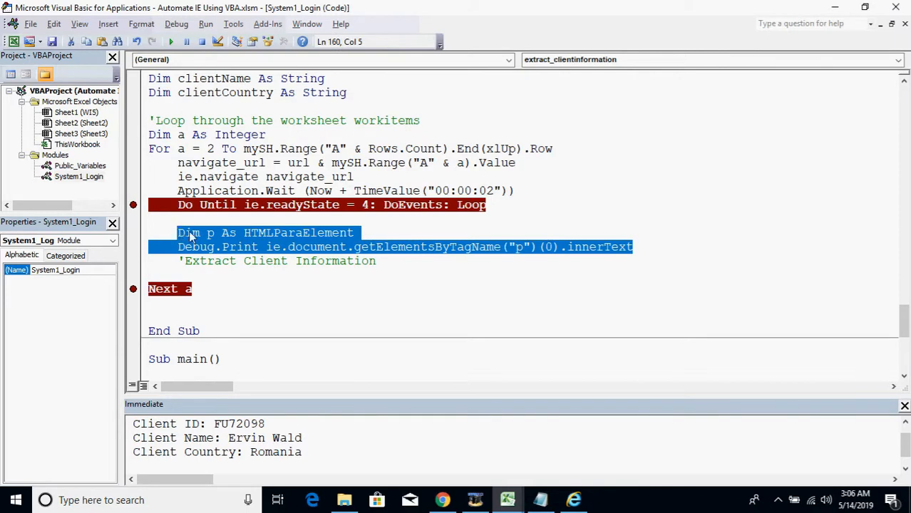
Remove the paragraph loop and assign the first paragraph's innerText to clientInformation.
{"action": "key", "text": "Delete"}
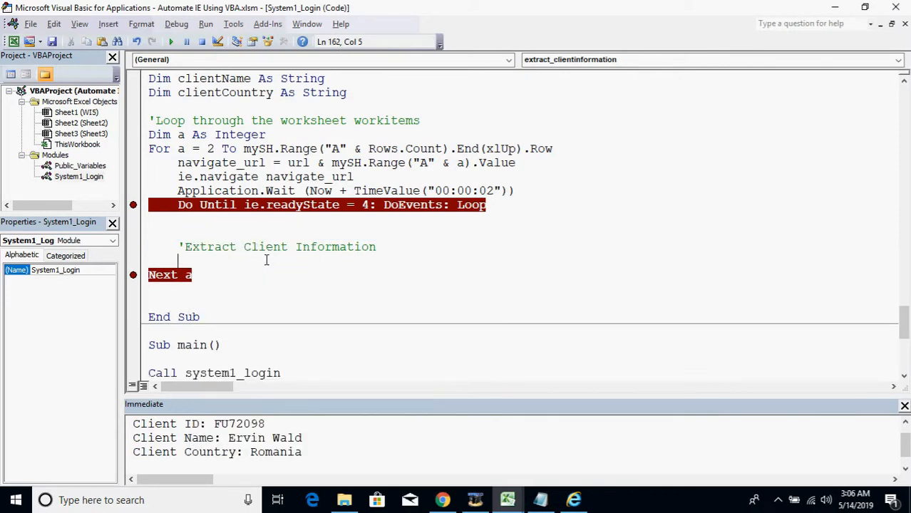
{"action": "type", "text": "Dim p As HTMLParaElement"}
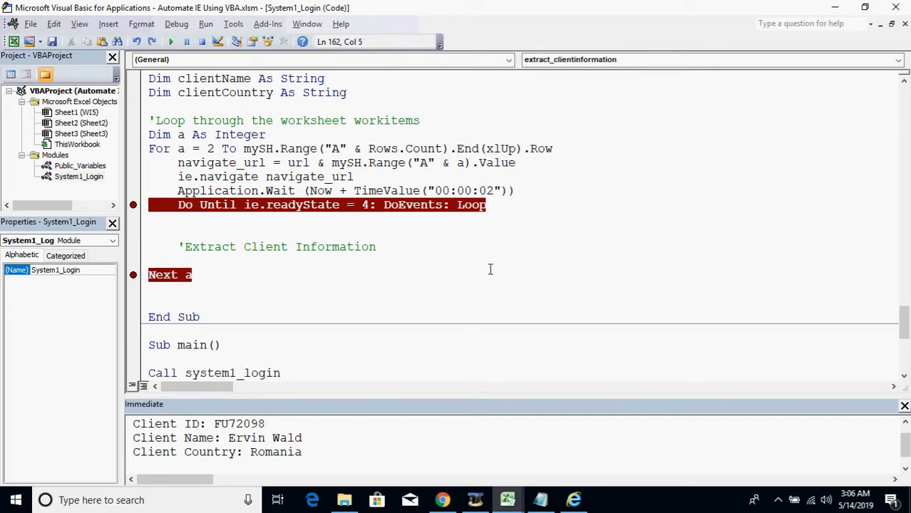
{"action": "type", "text": "Dim p As HTMLParaElement"}
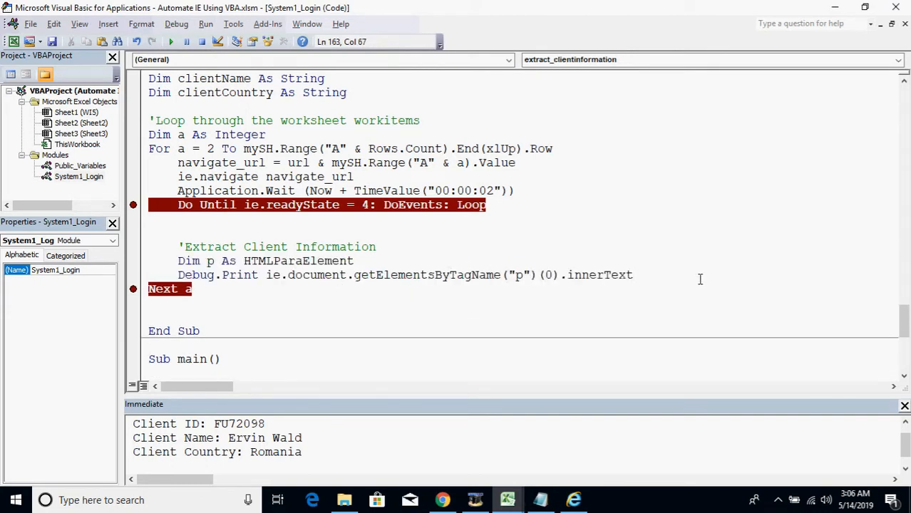
{"action": "double_click", "coordinate": [219, 275]}
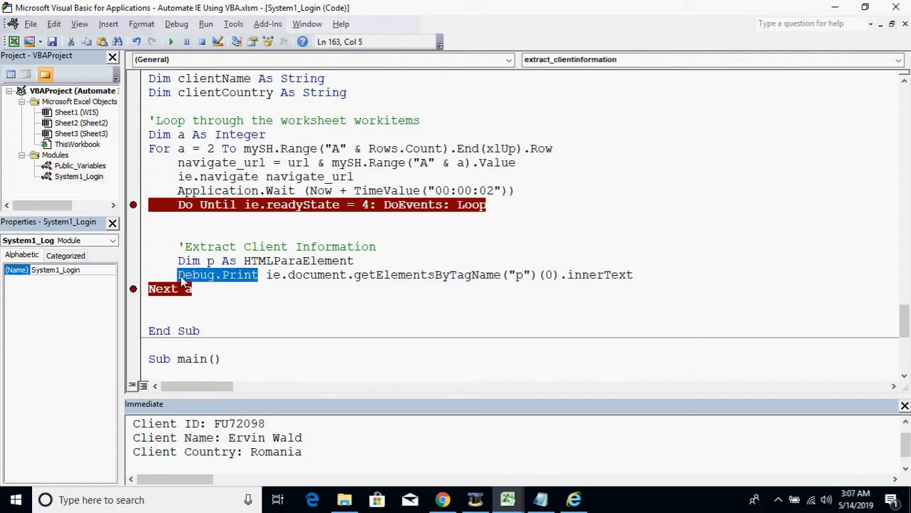
{"action": "type", "text": "clientinformation ="}
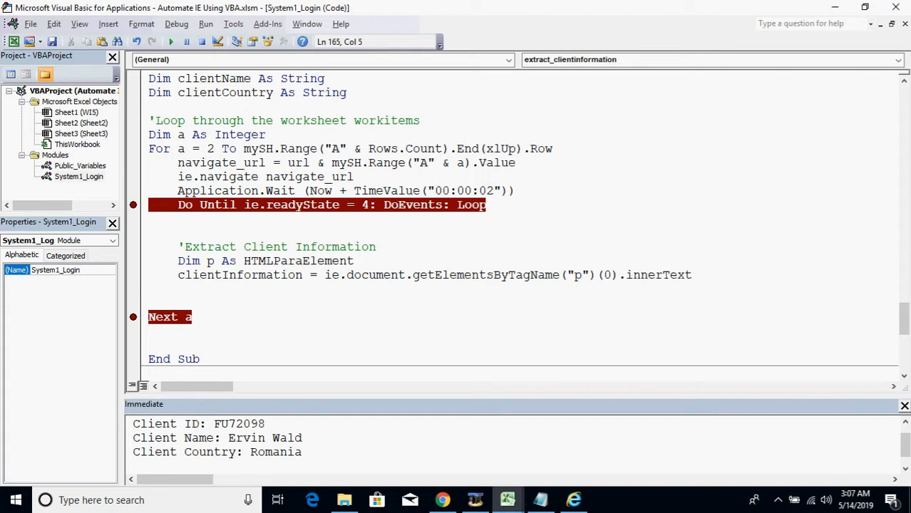
{"action": "mouse_move", "coordinate": [424, 284]}
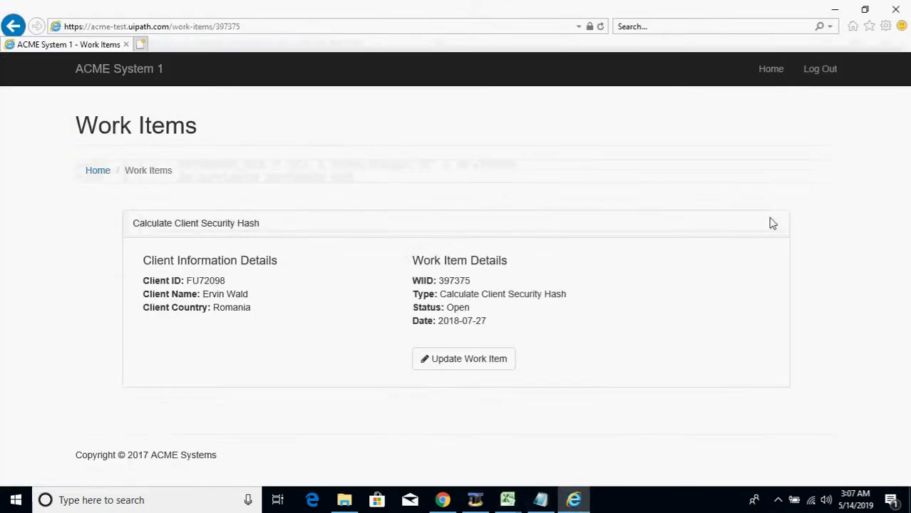
Break on the clientInformation assignment, rerun the macro, and query ?clientinformation in the Immediate window.
{"action": "left_click", "coordinate": [508, 499]}
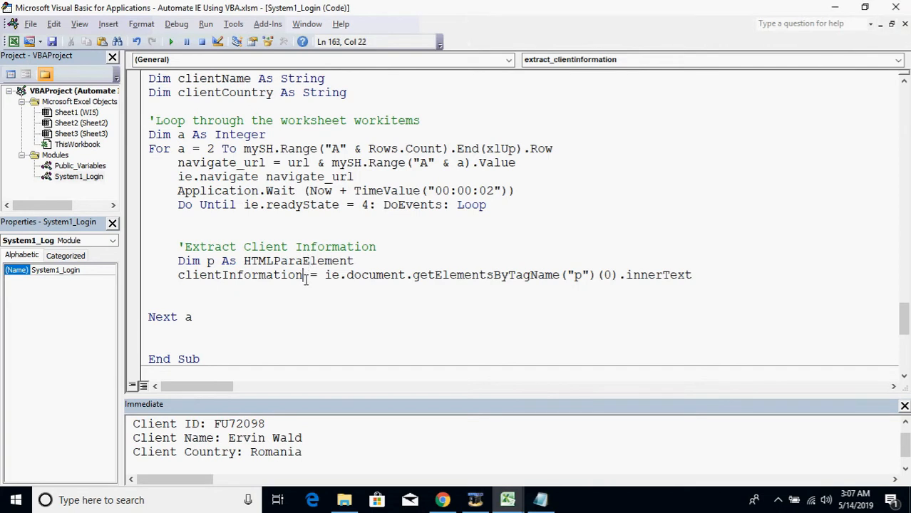
{"action": "left_click", "coordinate": [132, 275]}
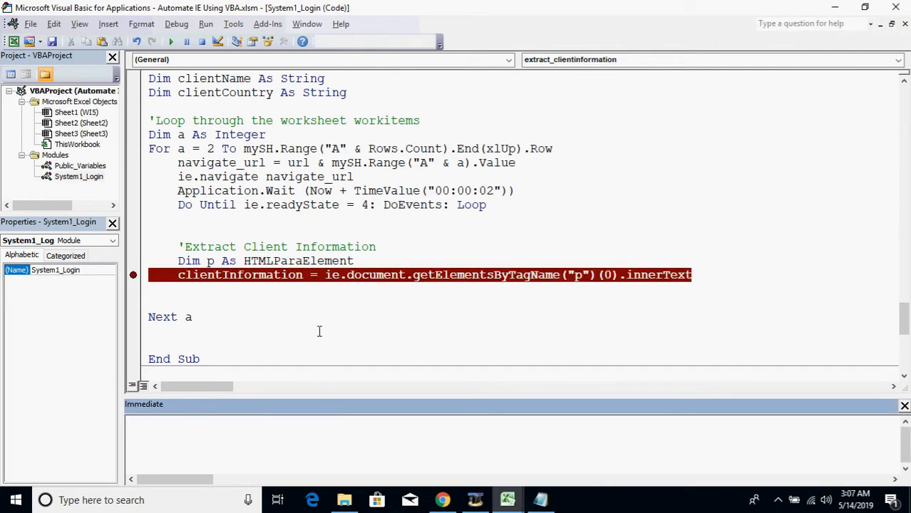
{"action": "left_click", "coordinate": [360, 276]}
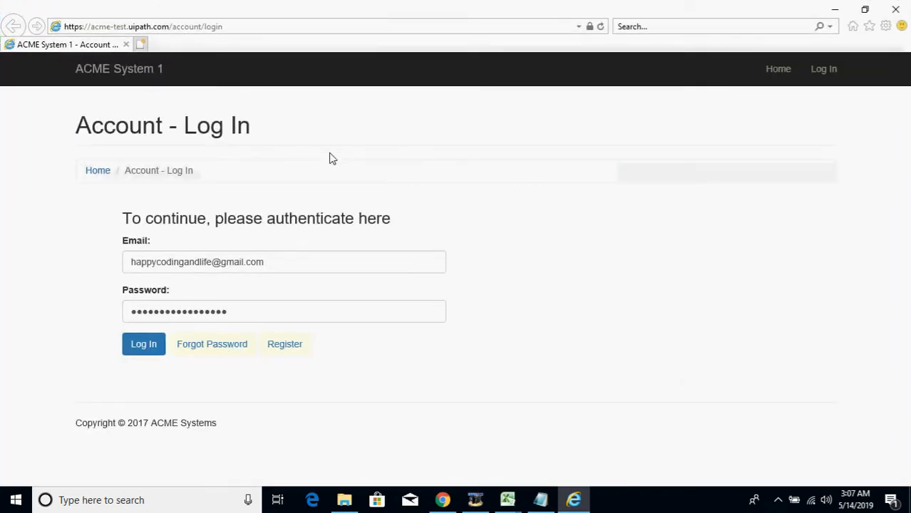
{"action": "left_click", "coordinate": [144, 344]}
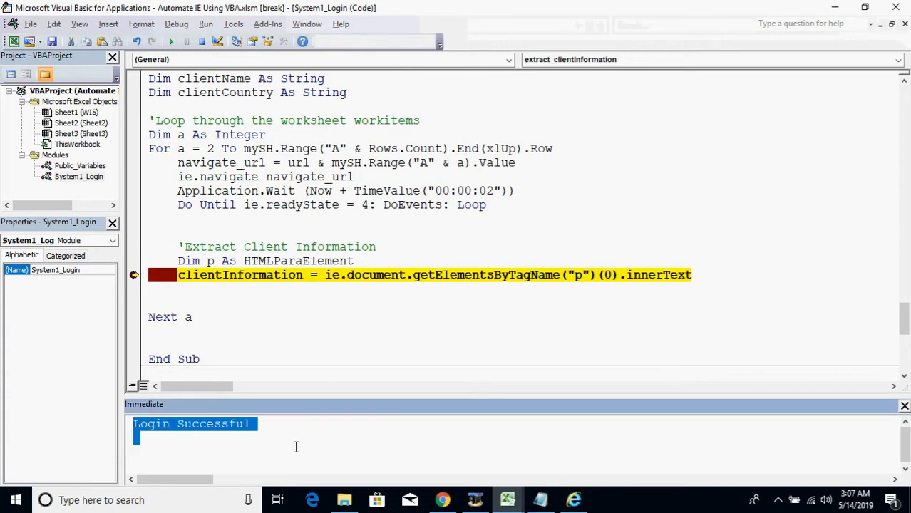
{"action": "type", "text": "?client"}
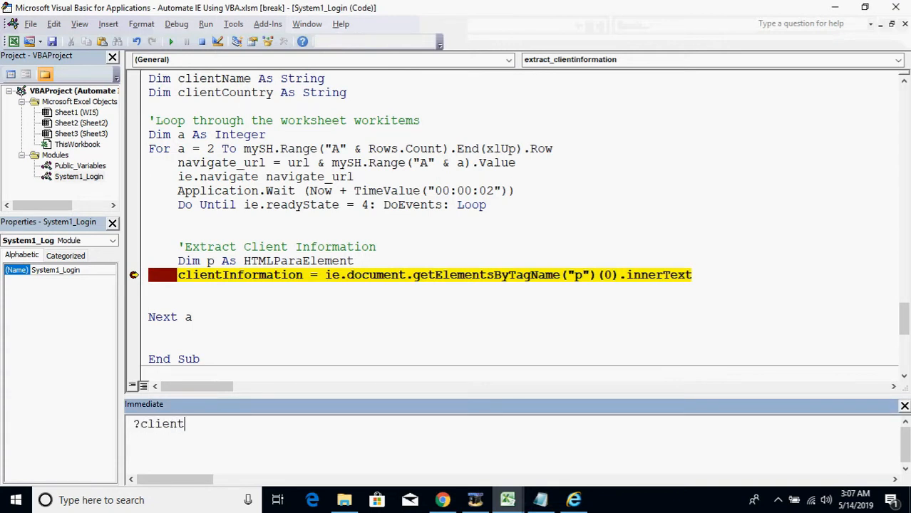
{"action": "type", "text": "information"}
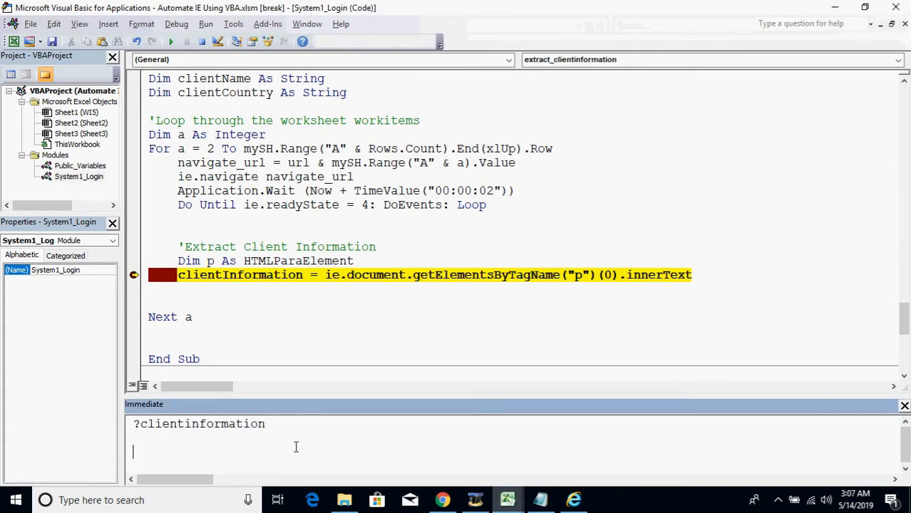